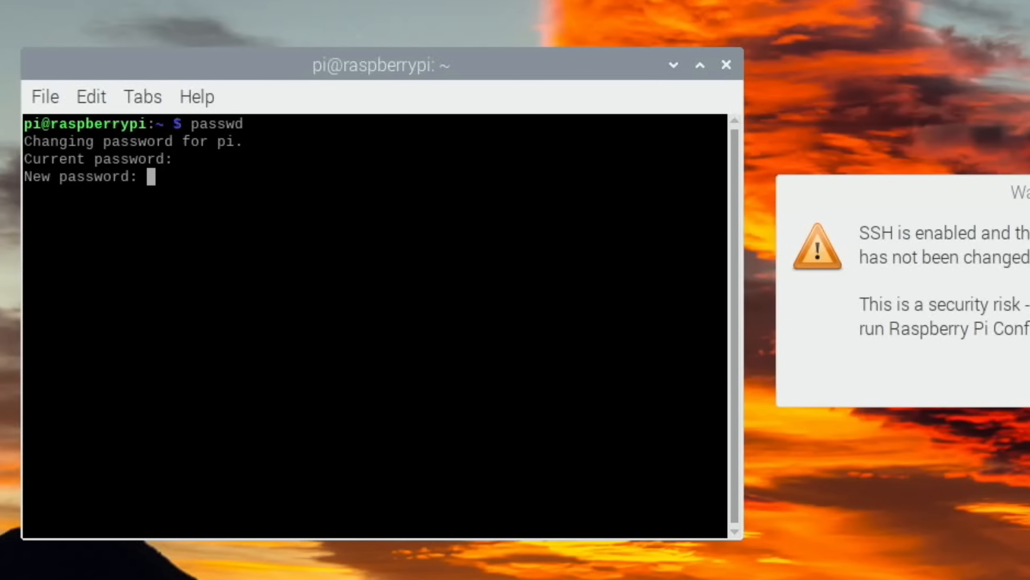
Confirm the new password with passwd so it is reported as updated successfully.
key("Enter")
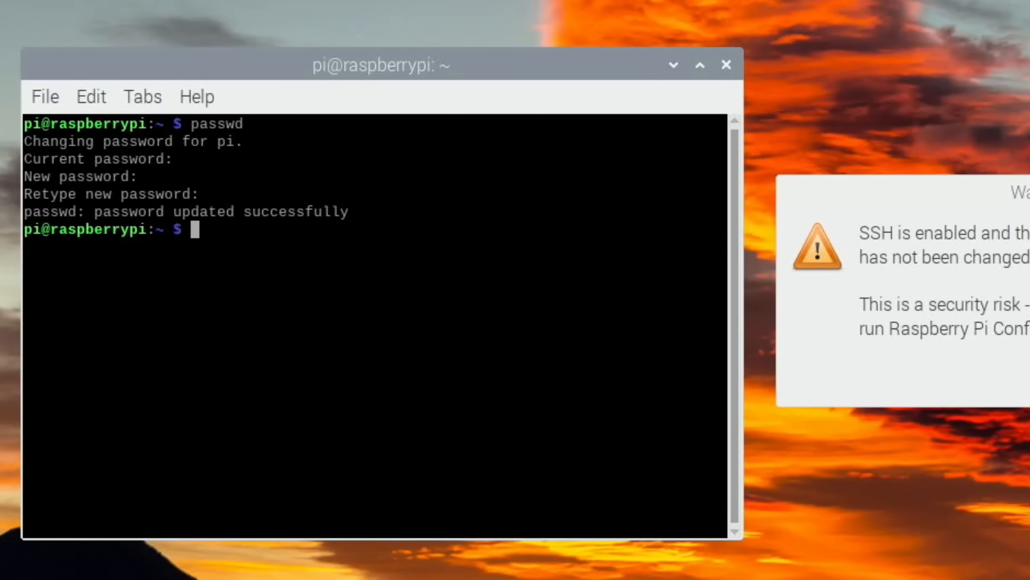
type("re")
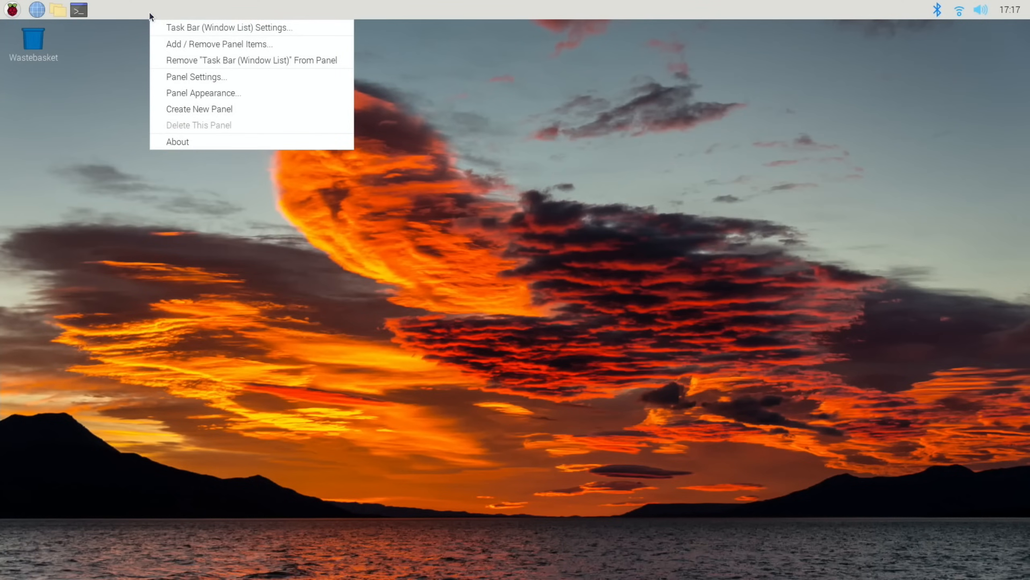
mouse_move(203, 93)
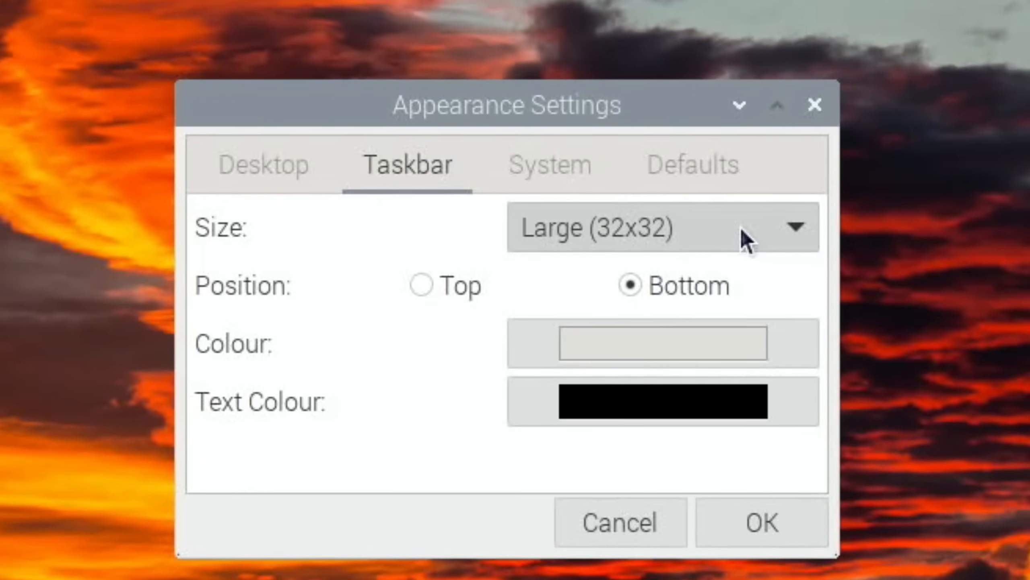
Set the taskbar size to very large (48x48), colour it orange and keep the changes.
left_click(662, 227)
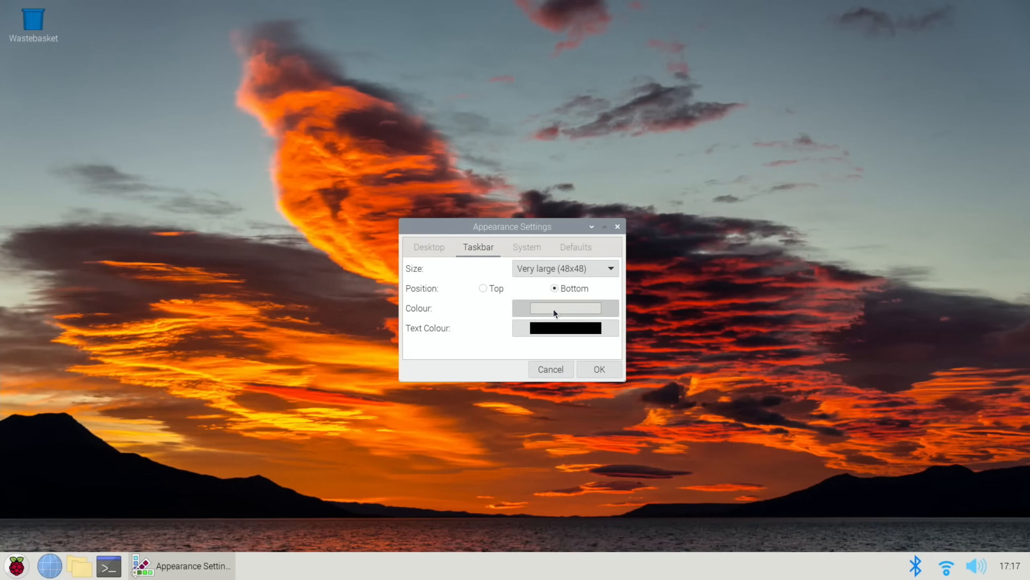
left_click(564, 308)
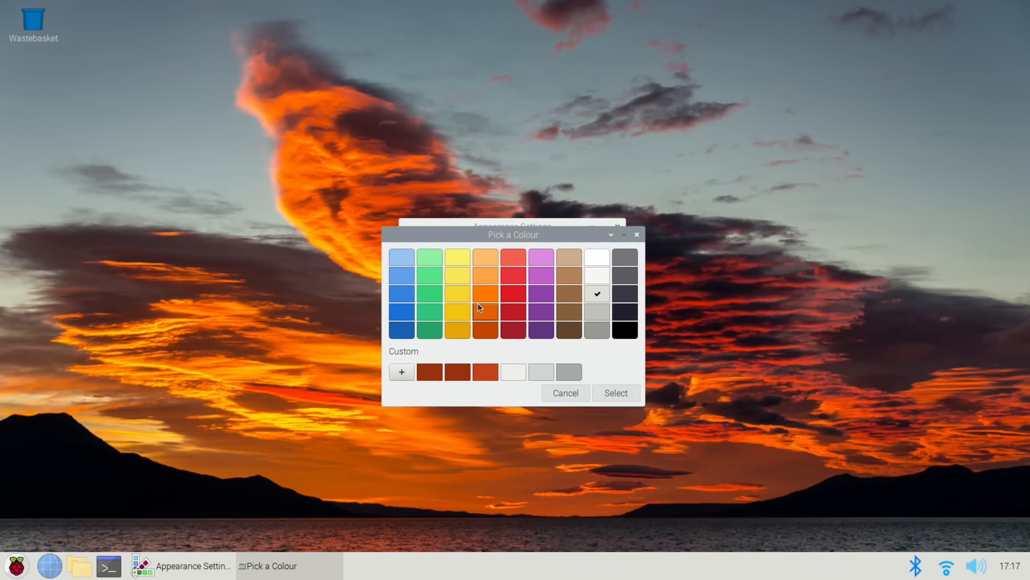
left_click(485, 310)
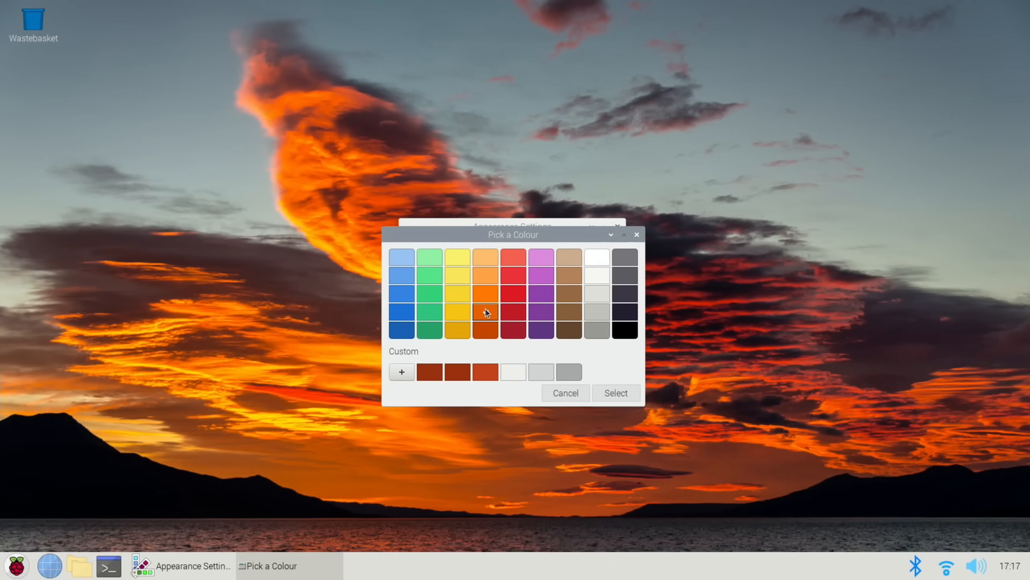
left_click(486, 312)
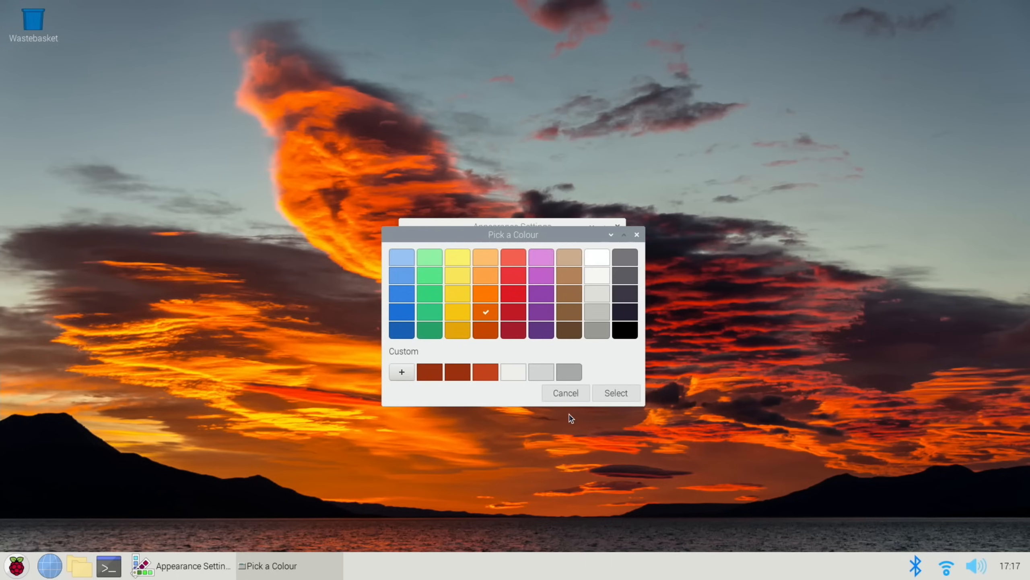
left_click(615, 392)
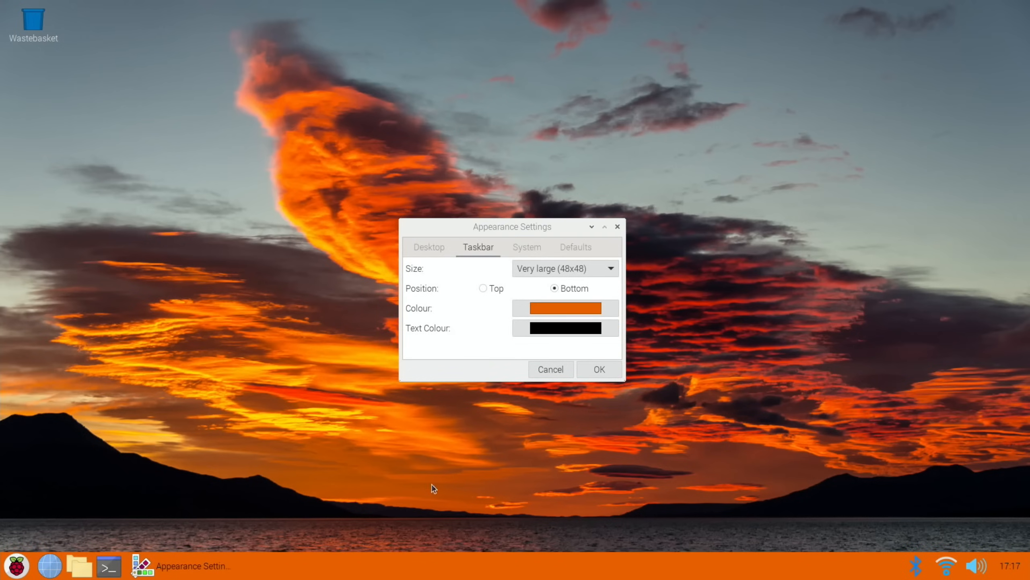
mouse_move(391, 569)
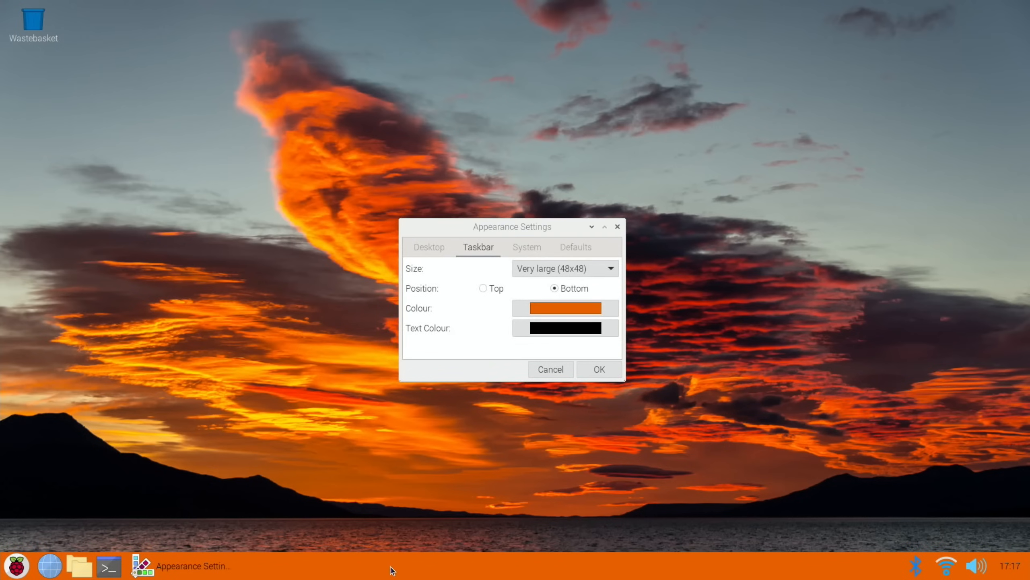
mouse_move(460, 258)
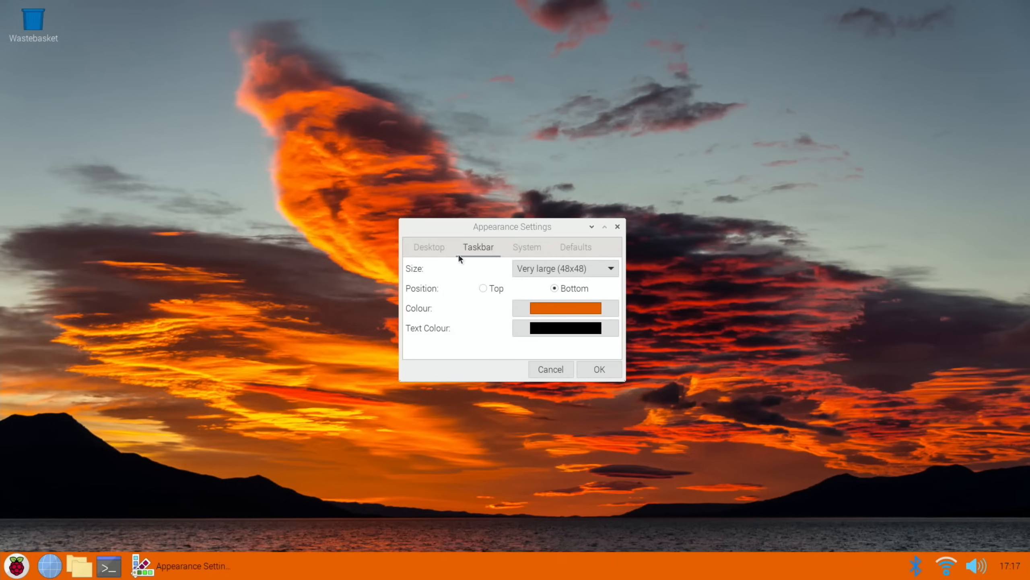
left_click(597, 369)
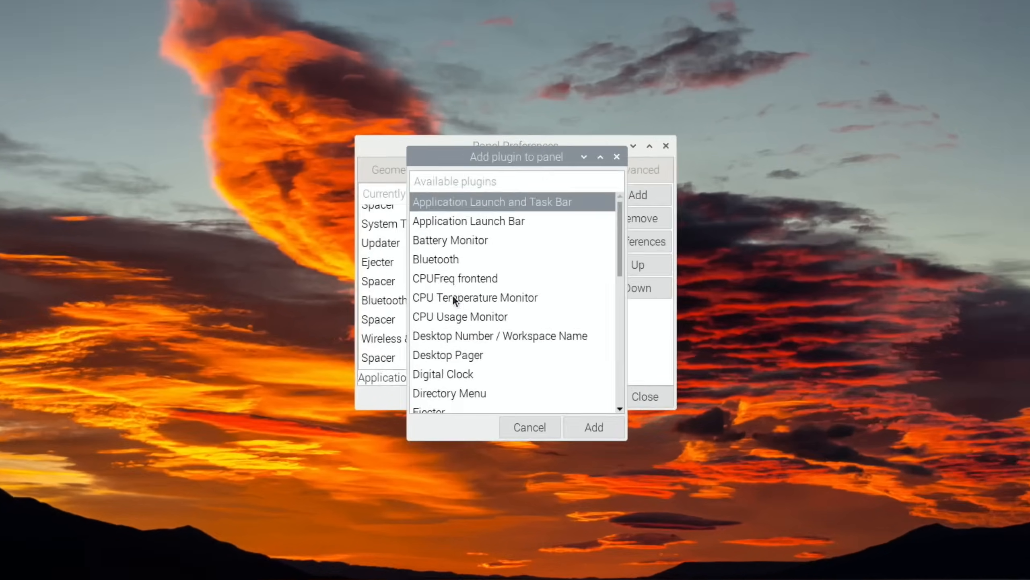
Add the CPU Temperature Monitor and CPUFreq frontend plugins to the panel.
left_click(592, 427)
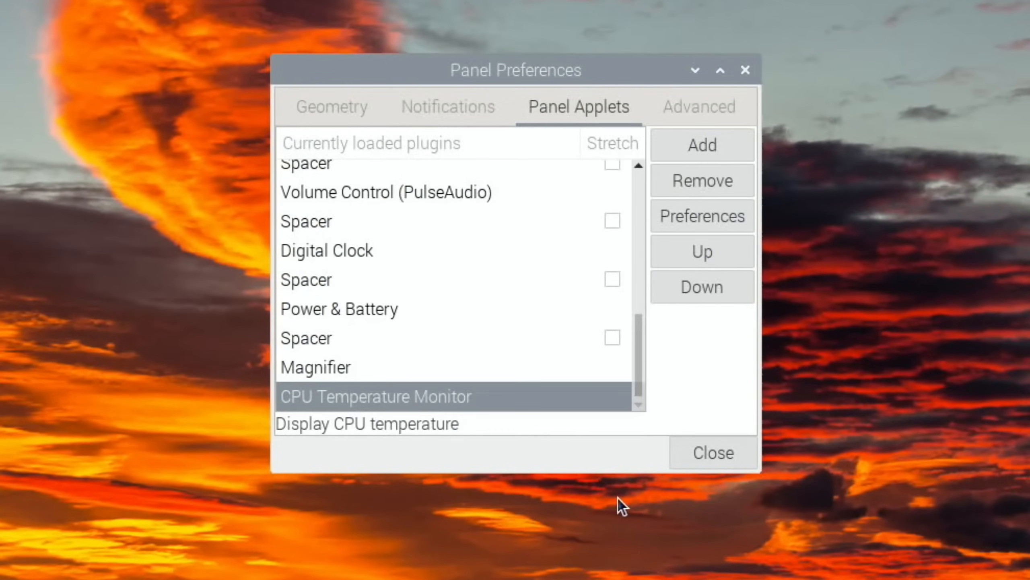
mouse_move(700, 145)
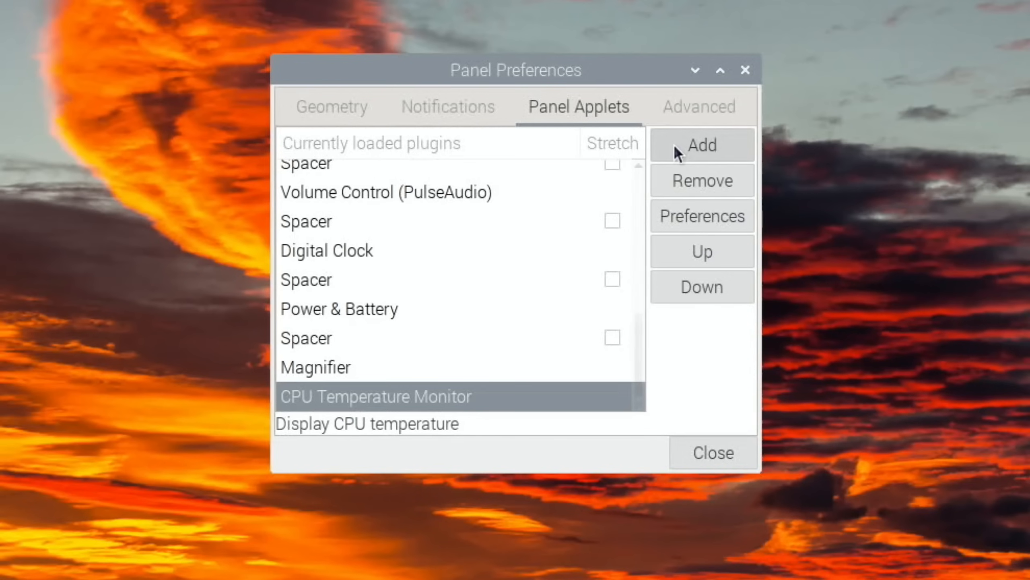
left_click(700, 144)
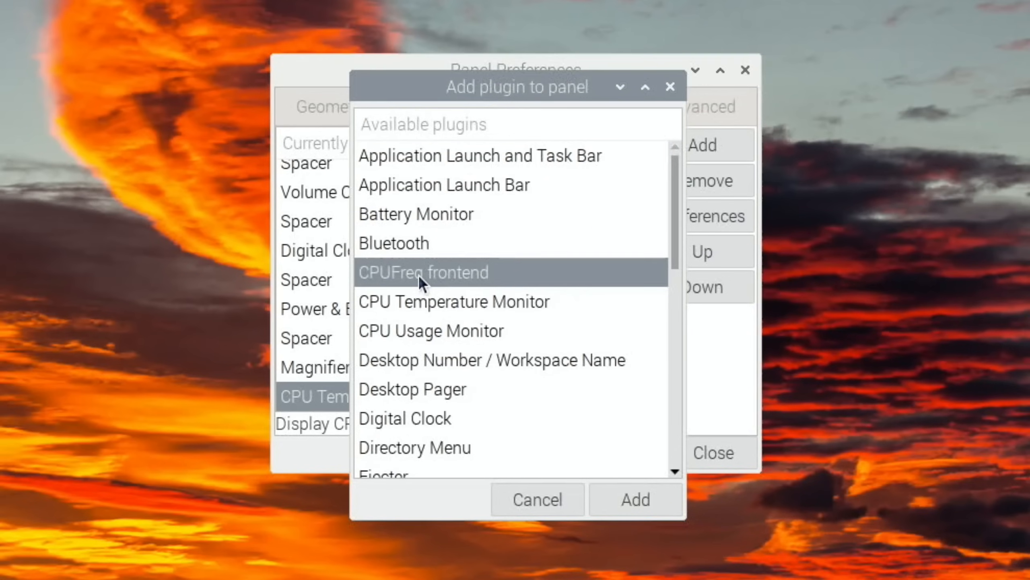
left_click(634, 499)
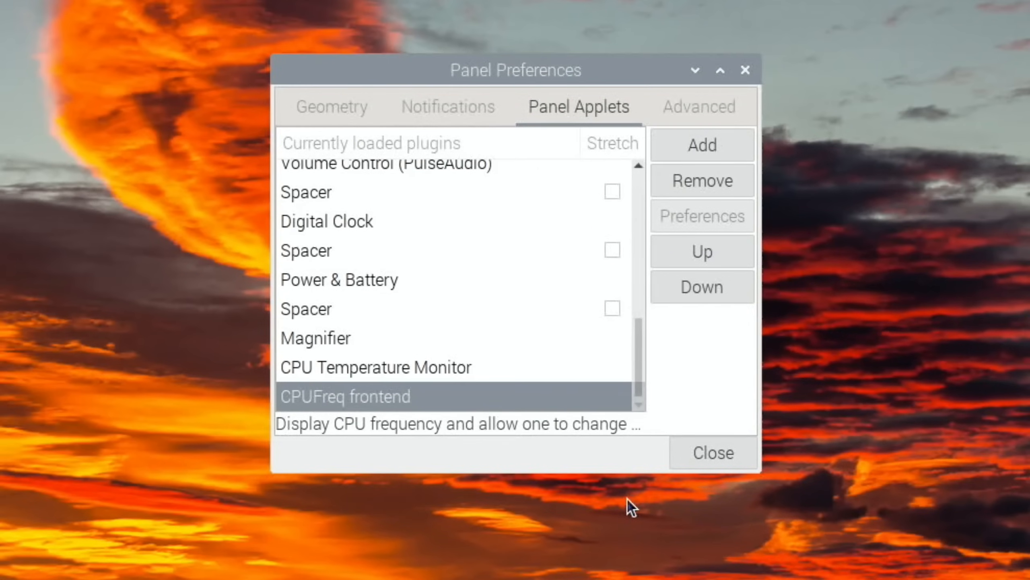
left_click(712, 452)
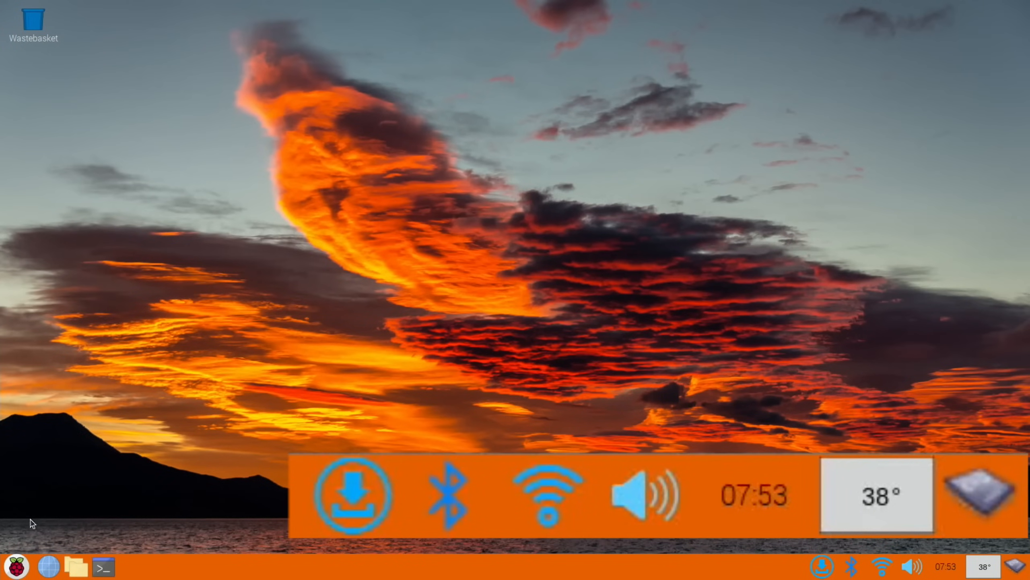
left_click(16, 566)
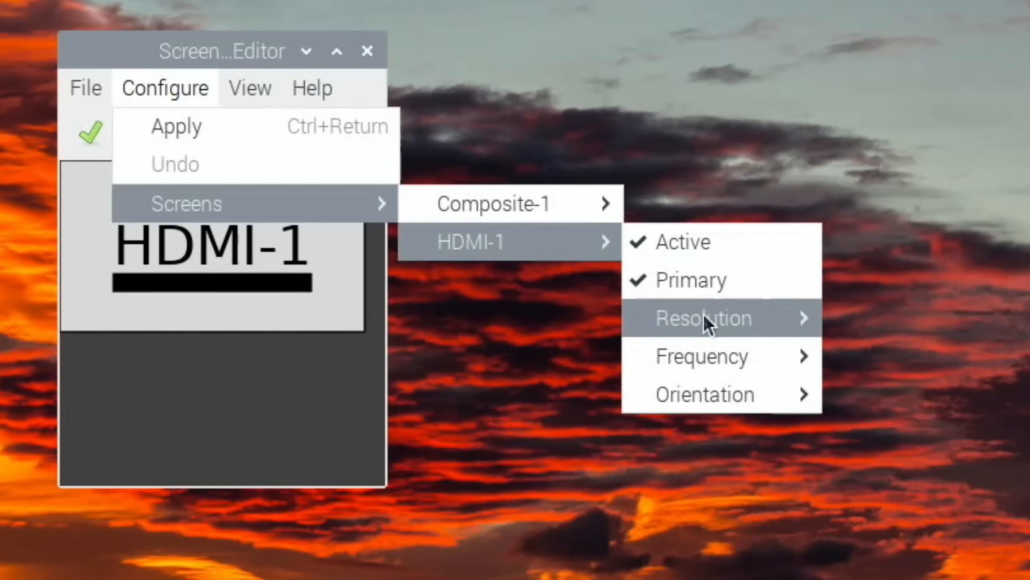
mouse_move(703, 317)
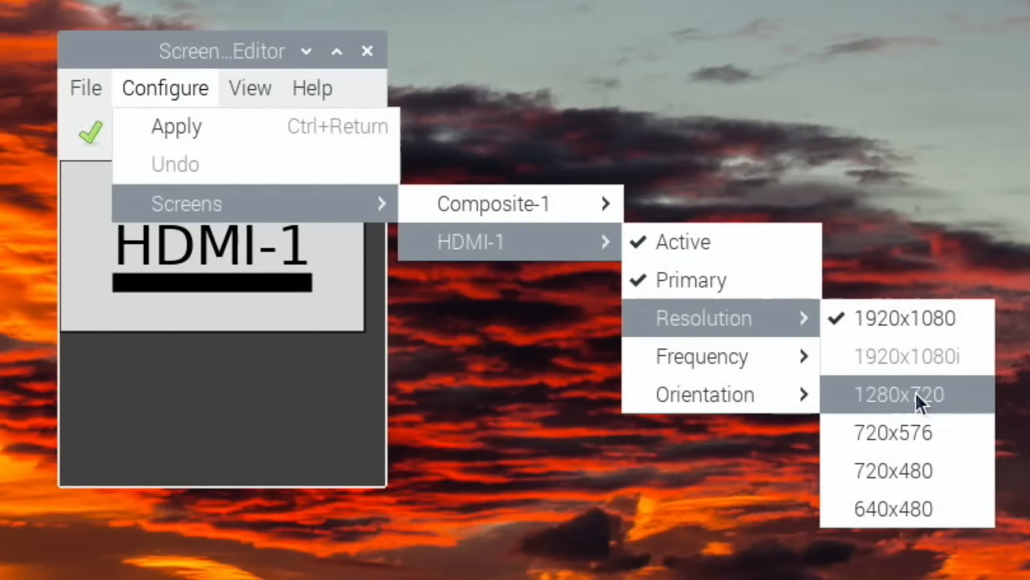
Switch HDMI-1 to 1280x720, apply the layout and keep the new resolution.
left_click(898, 395)
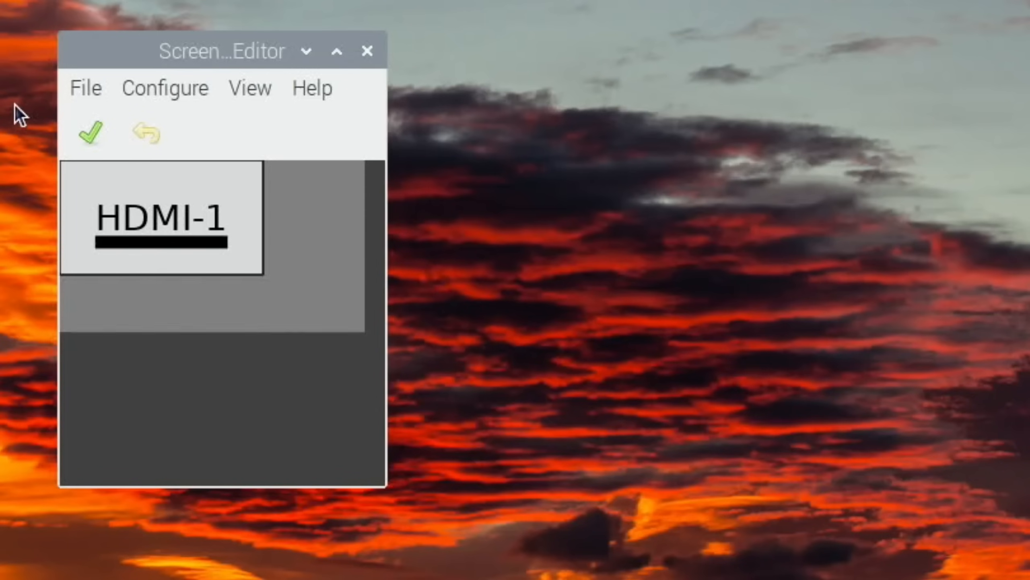
left_click(90, 131)
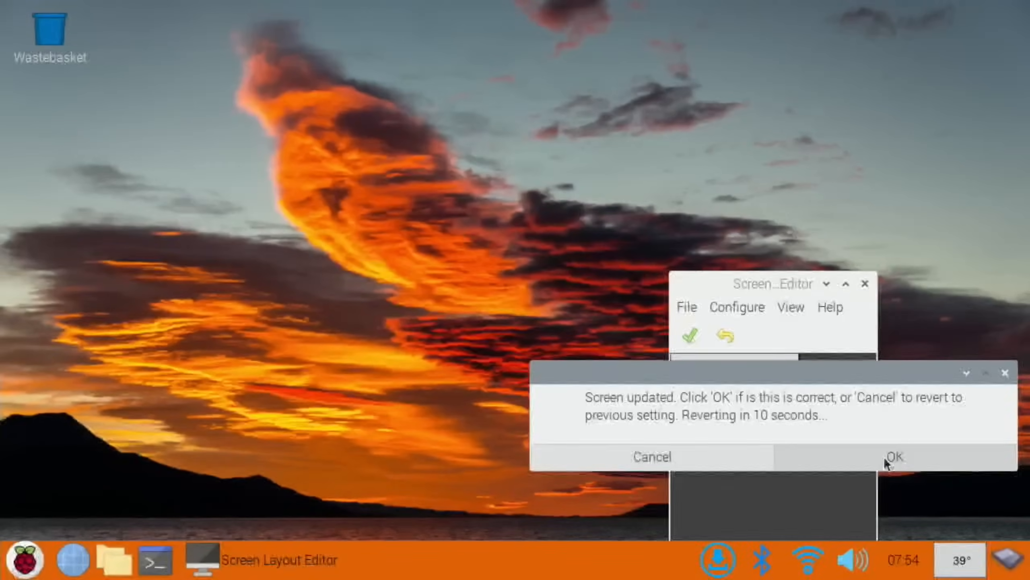
left_click(894, 457)
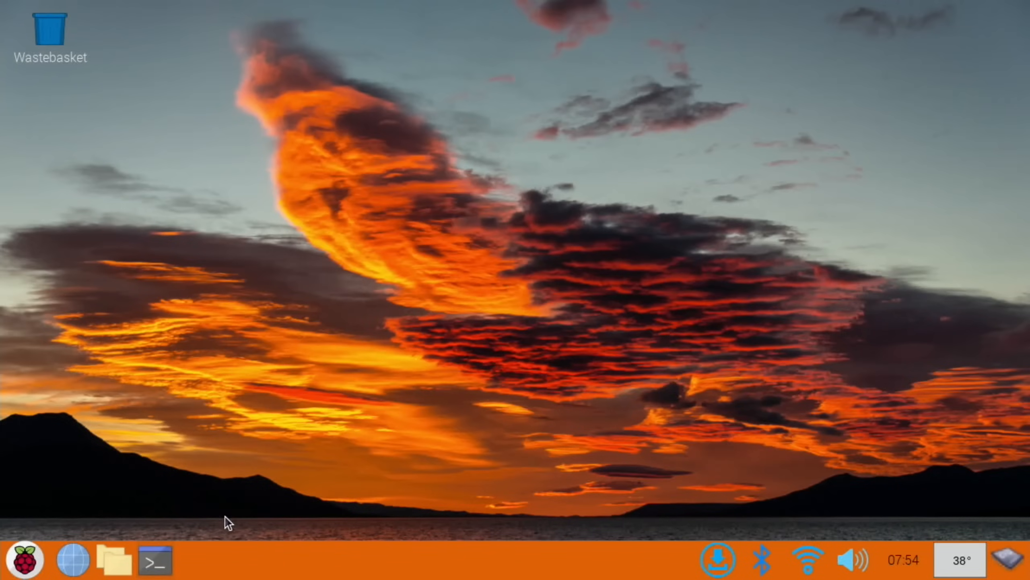
left_click(156, 560)
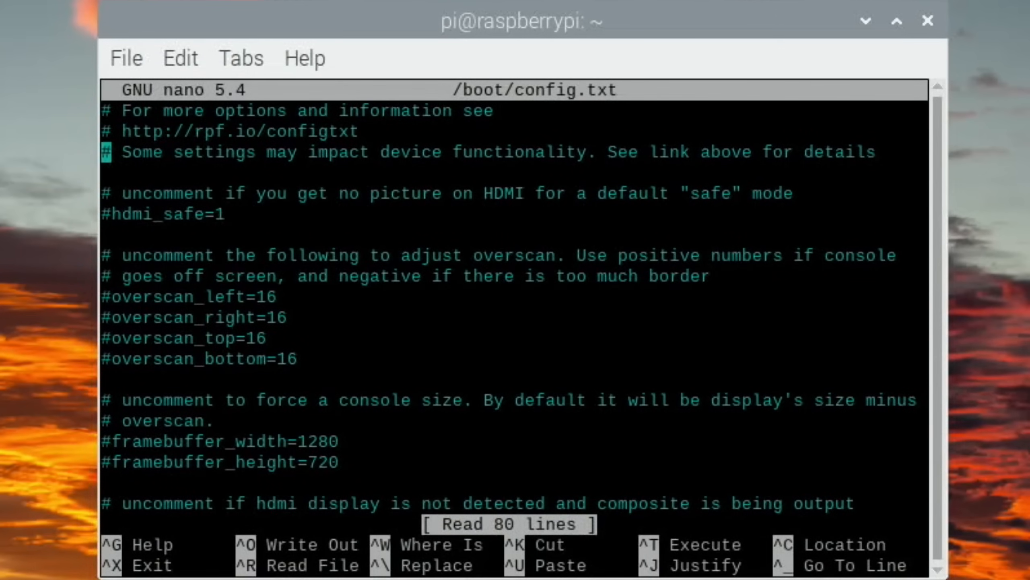
Change arm_freq to 1200 and add an over_voltage=4 line in /boot/config.txt.
scroll("down", 3)
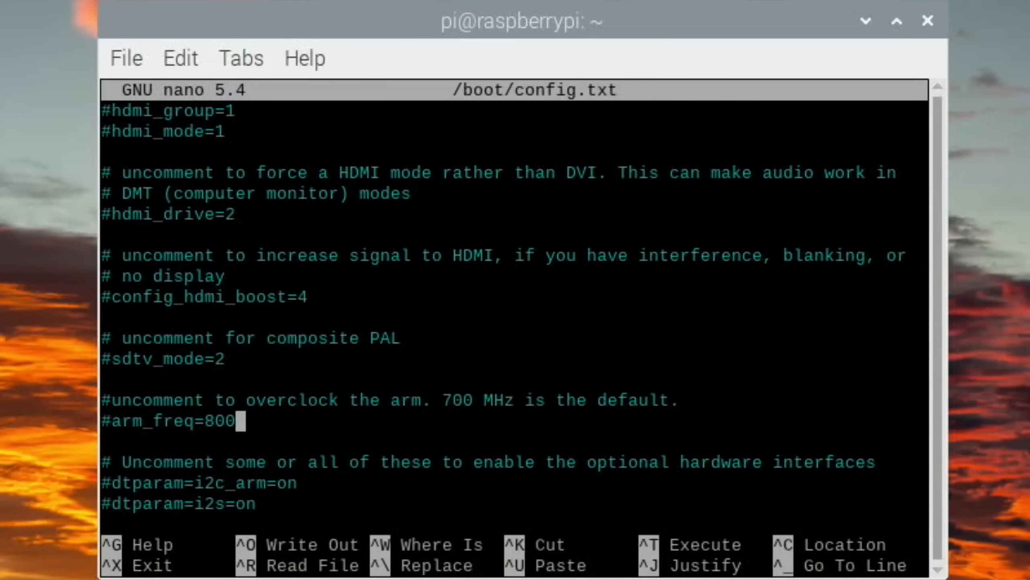
type("12")
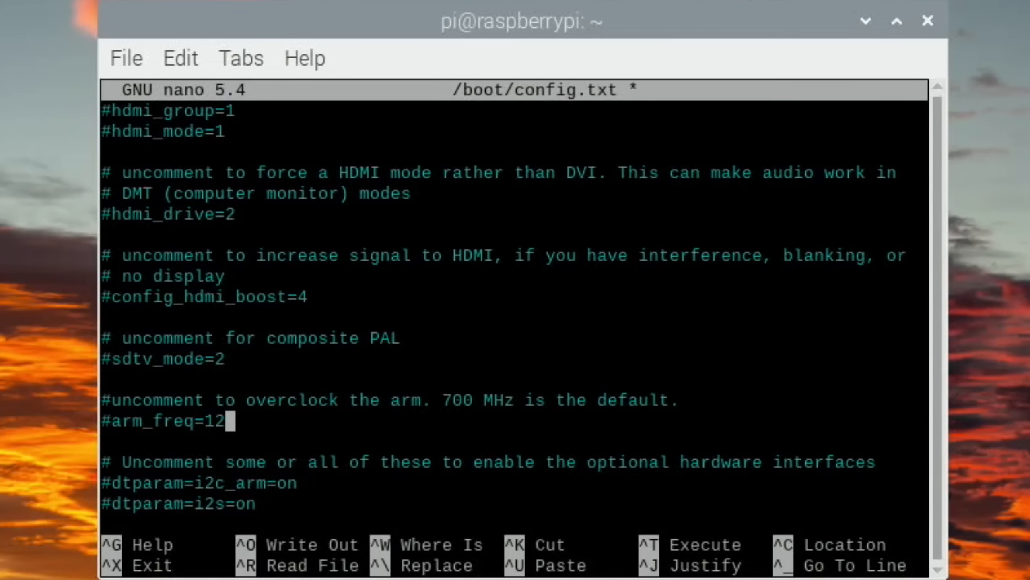
type("00")
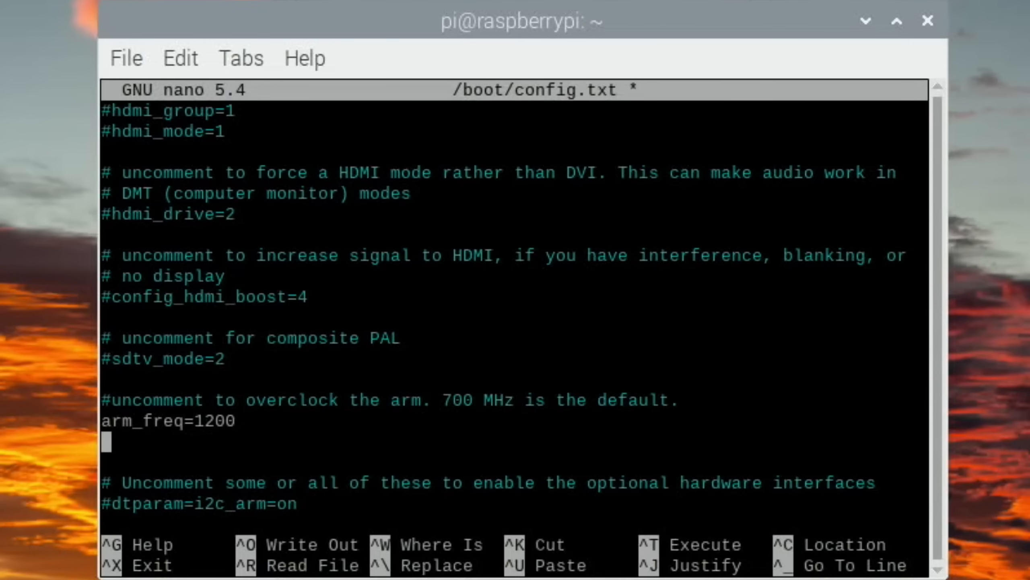
type("over_voltage=4")
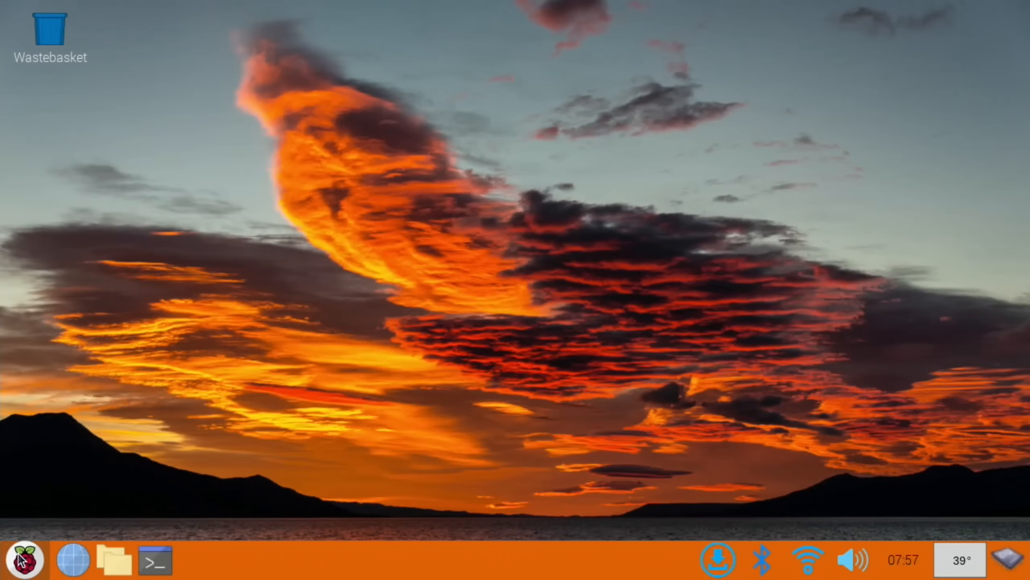
Show the available updates from the tray and install the pending lxinput package.
left_click(24, 559)
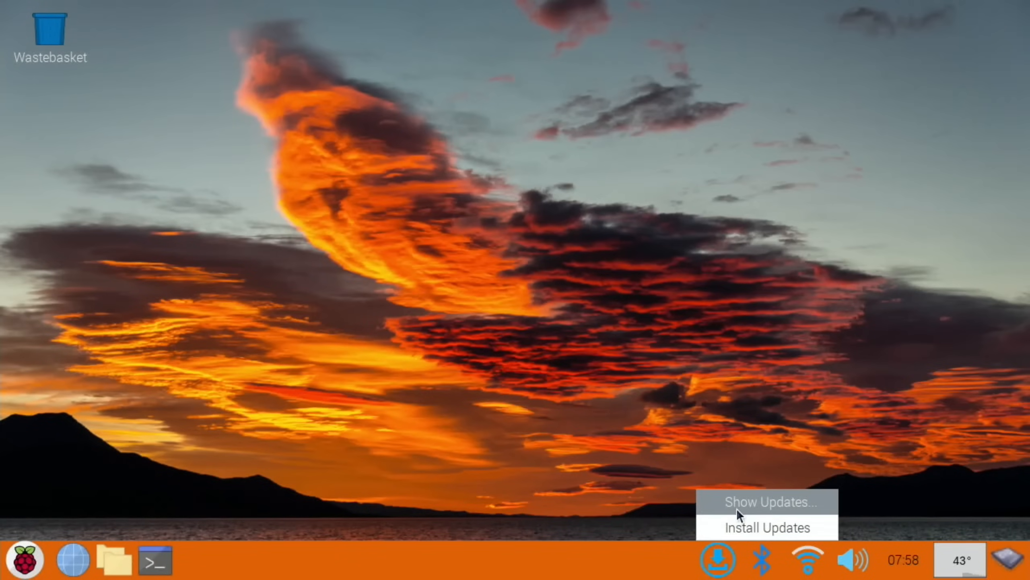
left_click(768, 501)
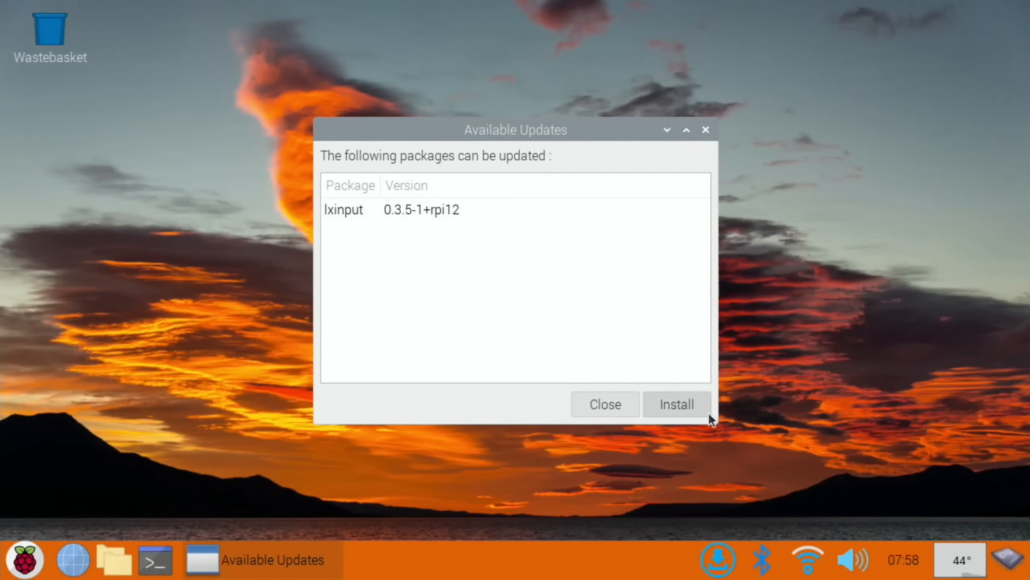
left_click(676, 404)
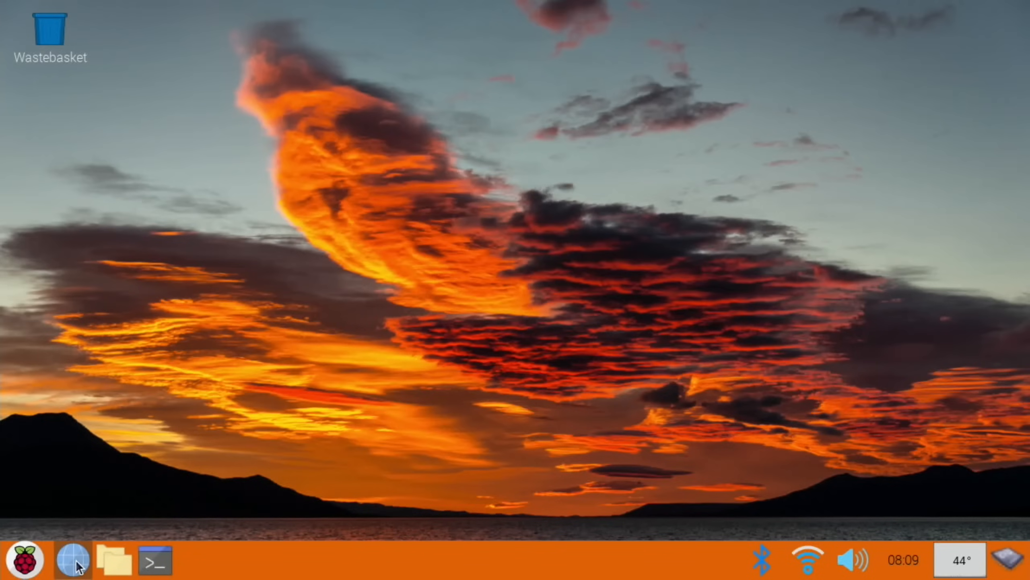
mouse_move(72, 561)
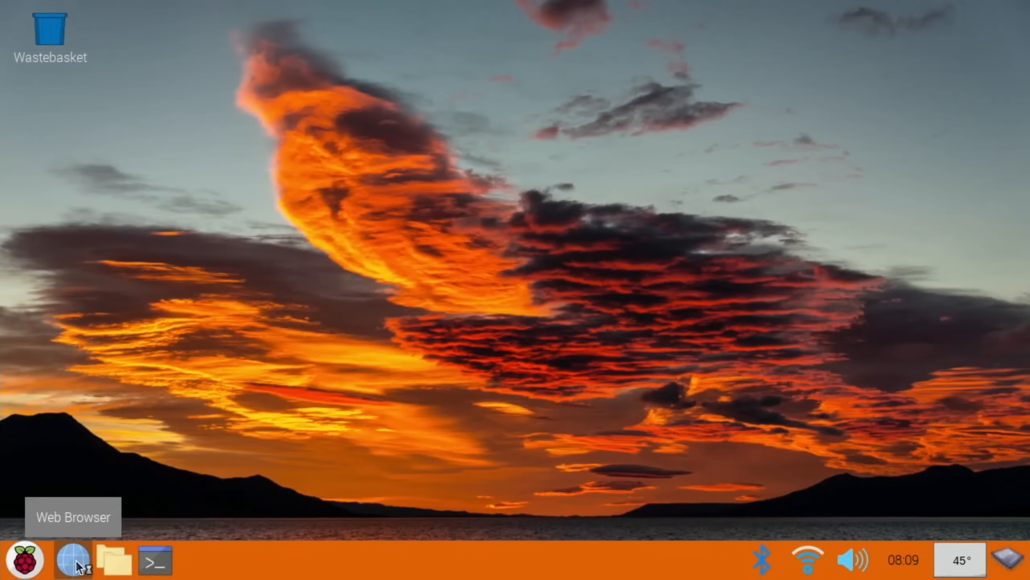
Search DuckDuckGo for 'pi apps' in the browser and open the Botspot/pi-apps GitHub result.
left_click(73, 560)
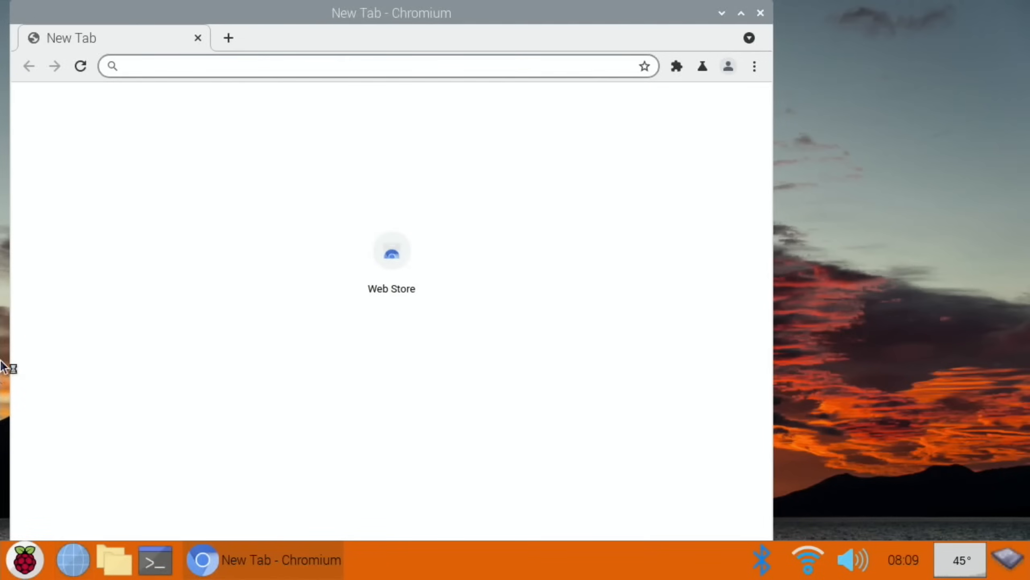
type("pi")
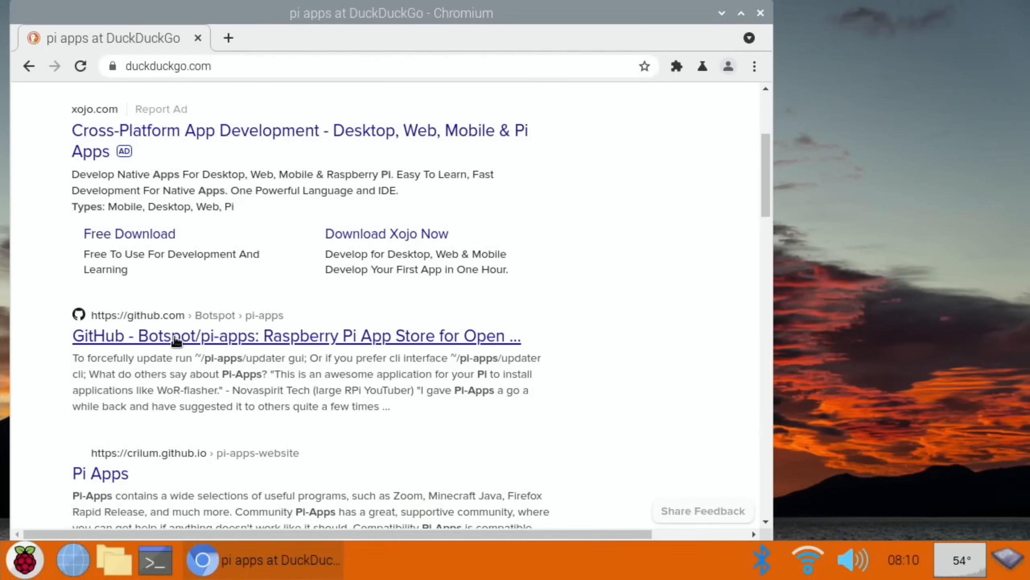
left_click(295, 336)
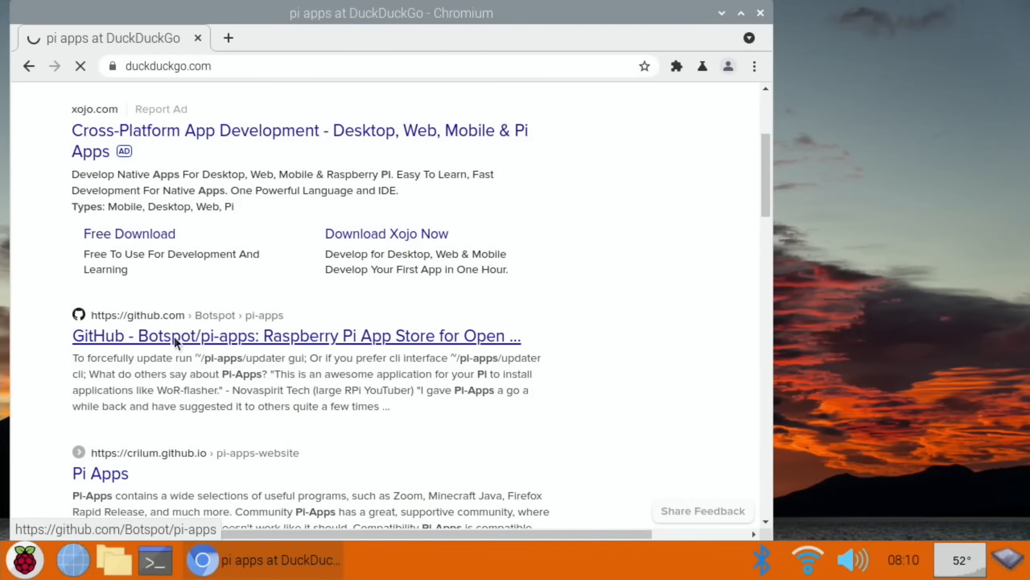
Locate the 'To install Pi-Apps' section in the README and copy its wget install command.
left_click(296, 334)
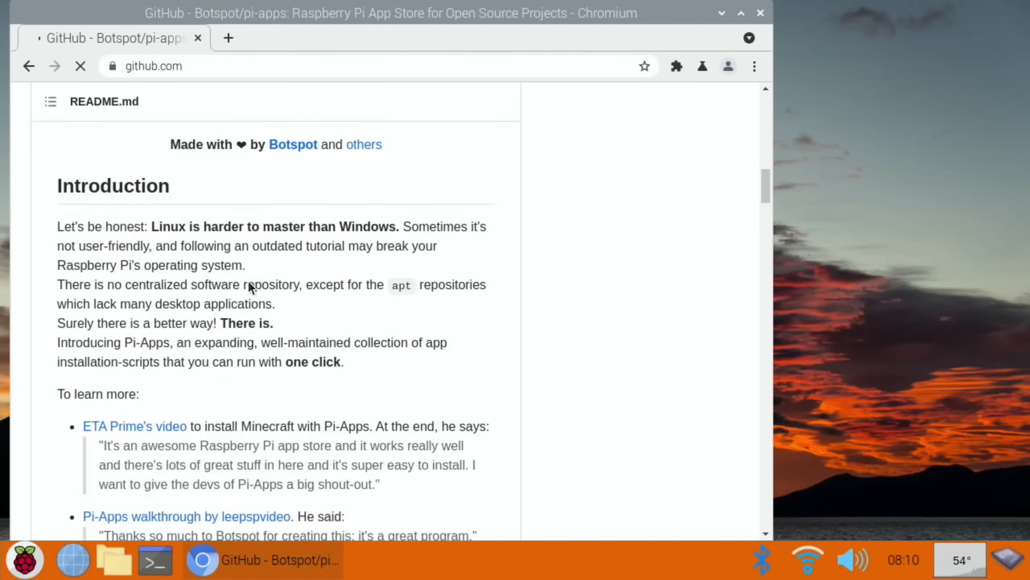
scroll("down", 3)
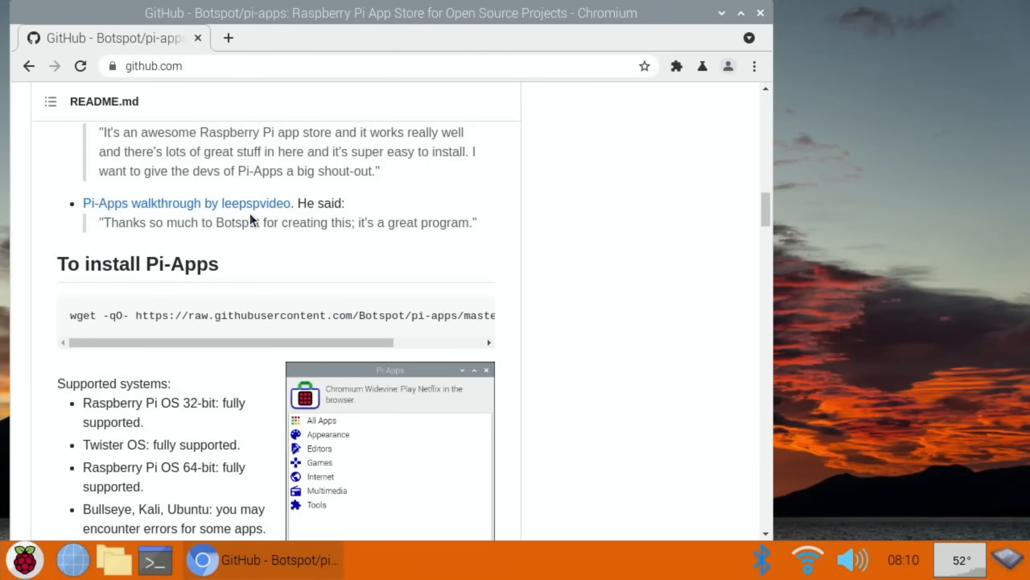
scroll("down", 3)
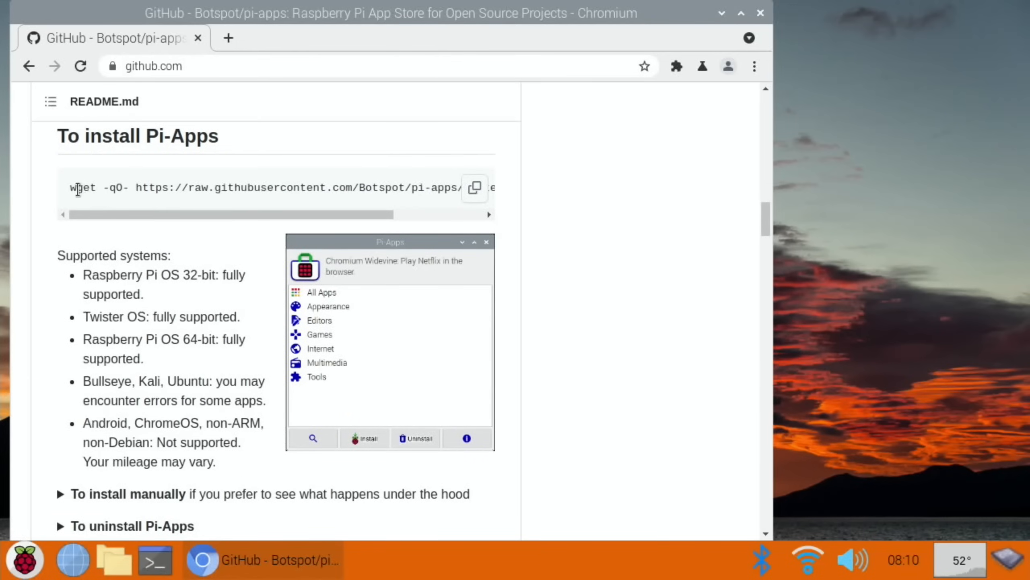
left_click(474, 187)
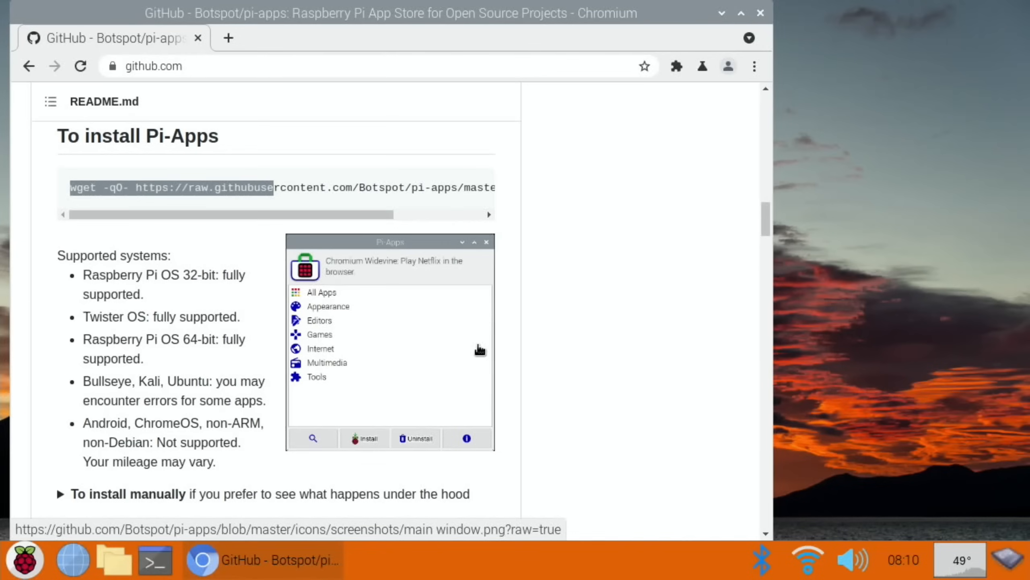
left_click(155, 560)
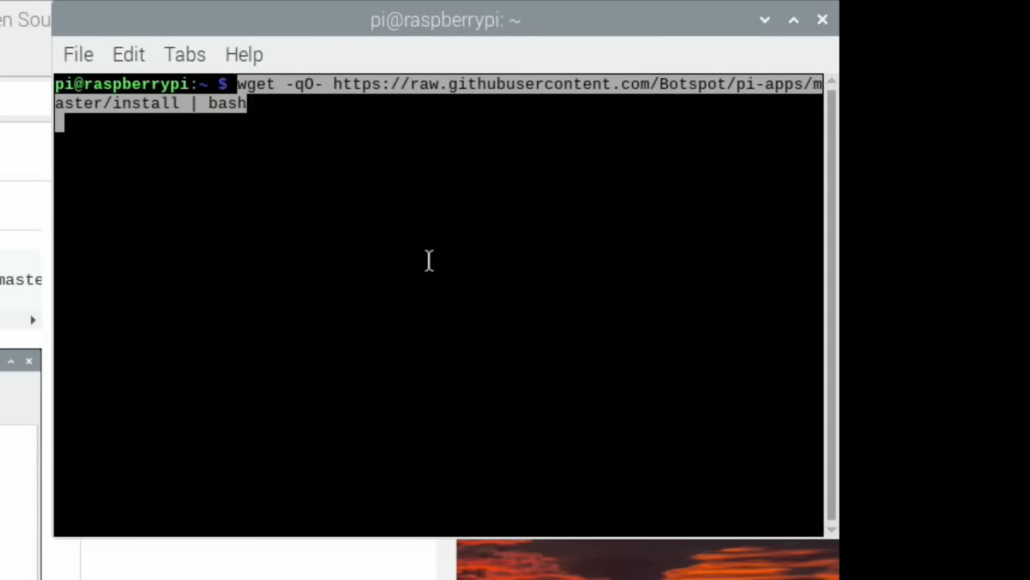
Run the Pi-Apps installer to completion, then close the terminal and browser windows.
key("Return")
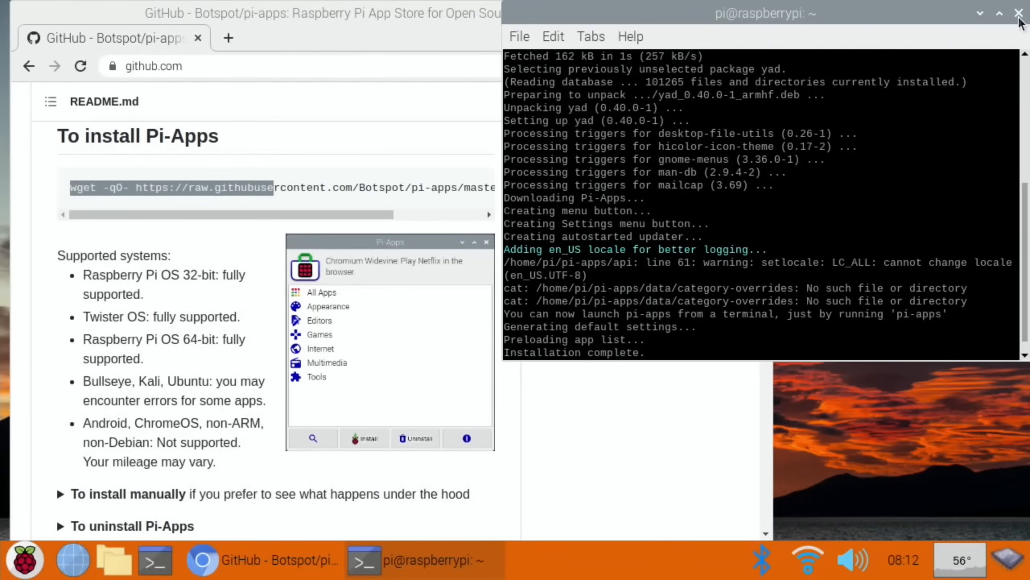
left_click(1020, 13)
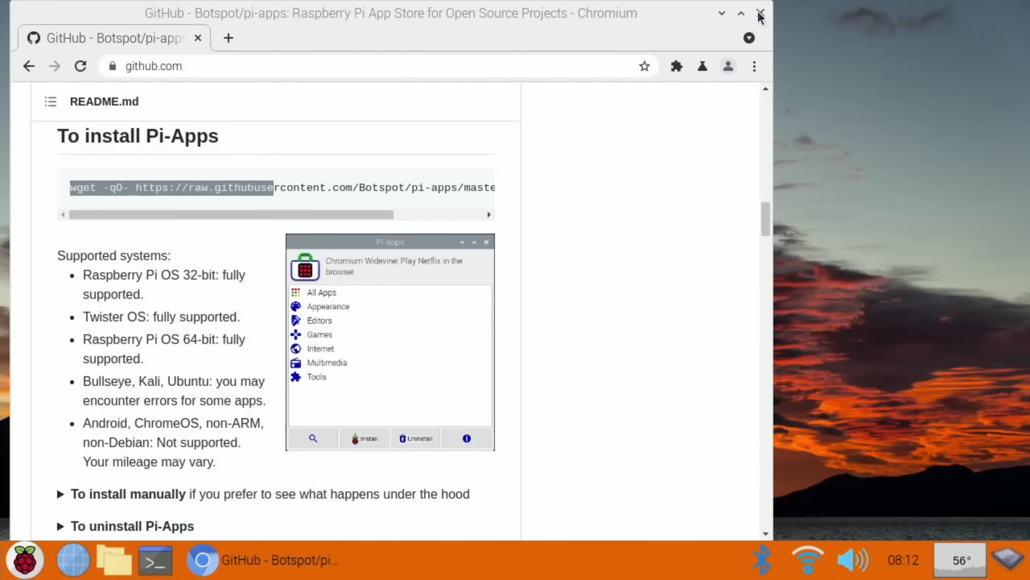
left_click(24, 560)
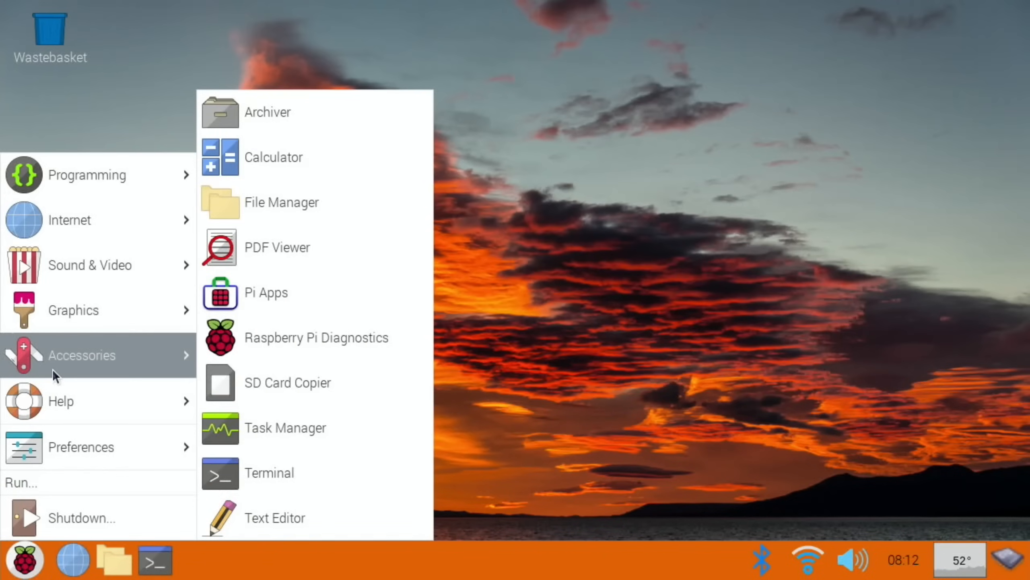
mouse_move(140, 356)
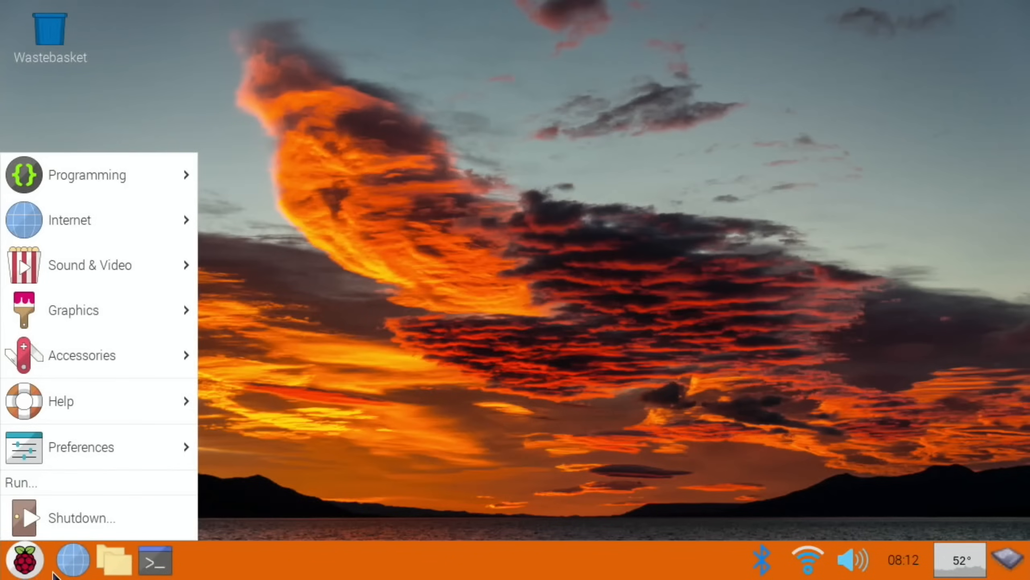
Bring up the taskbar launcher area's options menu.
right_click(115, 559)
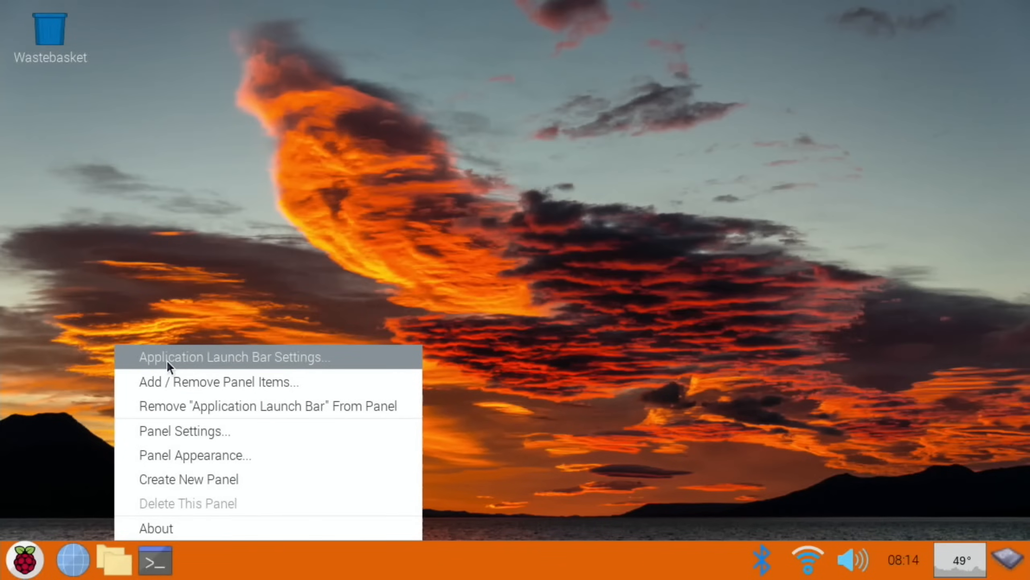
Add Pi Apps and Text Editor from Accessories to the taskbar launchers.
left_click(233, 357)
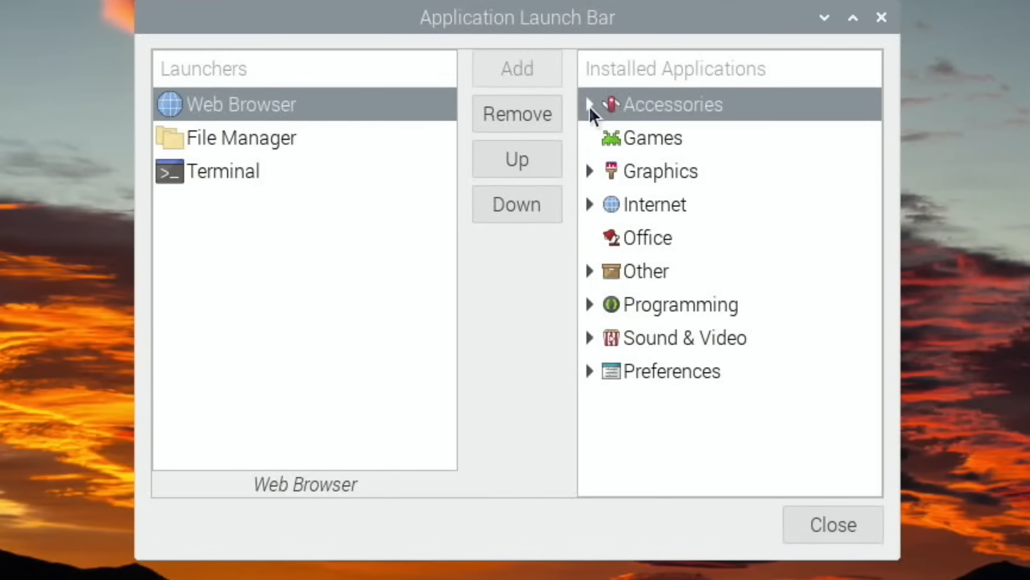
left_click(588, 104)
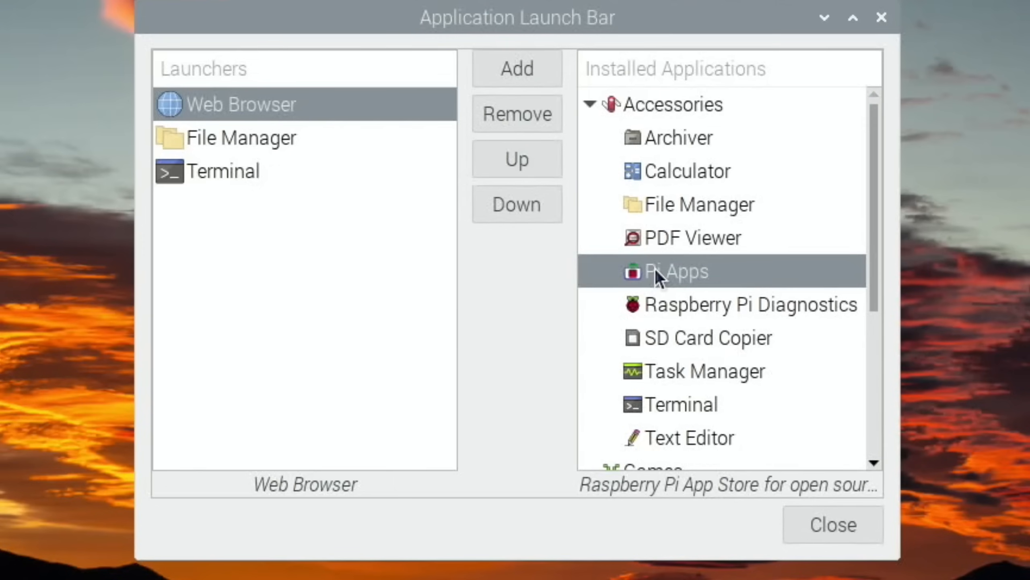
left_click(516, 68)
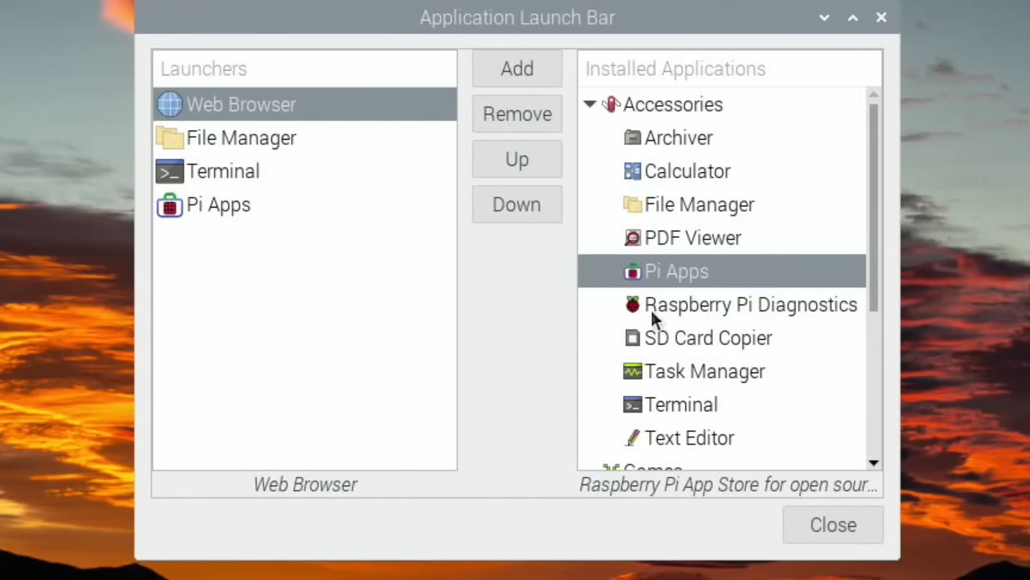
mouse_move(647, 213)
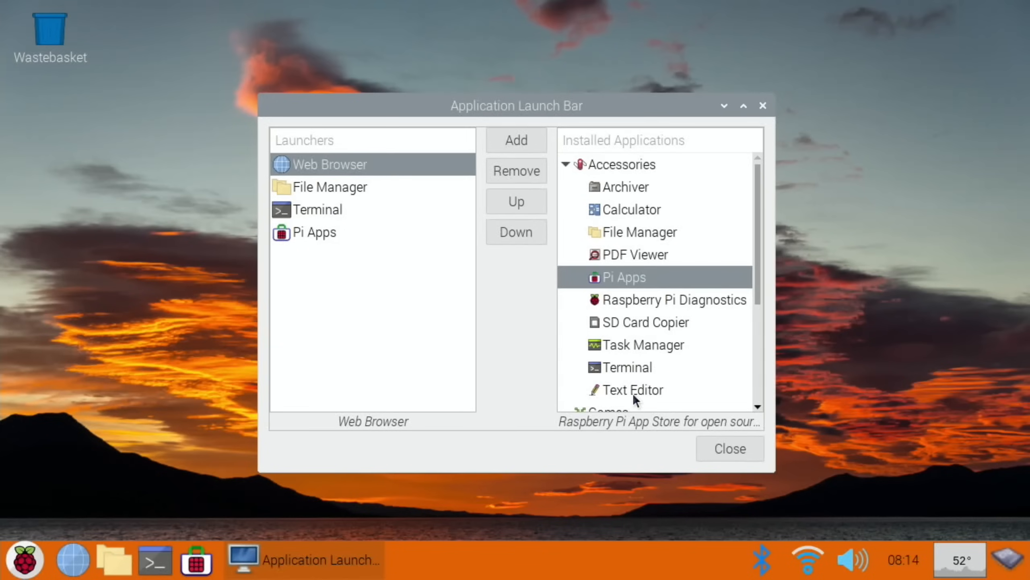
left_click(516, 140)
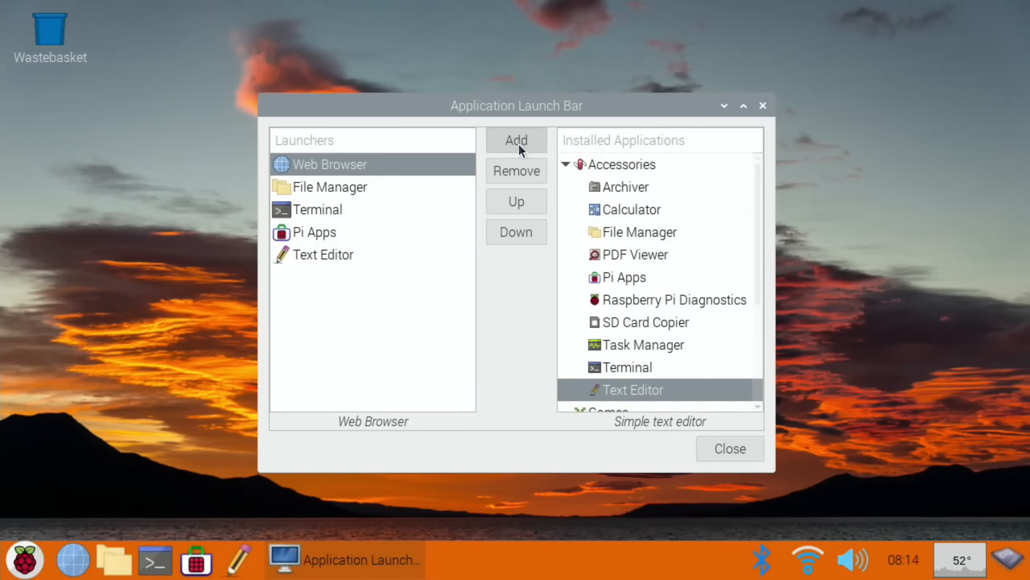
Add Add / Remove Software from Preferences to the launchers and close the settings.
left_click(565, 164)
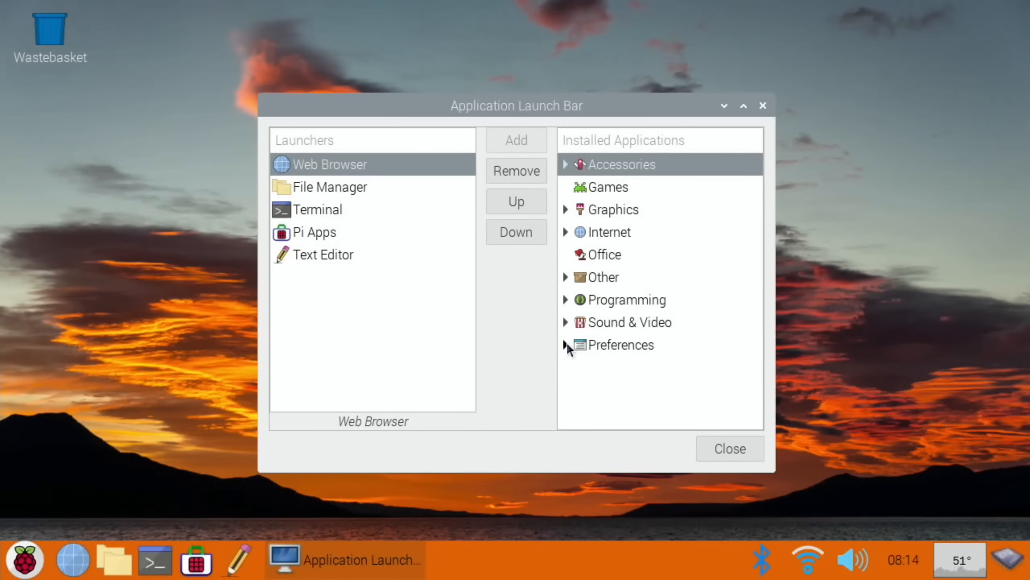
left_click(565, 345)
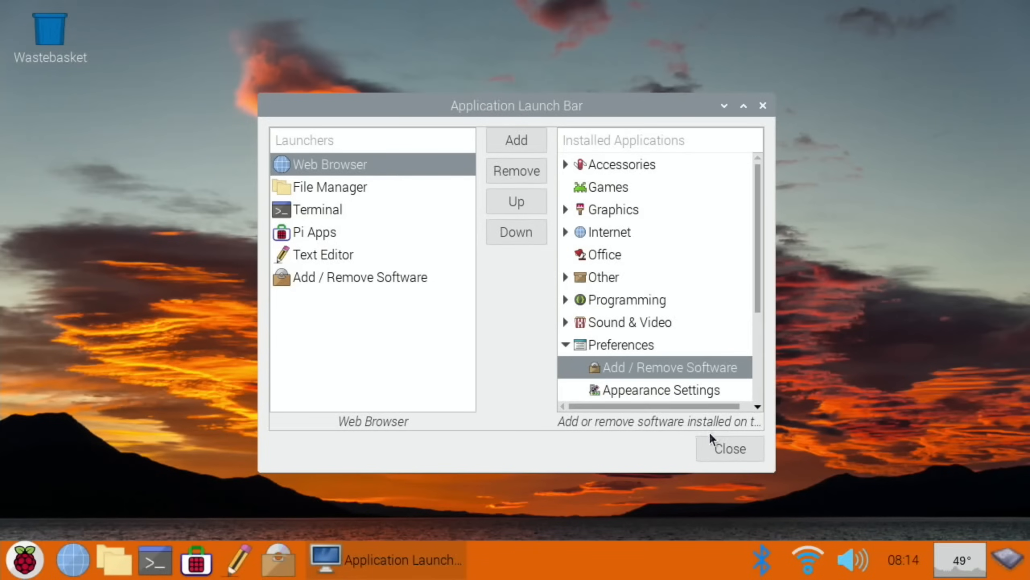
left_click(727, 449)
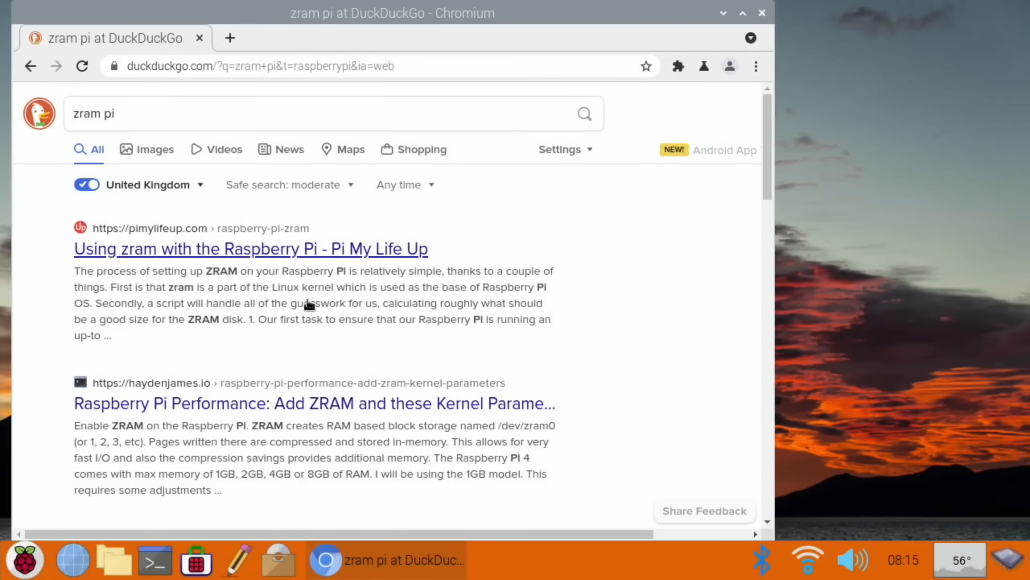
mouse_move(230, 327)
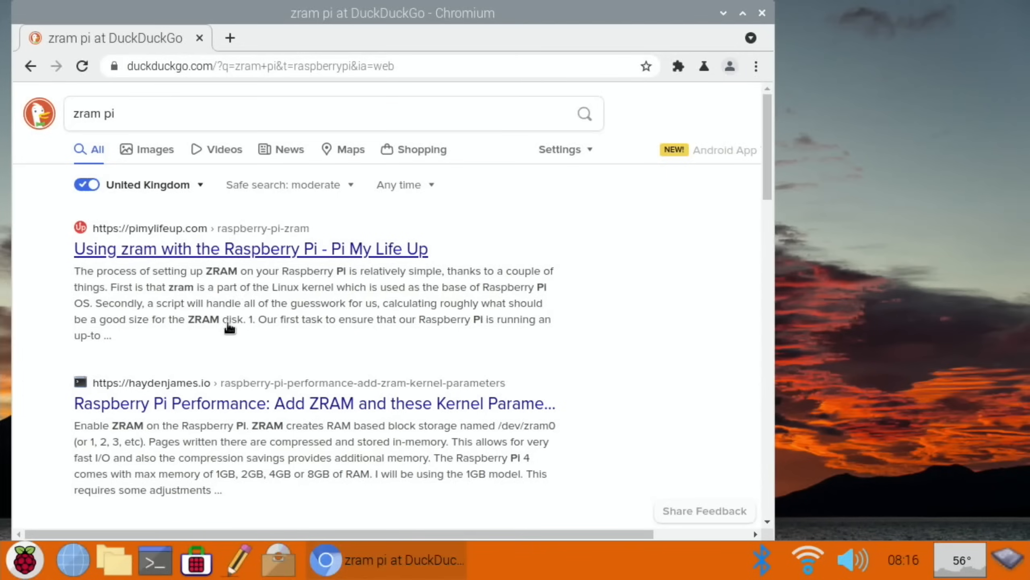
mouse_move(146, 408)
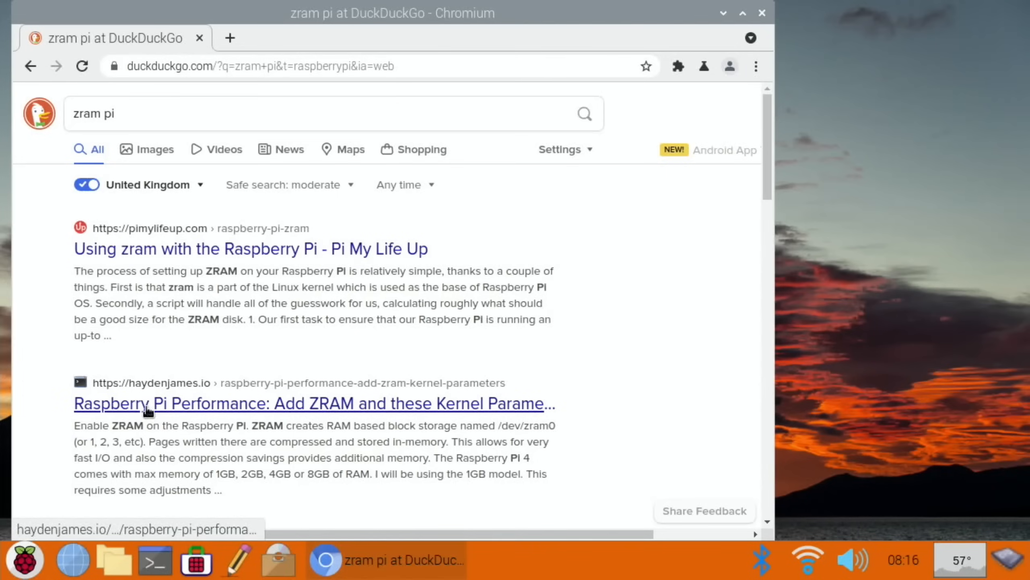
Open the haydenjames.io ZRAM article and select its zram-swap git clone command.
left_click(314, 403)
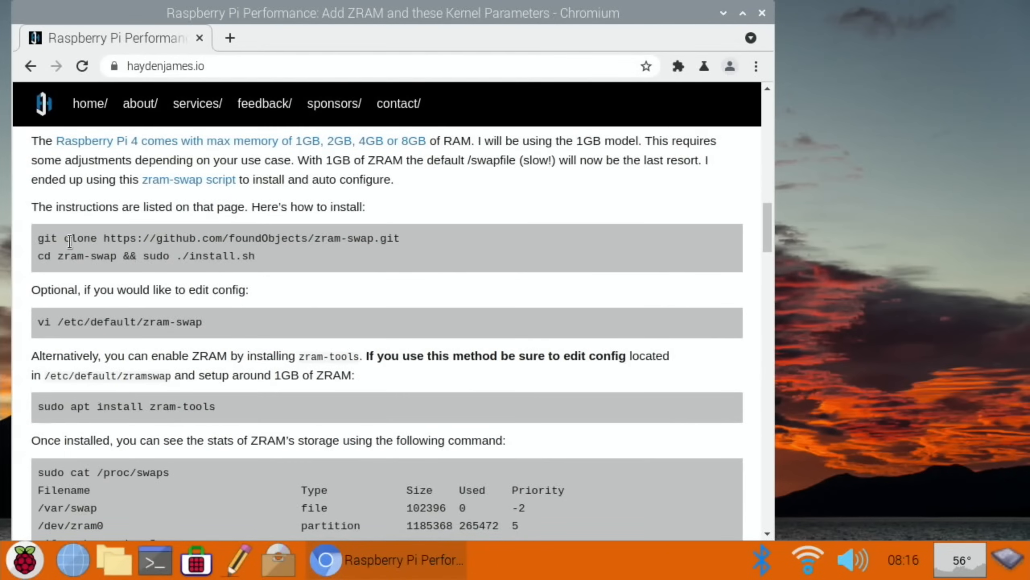
mouse_move(40, 238)
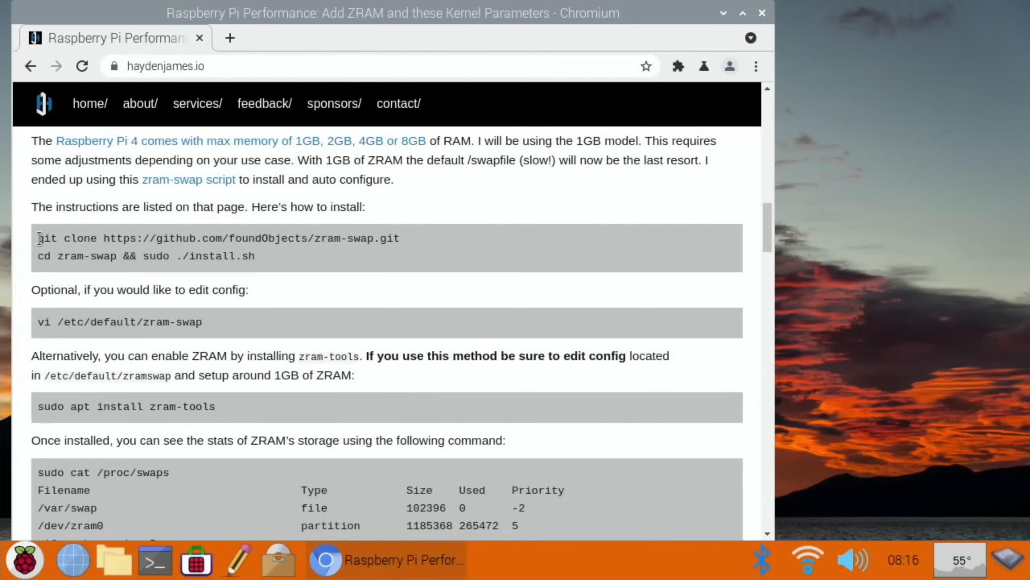
left_click_drag(40, 238, 400, 238)
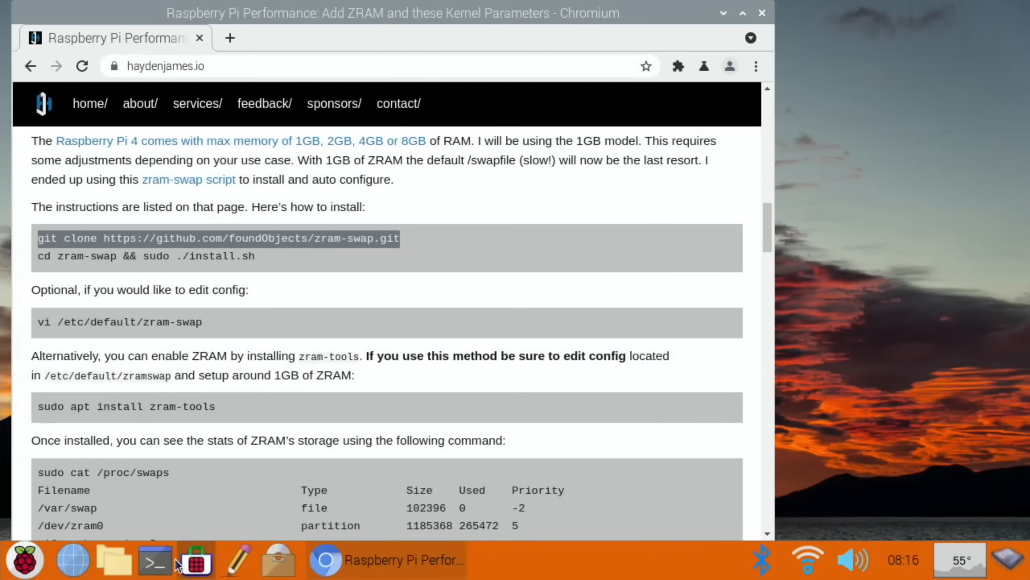
mouse_move(155, 560)
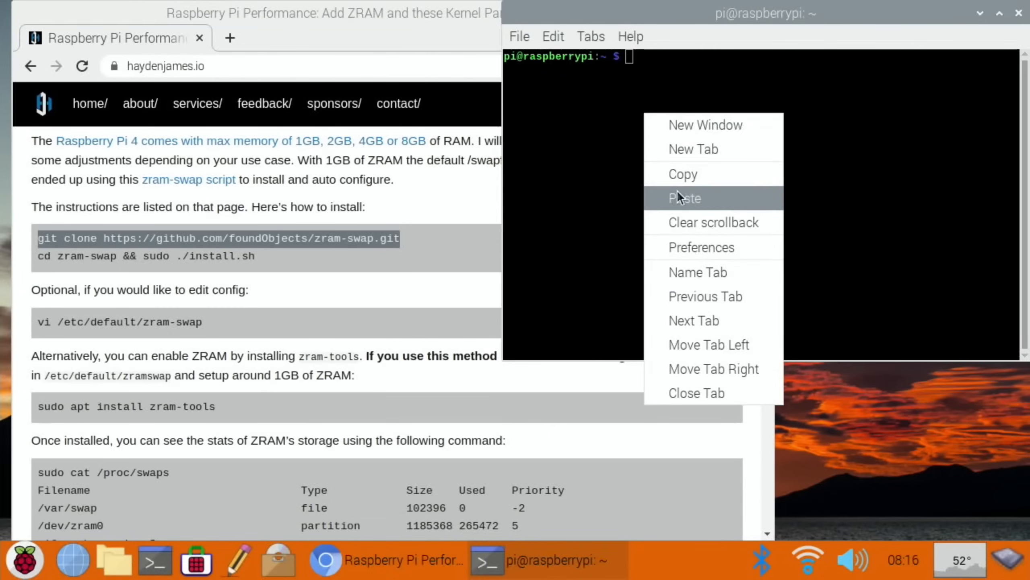
Paste and run the git clone command, then cd zram-swap && sudo ./install.sh.
left_click(685, 198)
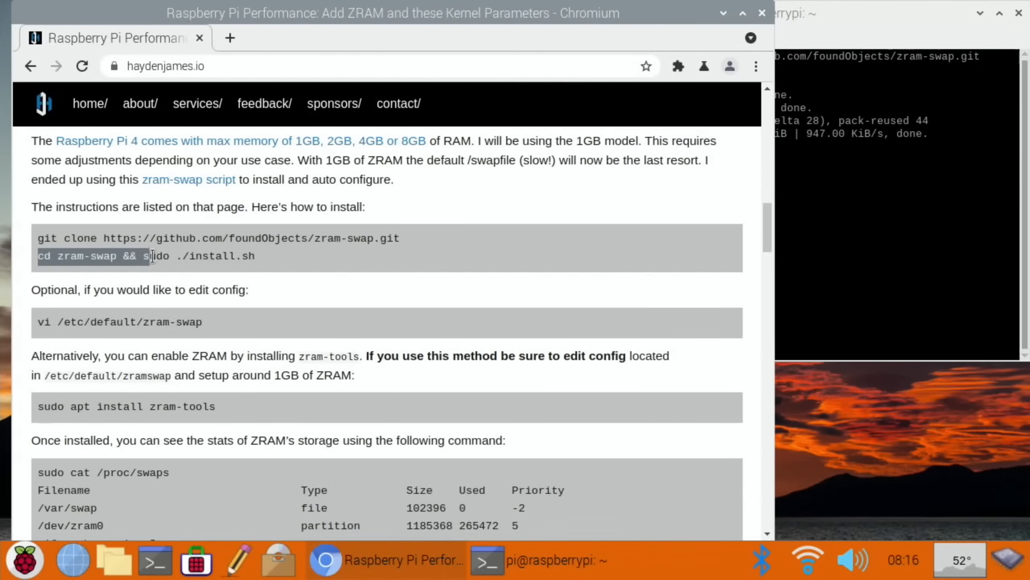
right_click(151, 256)
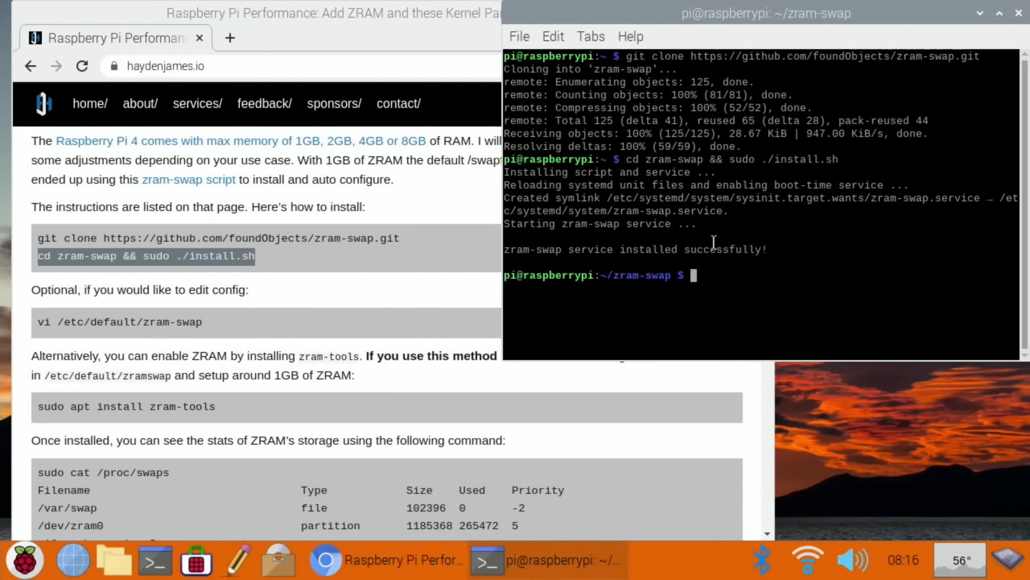
mouse_move(635, 252)
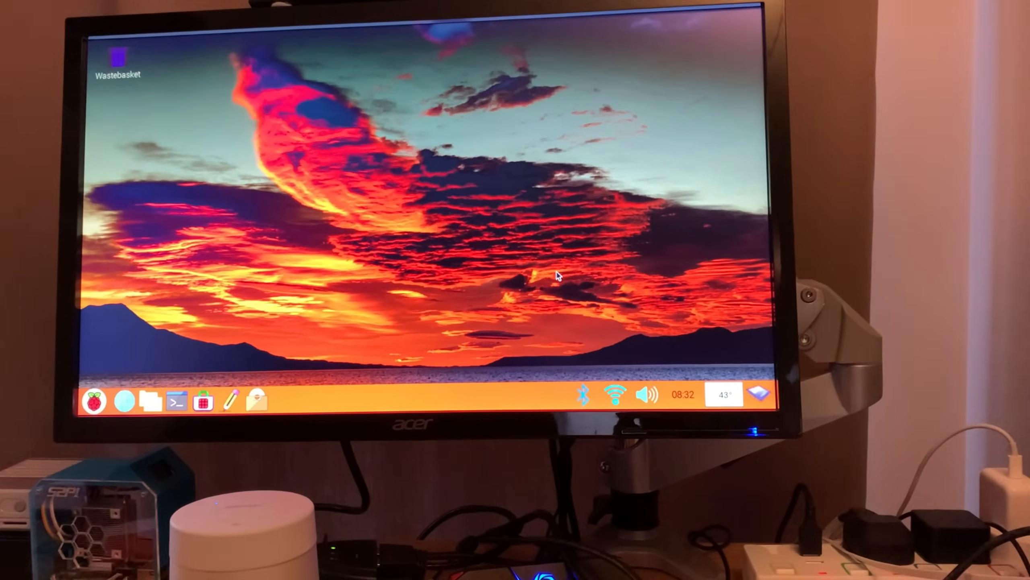
left_click(582, 395)
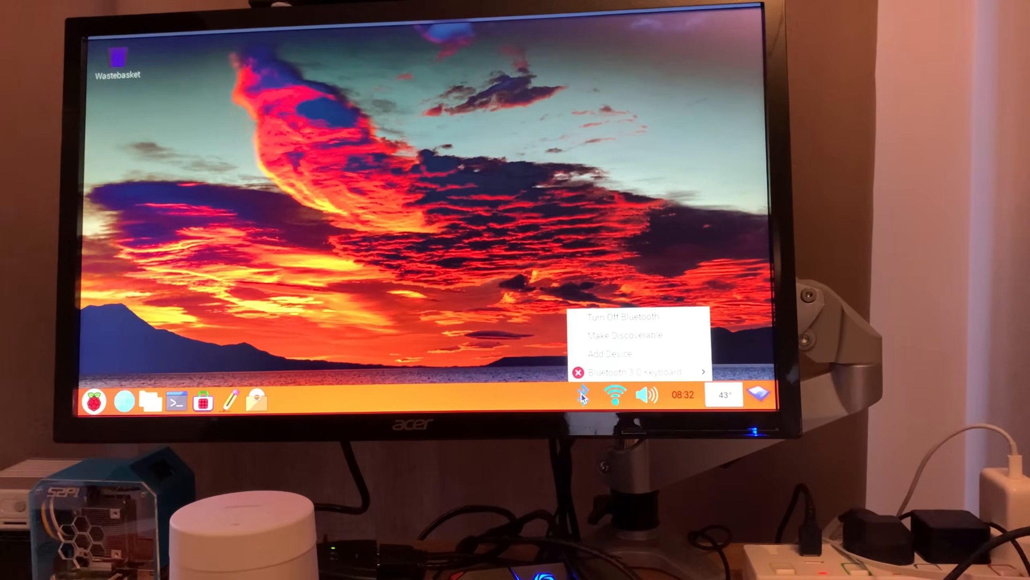
left_click(610, 354)
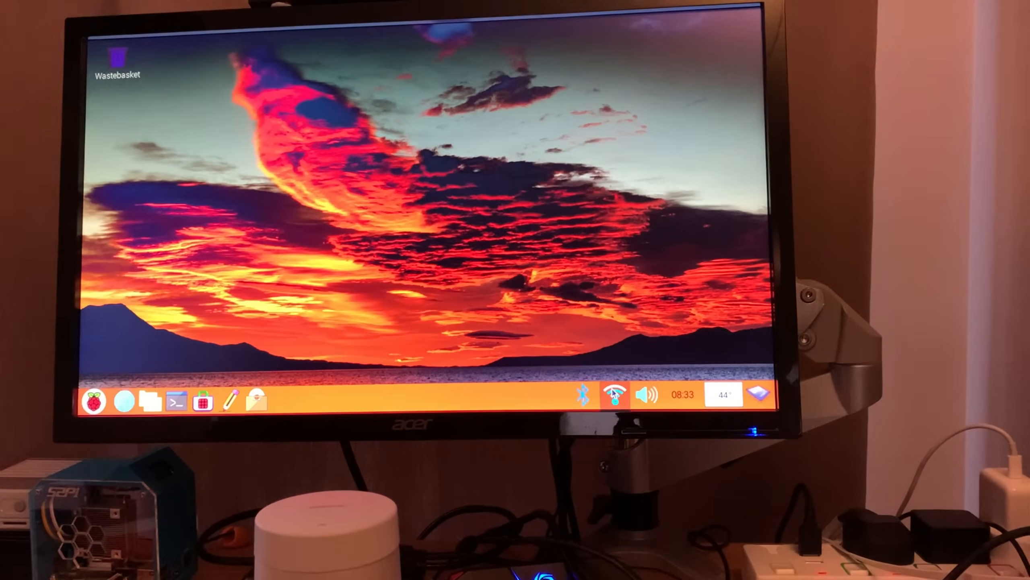
left_click(646, 395)
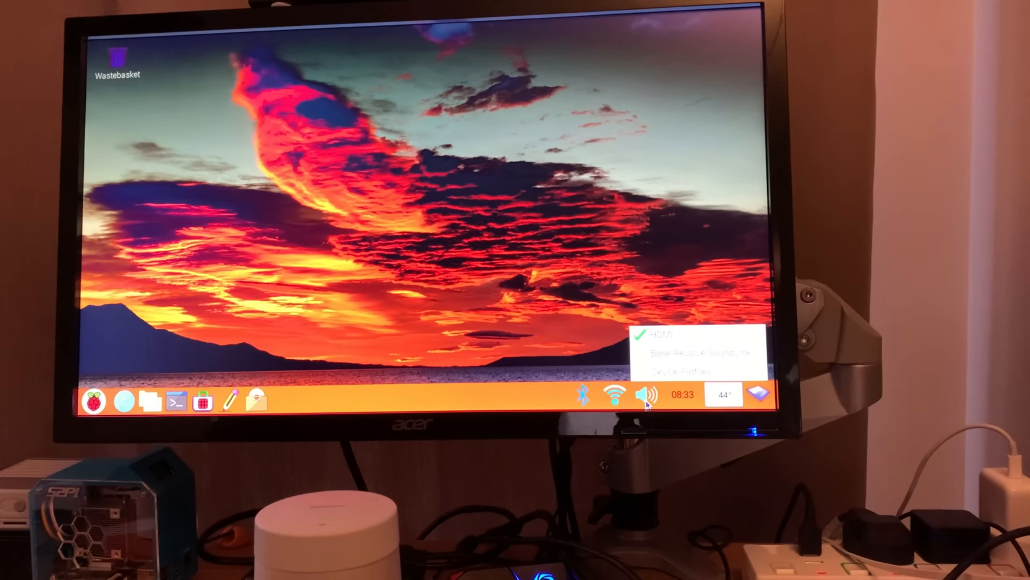
left_click(700, 351)
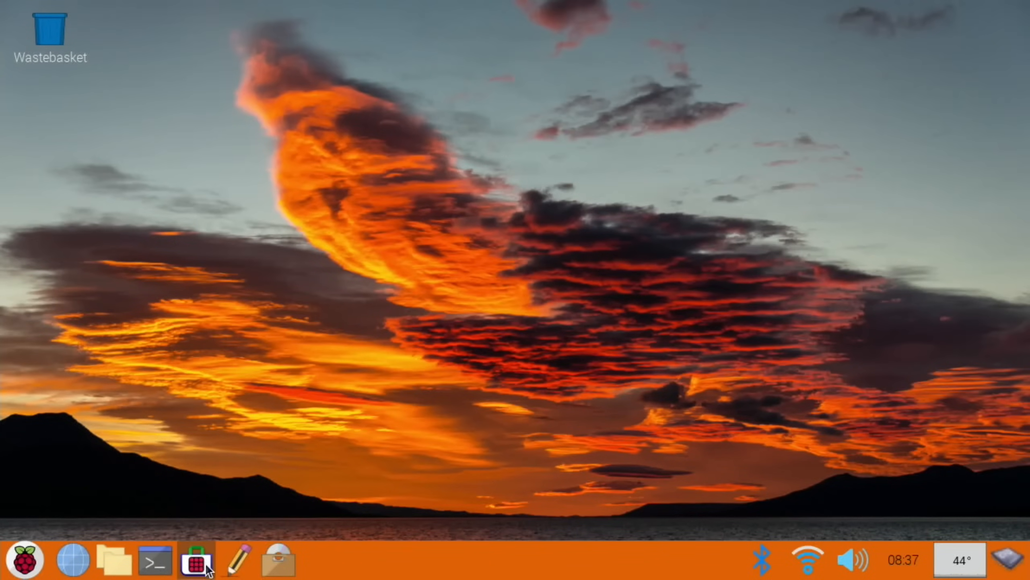
Install Lightpad from Pi-Apps' Appearance category.
left_click(198, 561)
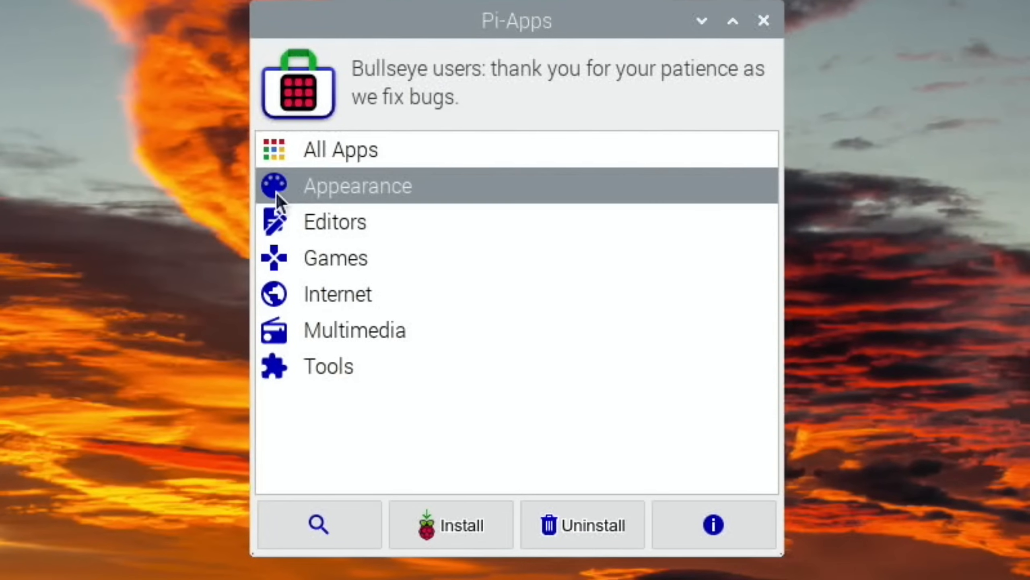
left_click(356, 185)
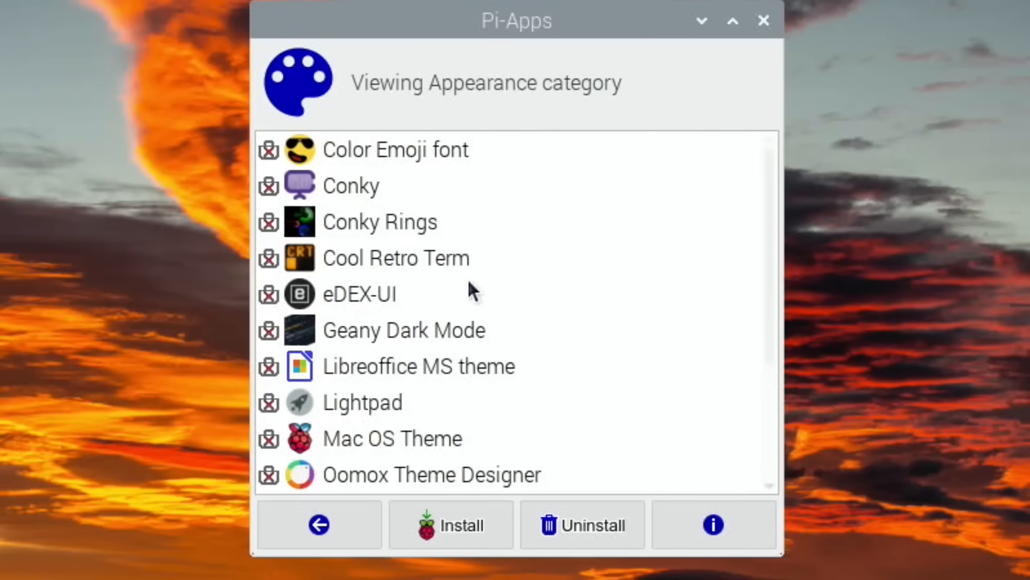
left_click(363, 402)
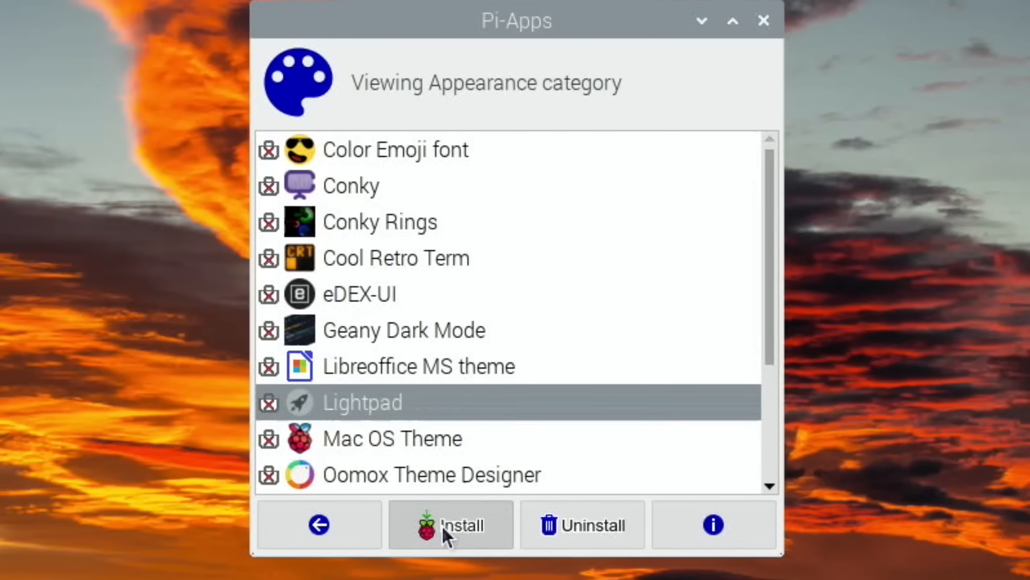
left_click(451, 524)
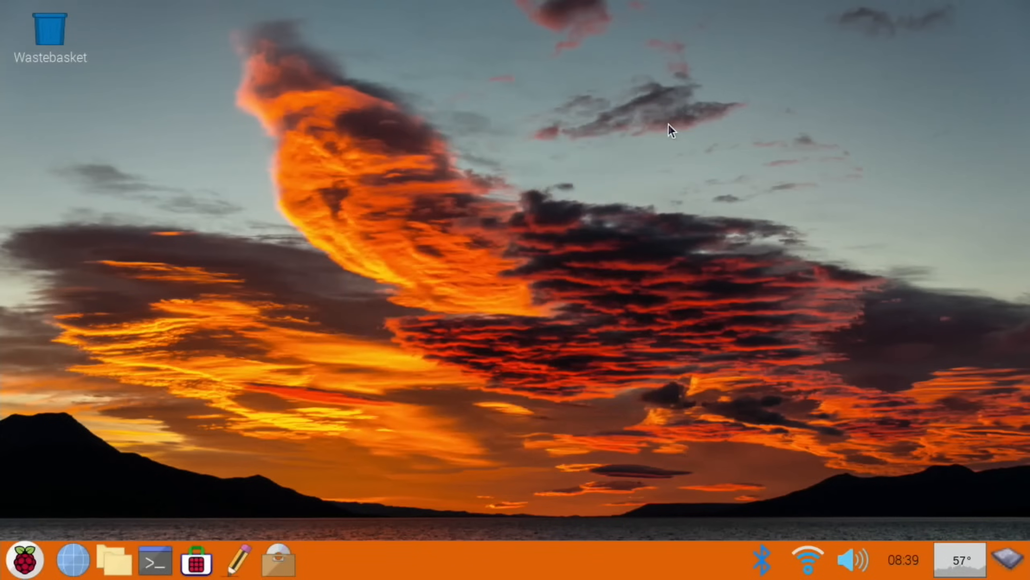
left_click(25, 560)
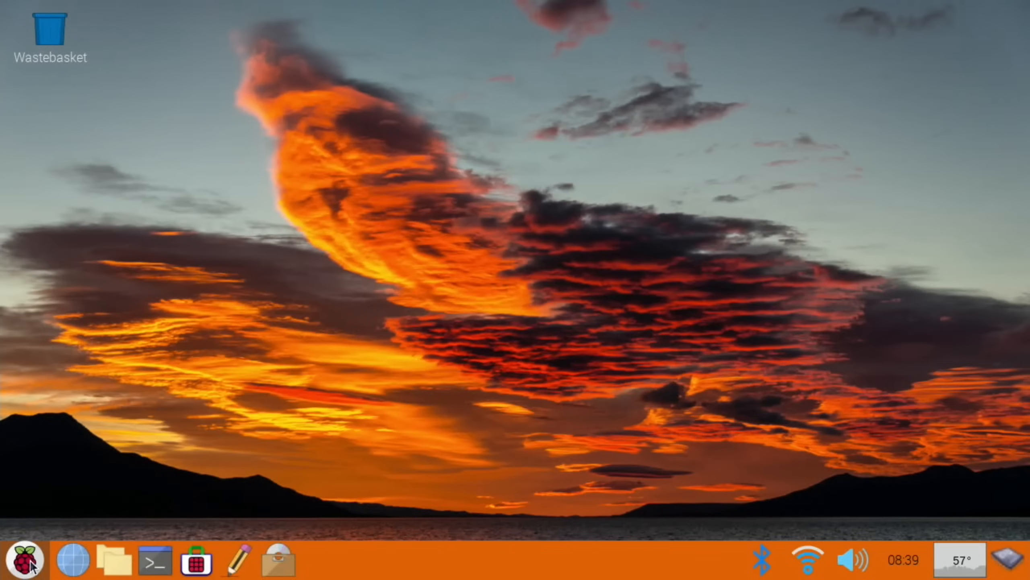
mouse_move(25, 560)
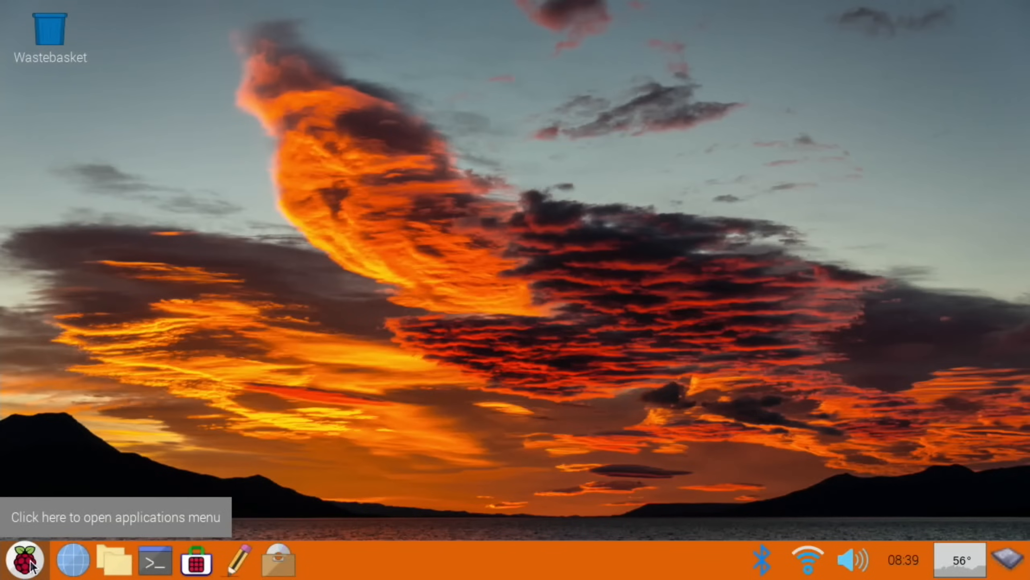
Add Lightpad from Accessories to the taskbar launchers via Application Launch Bar Settings.
right_click(198, 561)
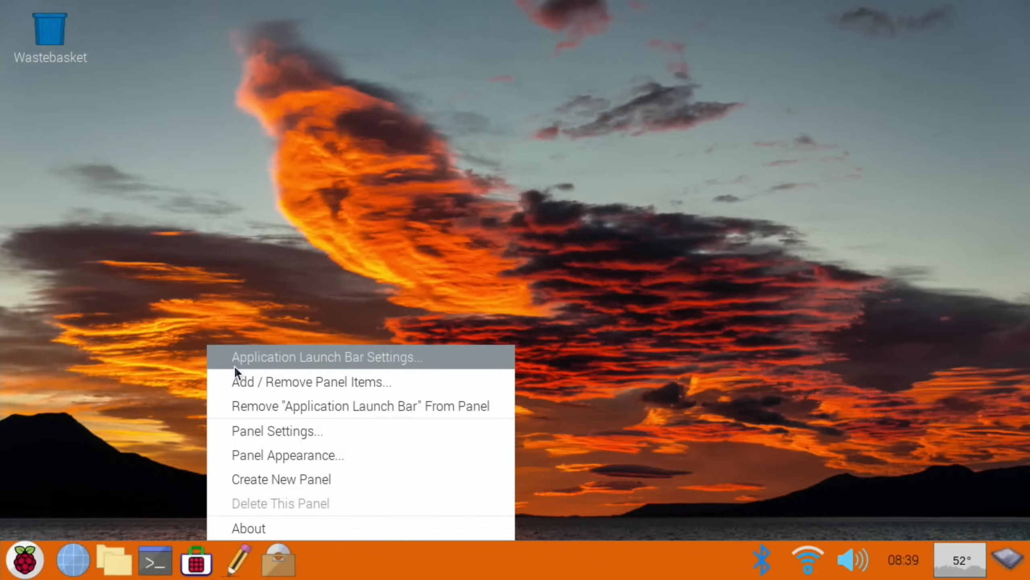
left_click(325, 356)
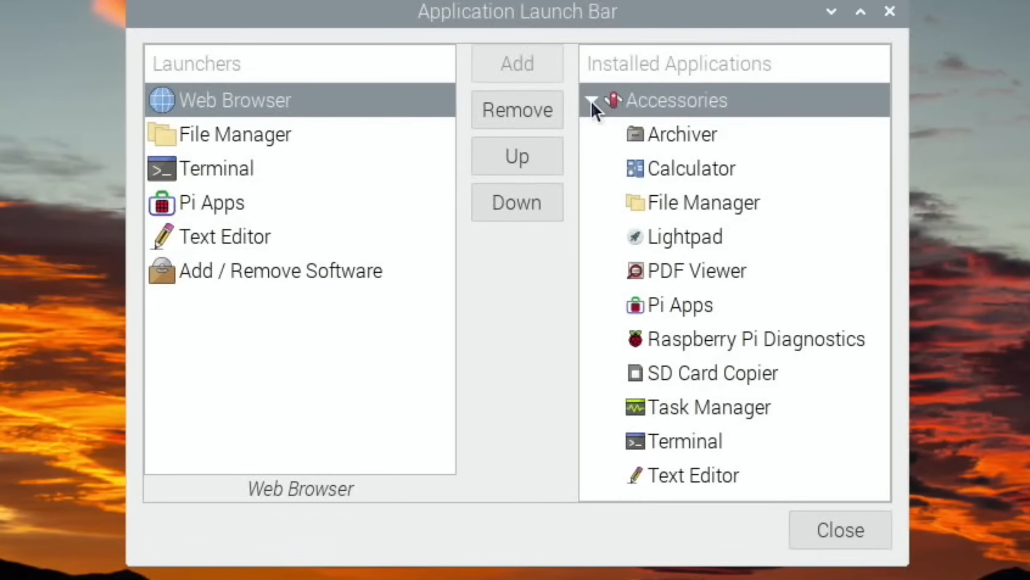
left_click(685, 236)
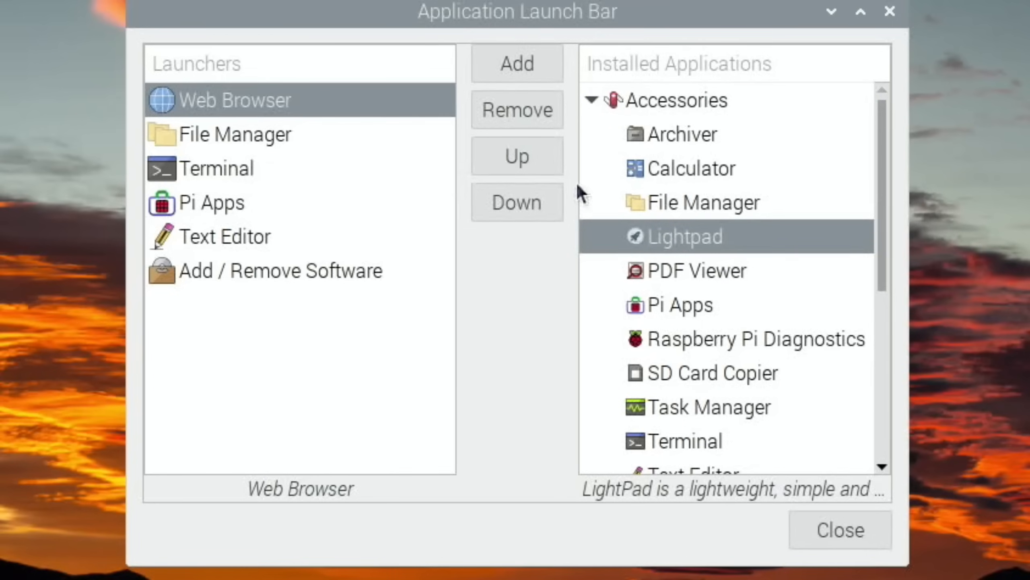
left_click(517, 63)
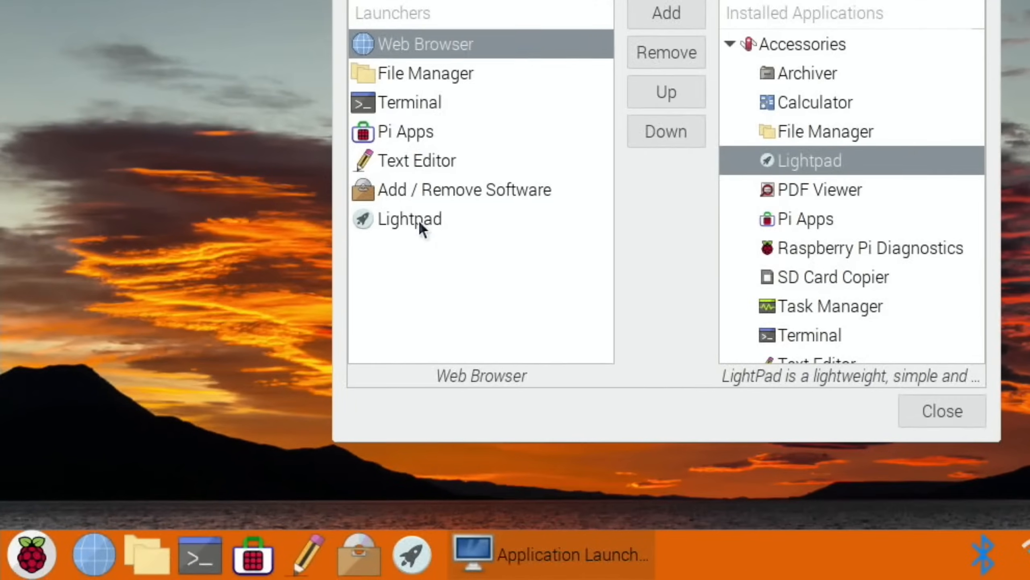
Move the Lightpad launcher up to first place and close the settings.
left_click(665, 92)
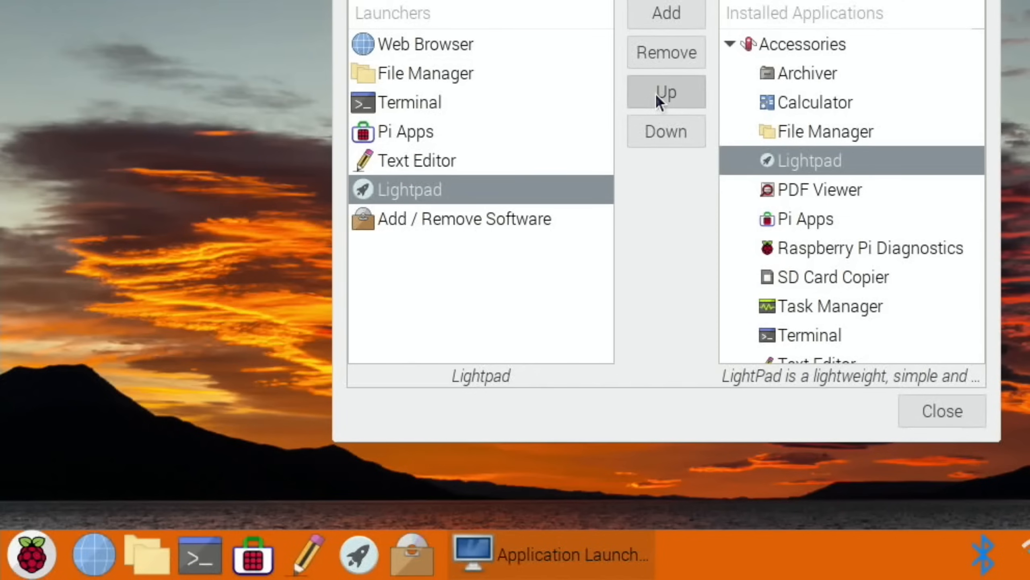
left_click(664, 91)
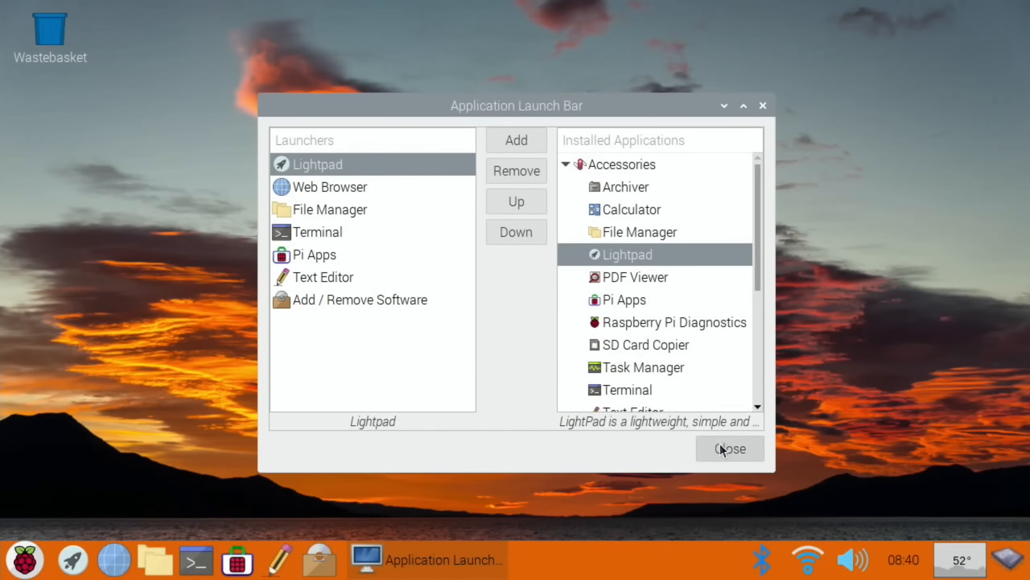
left_click(728, 449)
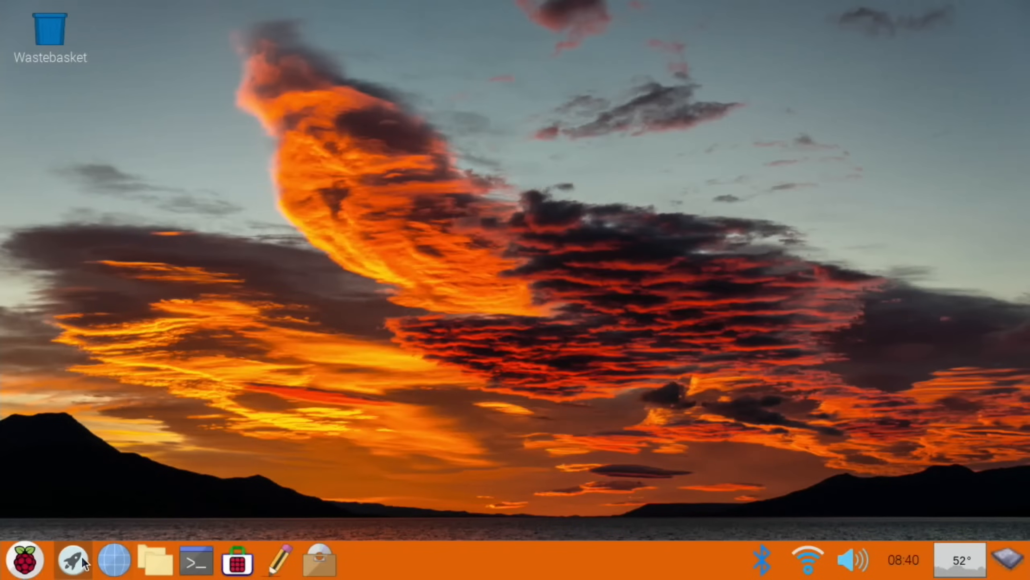
left_click(72, 560)
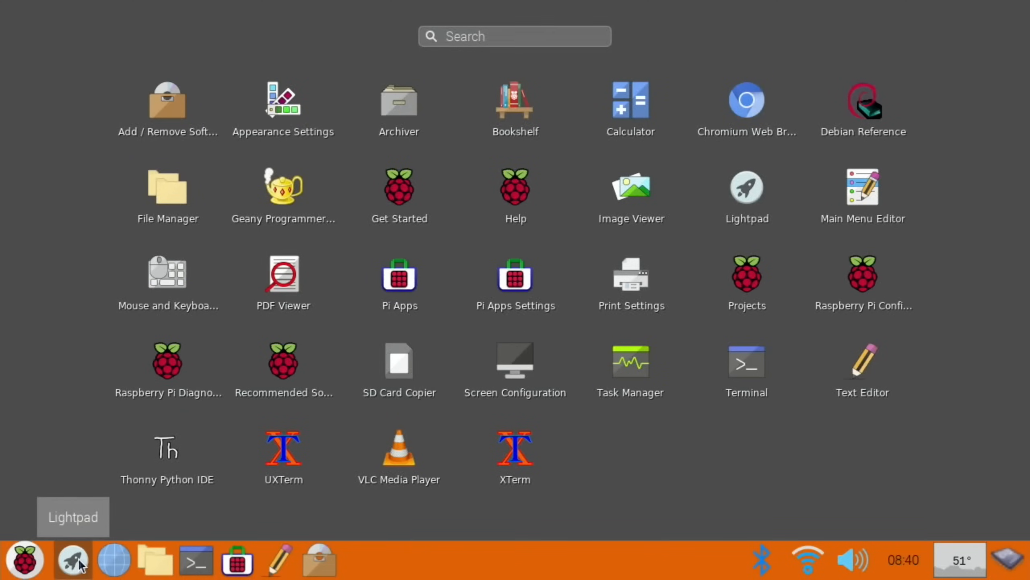
mouse_move(480, 21)
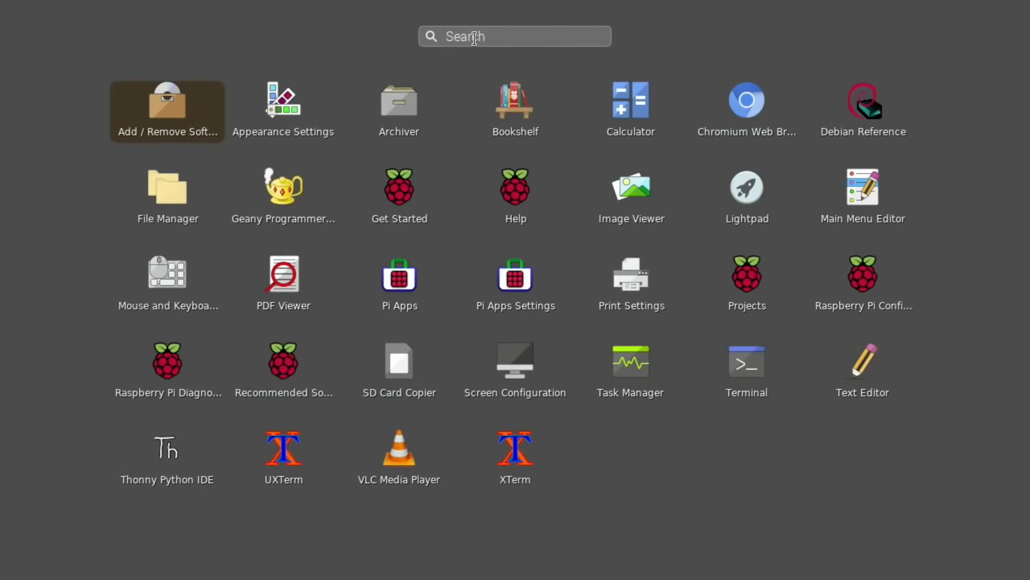
type("app")
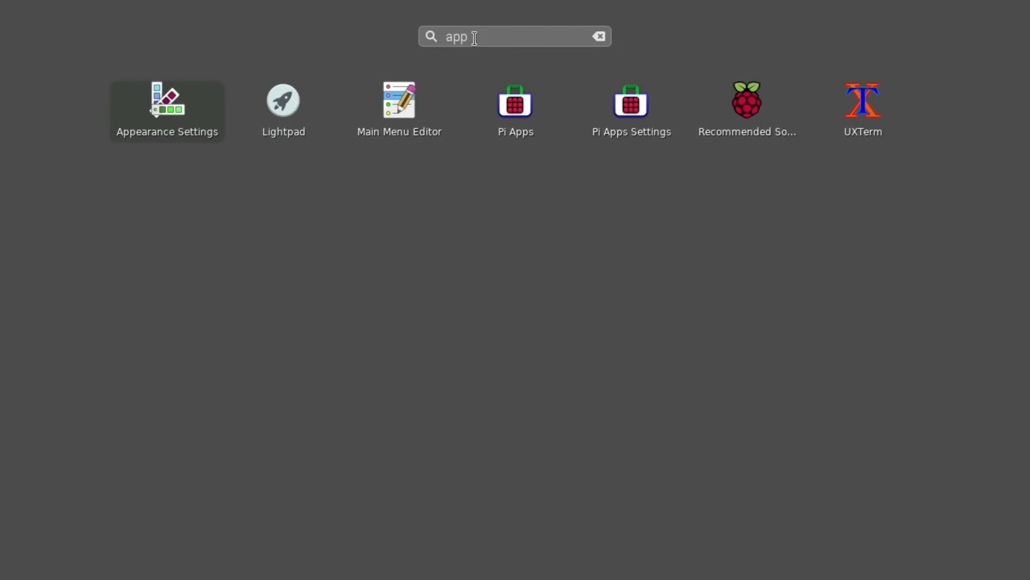
mouse_move(630, 110)
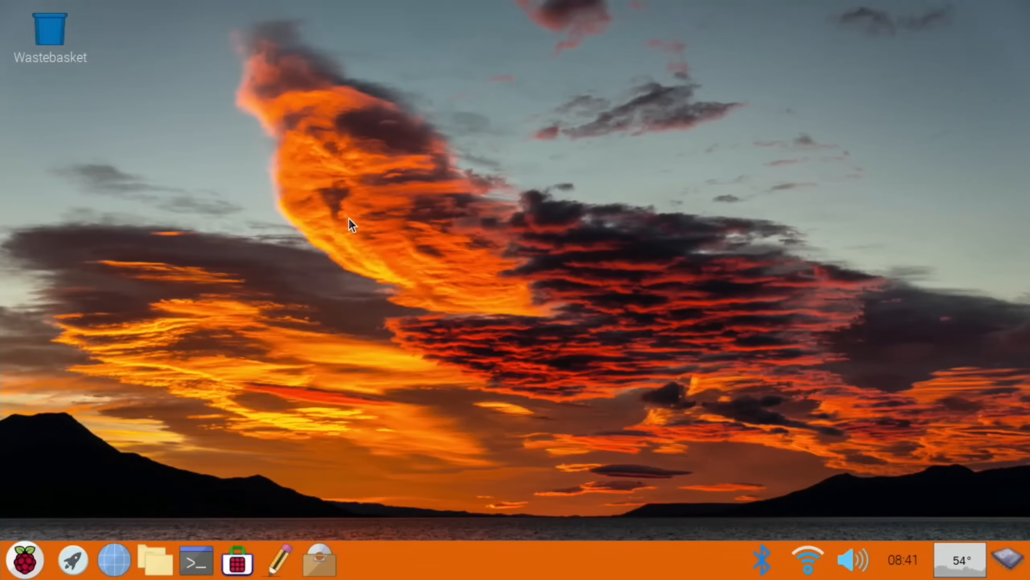
left_click(25, 561)
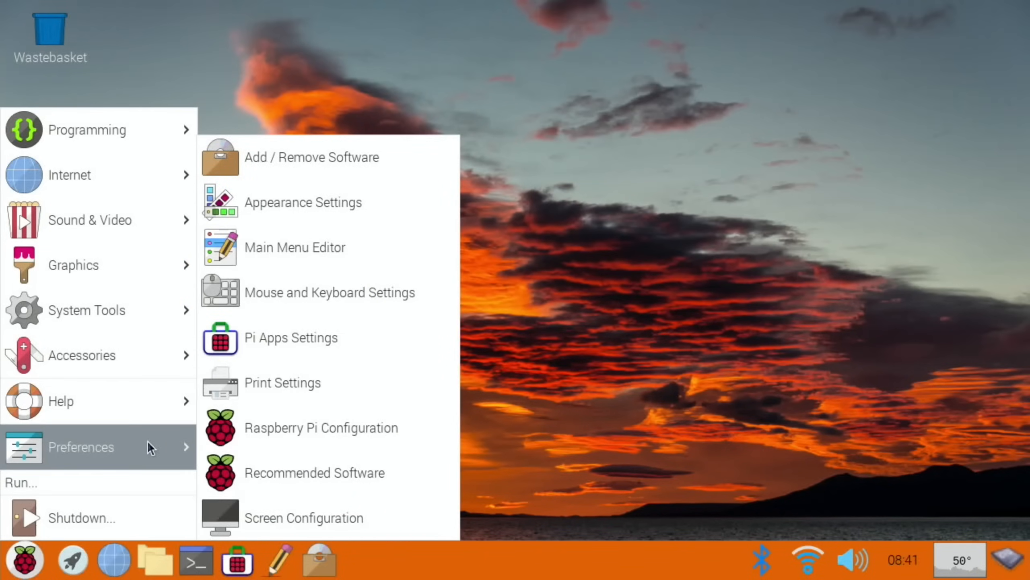
mouse_move(312, 157)
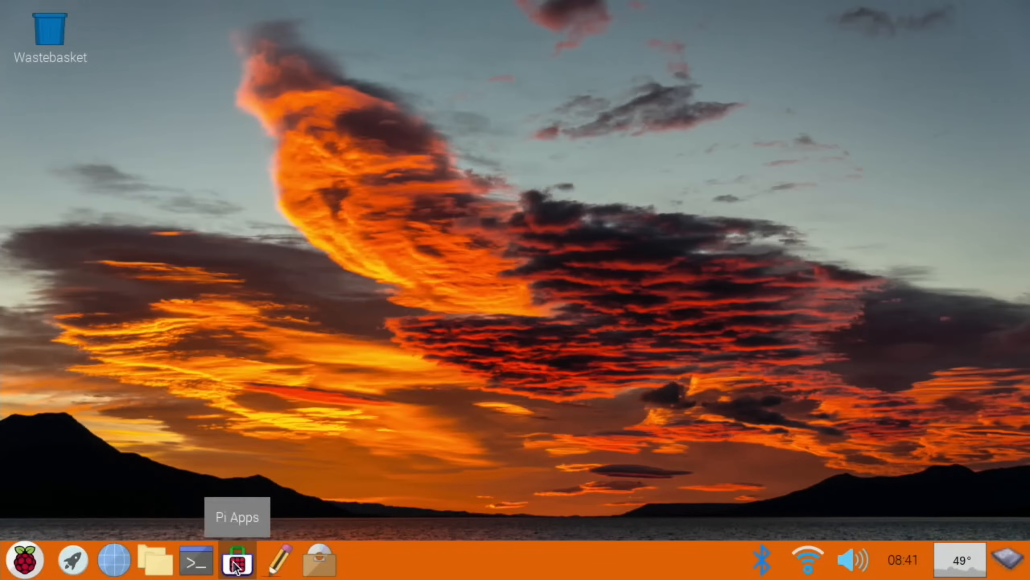
Install the Puffin browser from Pi-Apps' Internet > Browsers category.
left_click(233, 560)
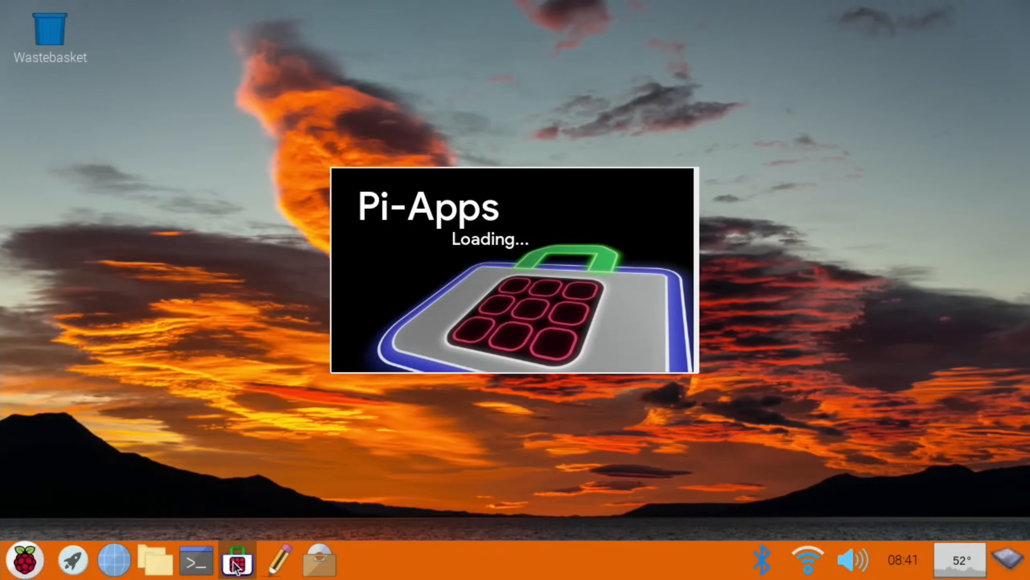
left_click(237, 560)
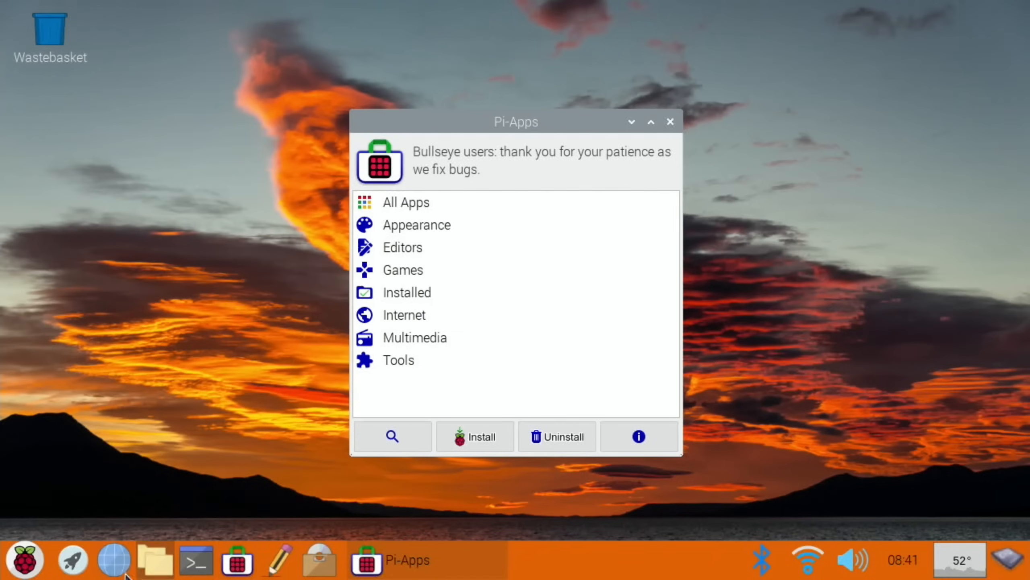
mouse_move(374, 256)
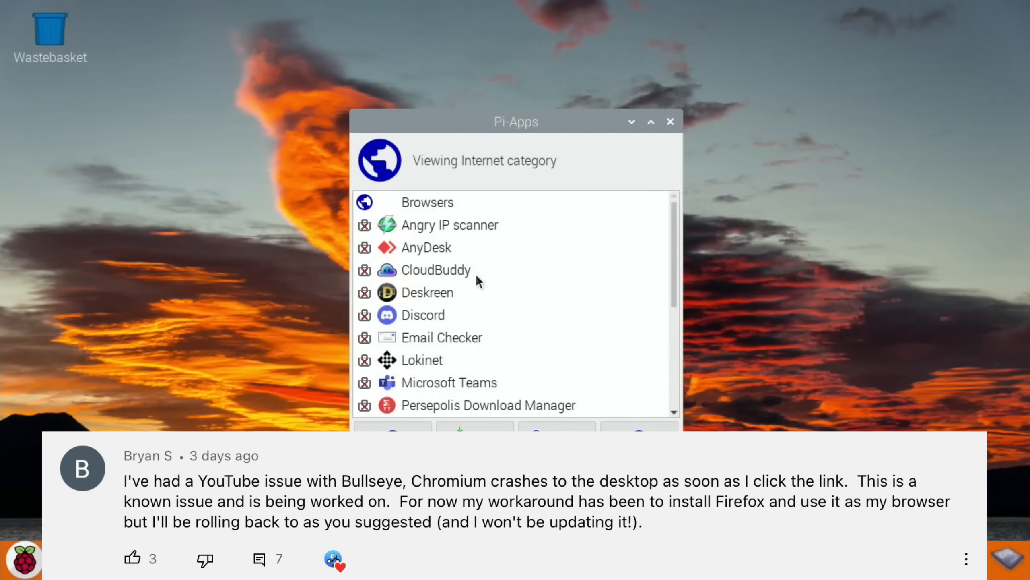
mouse_move(416, 211)
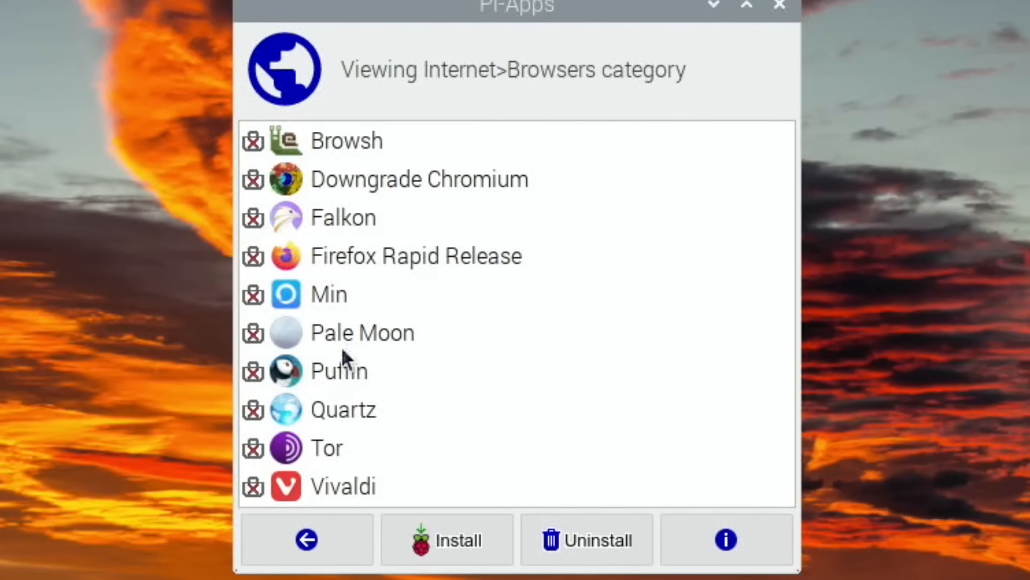
left_click(338, 370)
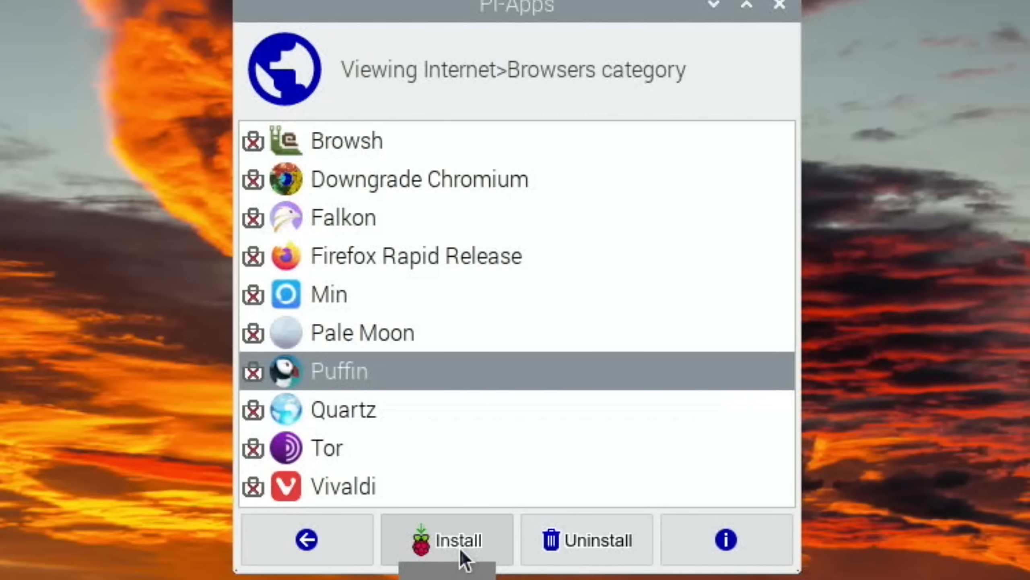
left_click(449, 539)
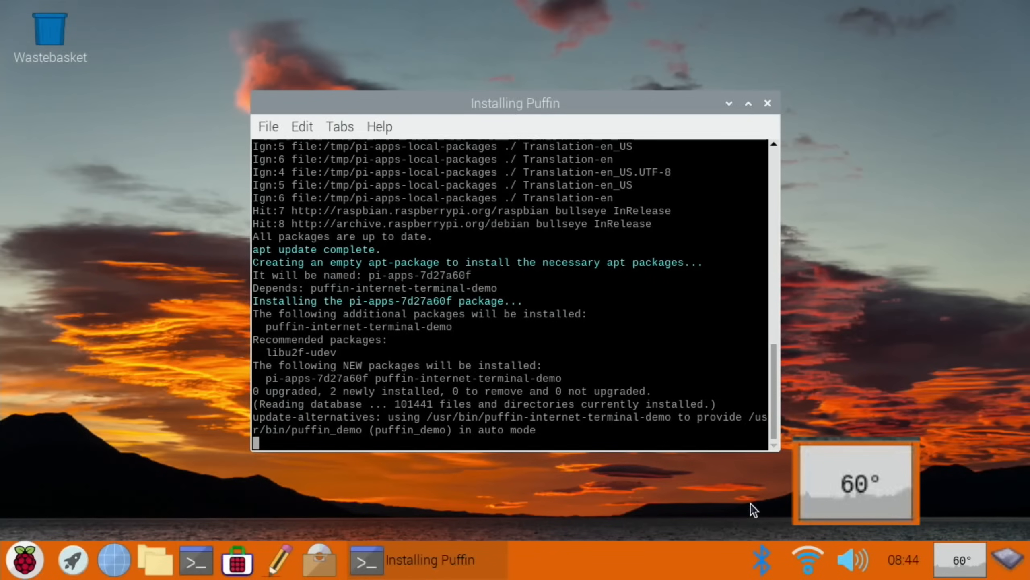
mouse_move(853, 496)
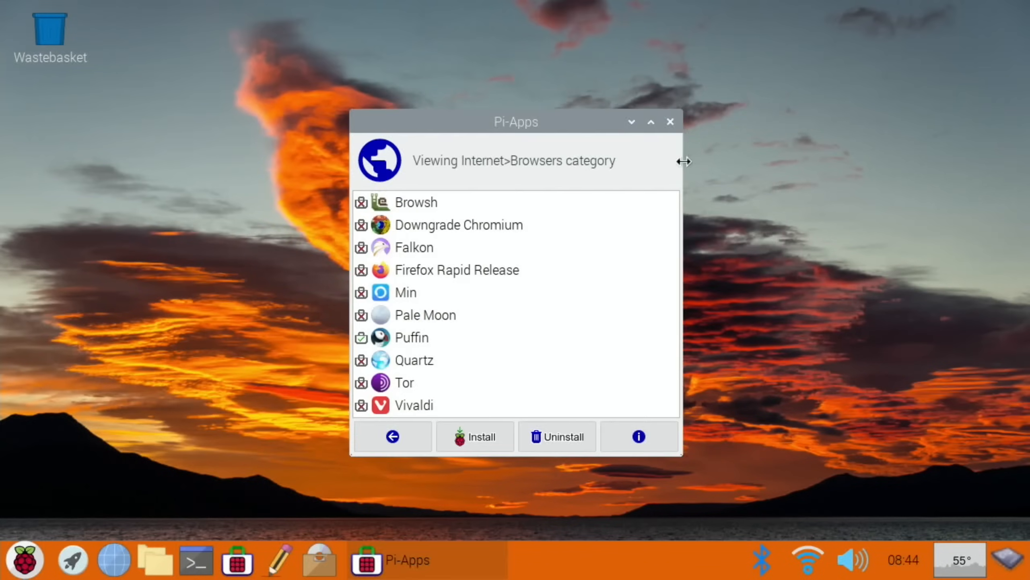
mouse_move(415, 271)
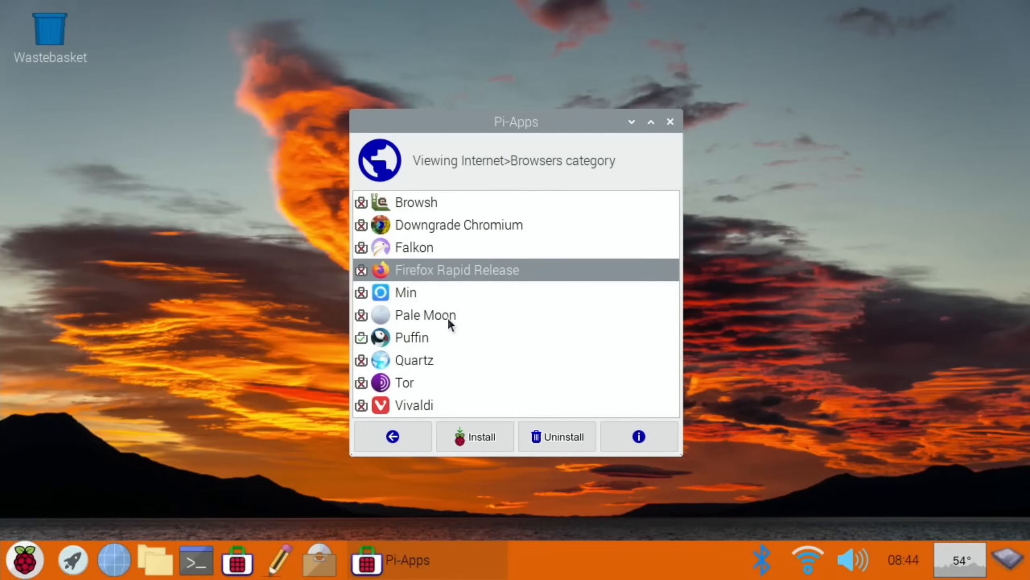
Install Firefox Rapid Release, check the Internet menu, and close Pi-Apps.
left_click(474, 435)
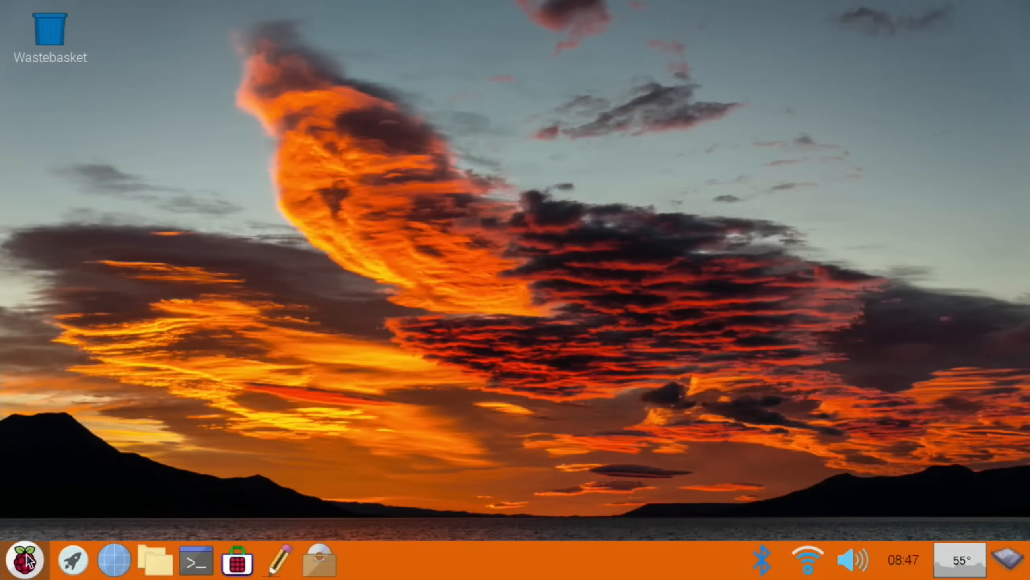
left_click(25, 559)
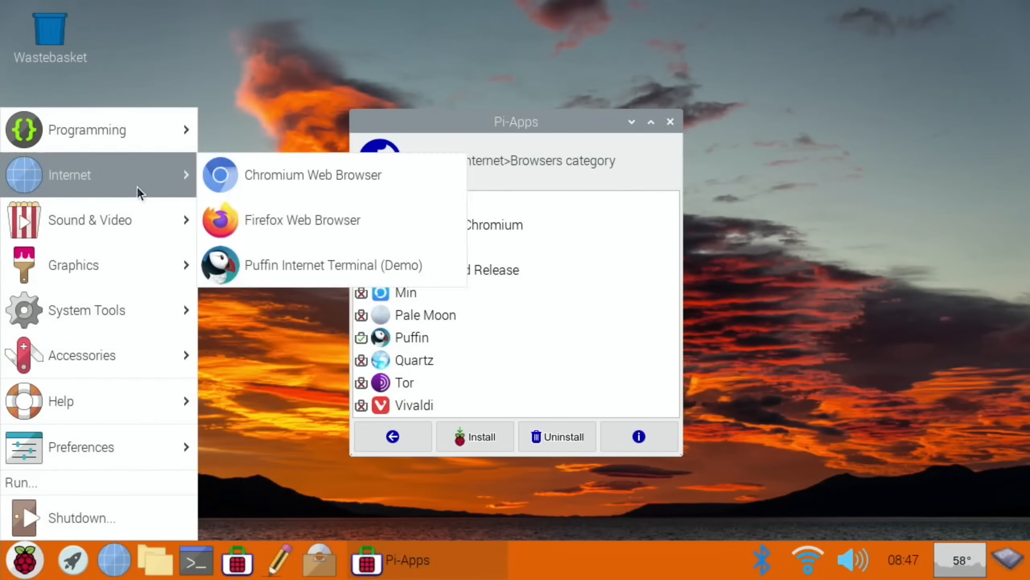
mouse_move(263, 264)
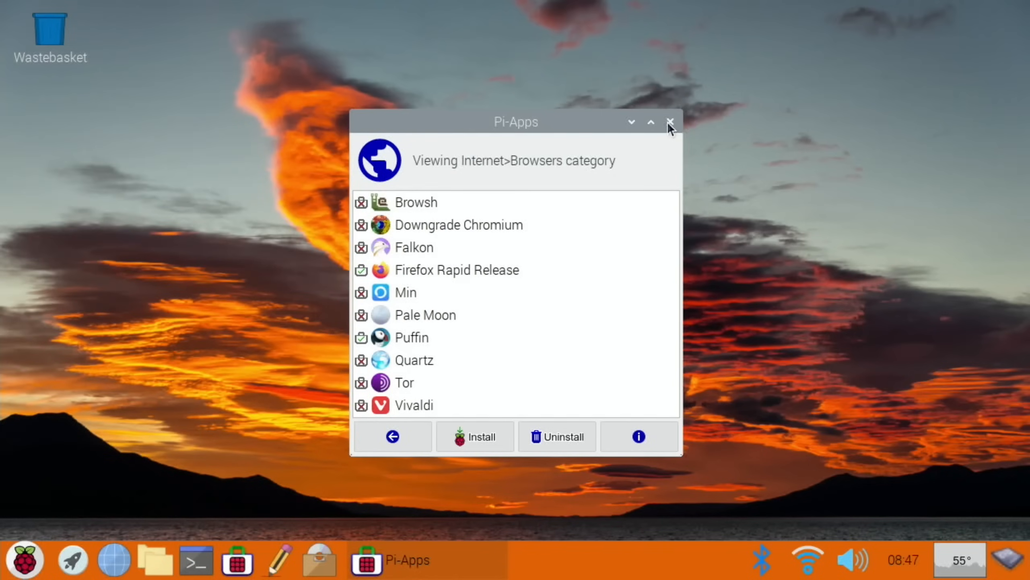
left_click(669, 122)
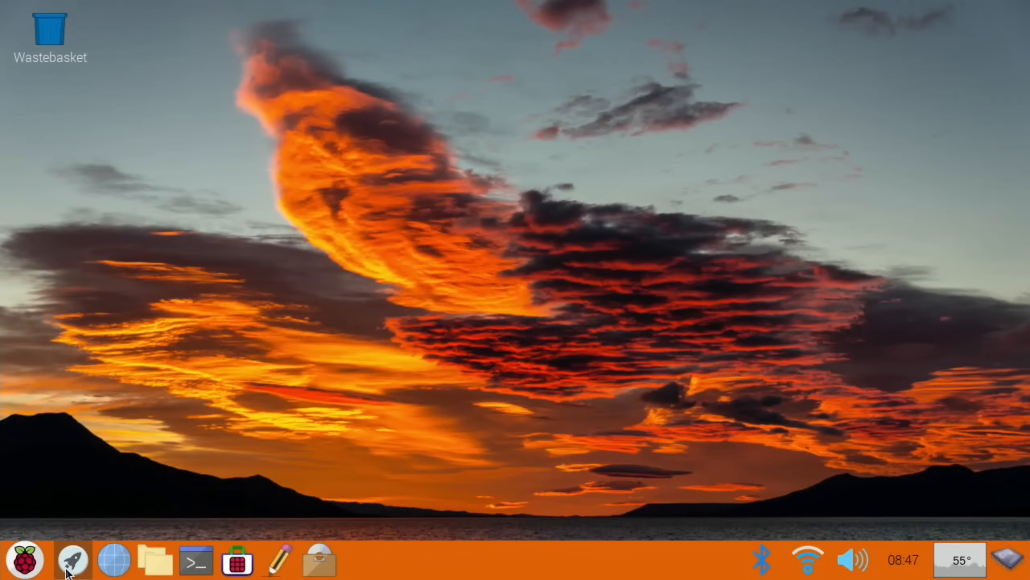
Add Puffin and Firefox from Internet to the taskbar launchers.
left_click(74, 561)
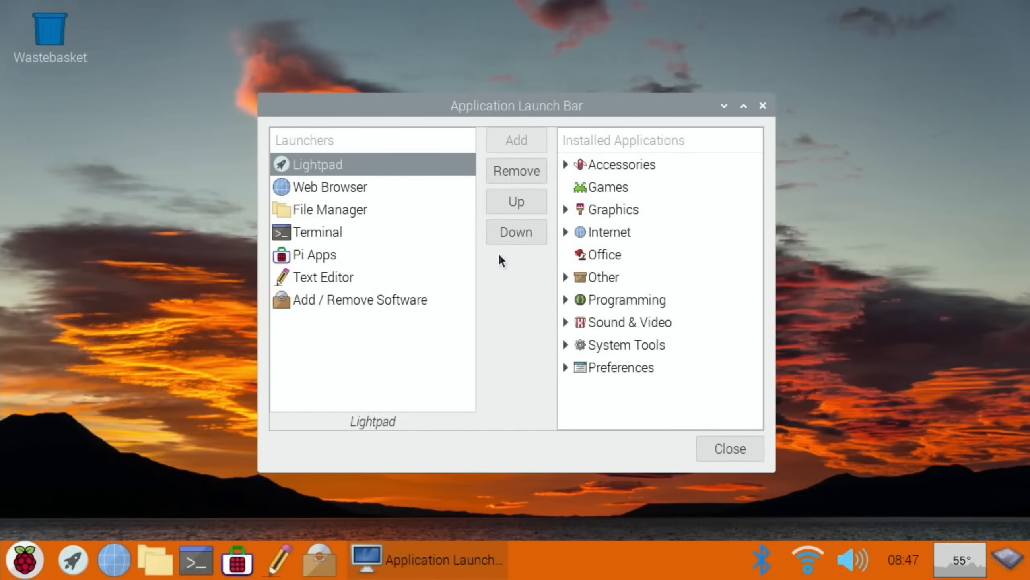
left_click(605, 231)
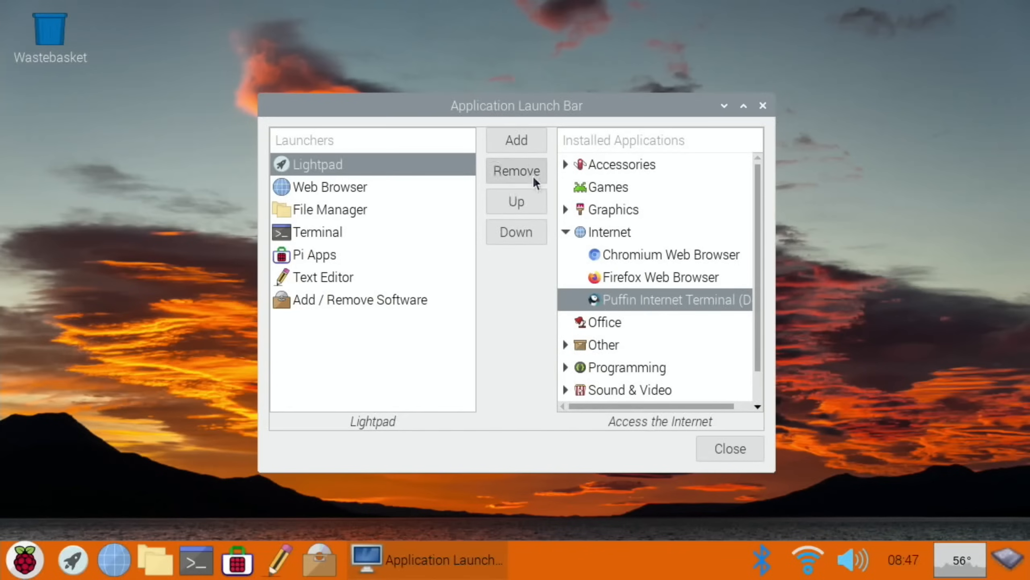
left_click(516, 140)
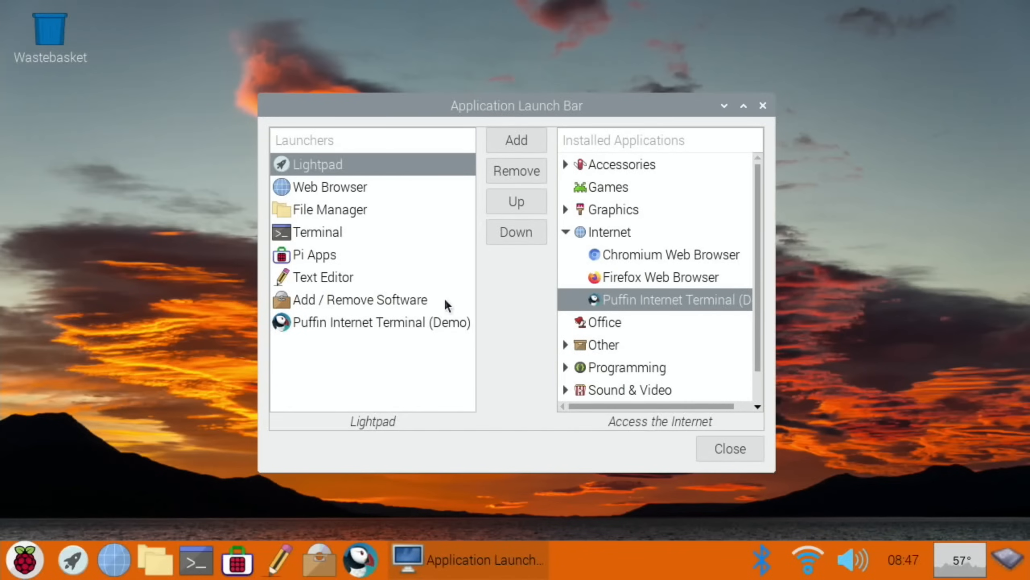
left_click(659, 276)
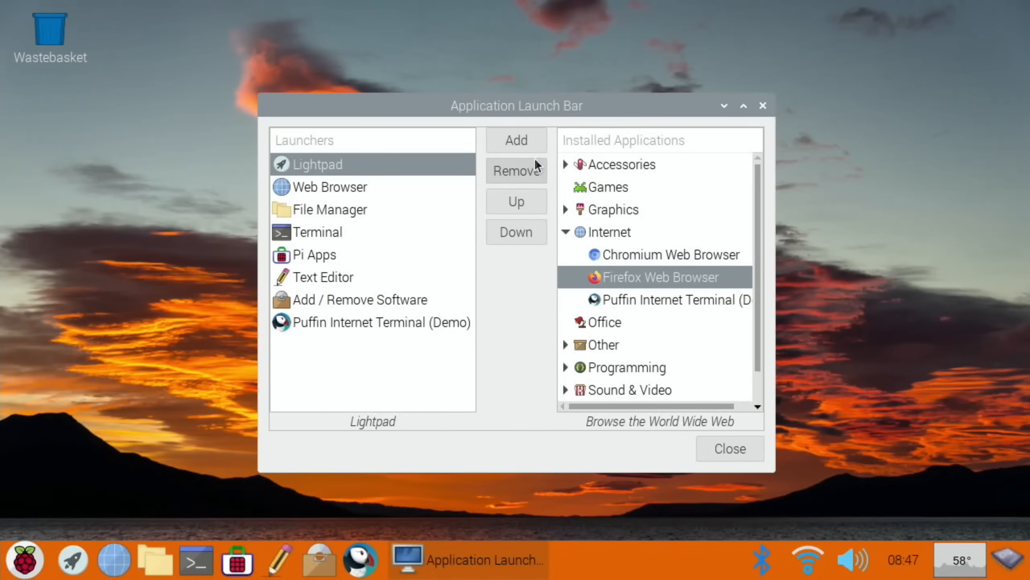
left_click(516, 140)
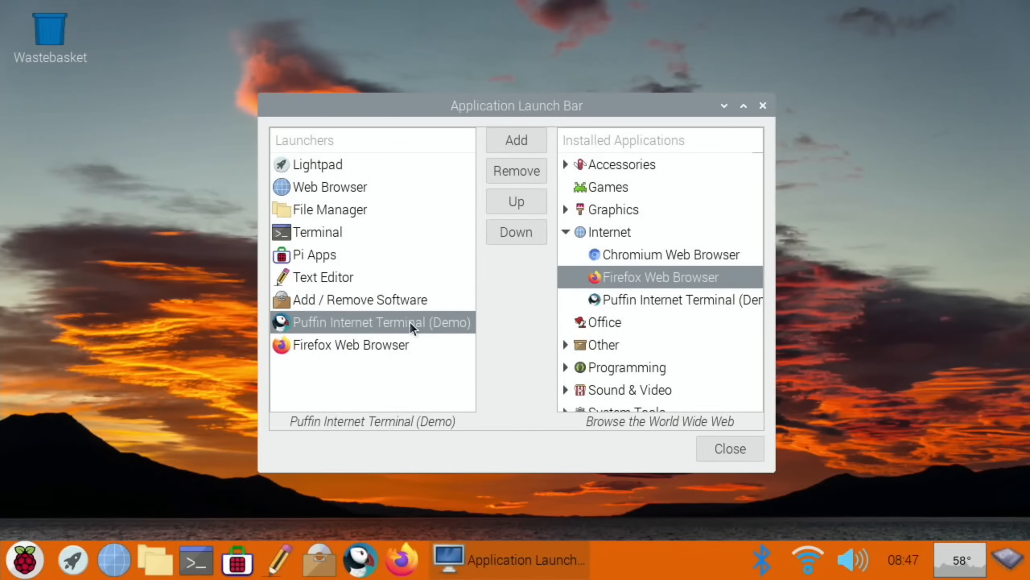
Move Puffin and Firefox up behind Lightpad and remove the Web Browser launcher.
left_click(517, 201)
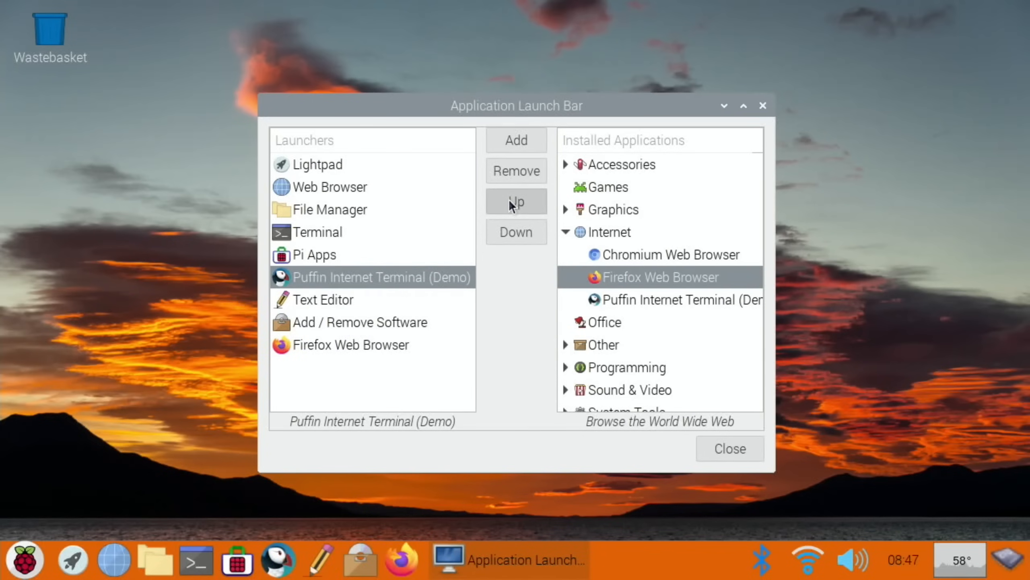
left_click(516, 201)
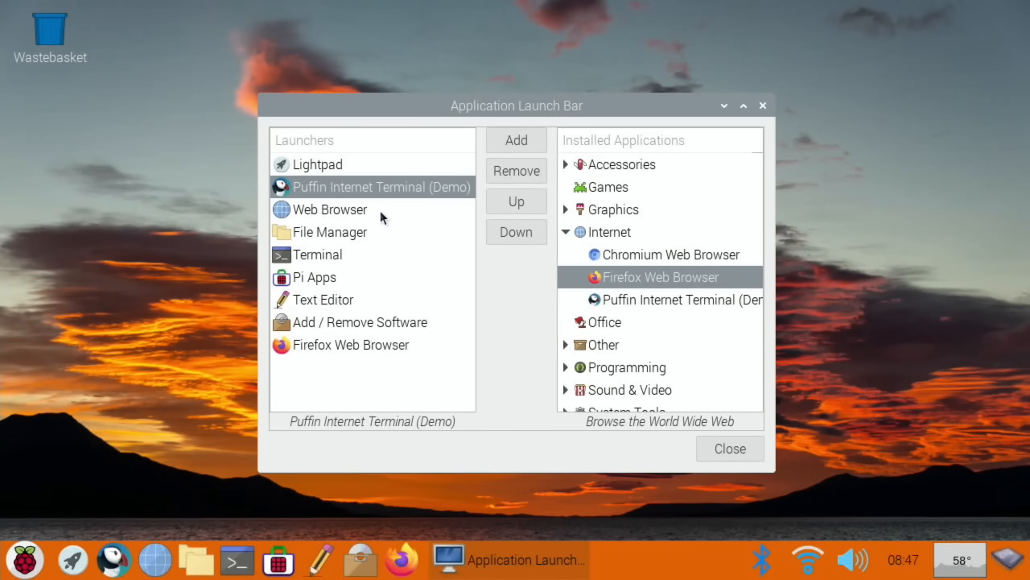
left_click(328, 209)
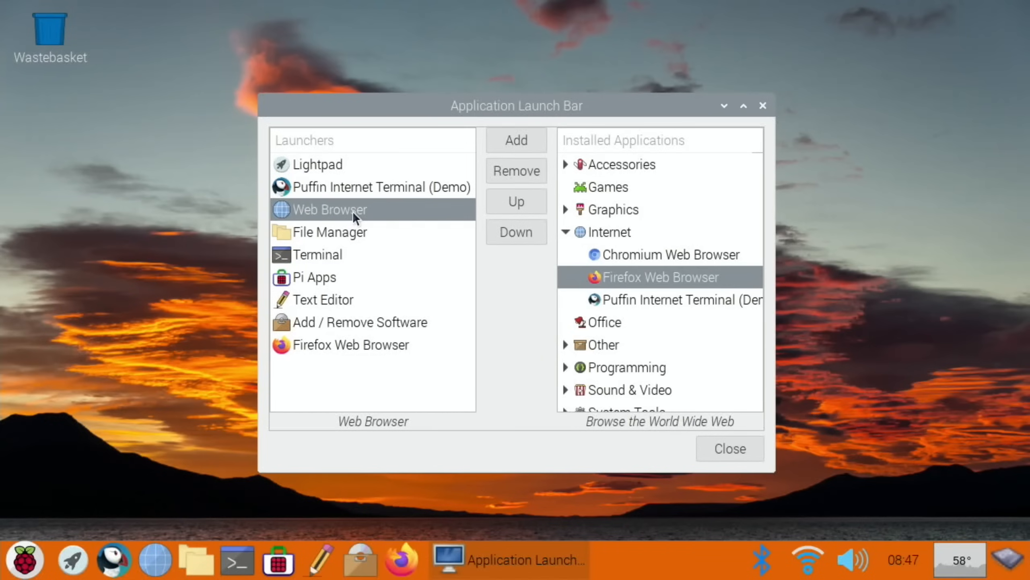
left_click(516, 171)
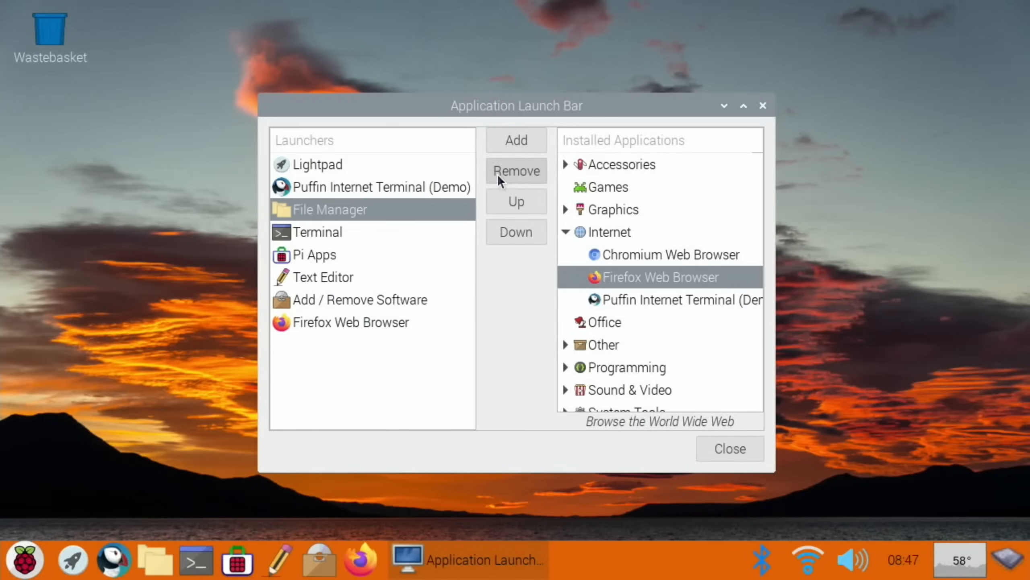
left_click(350, 322)
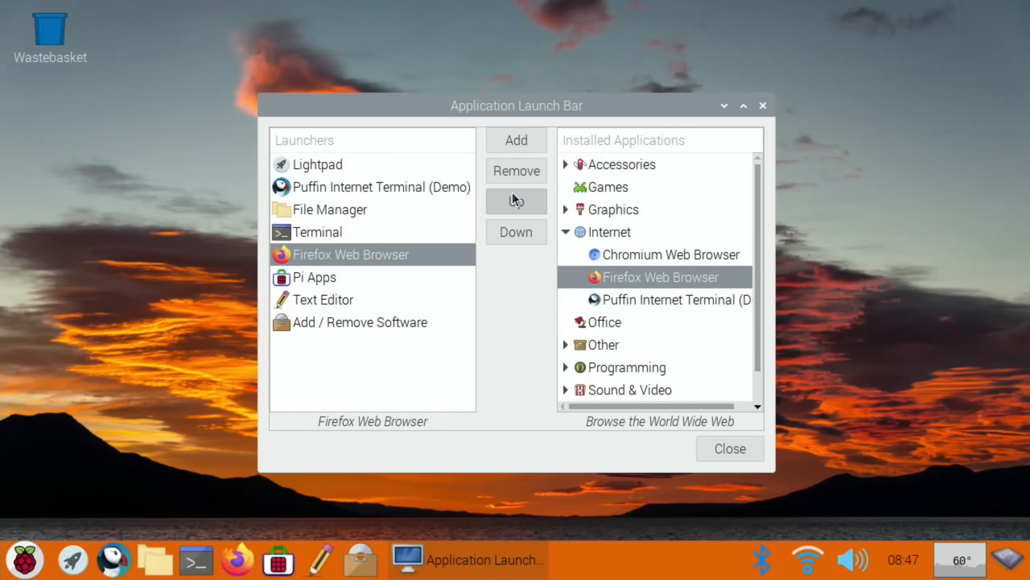
left_click(728, 449)
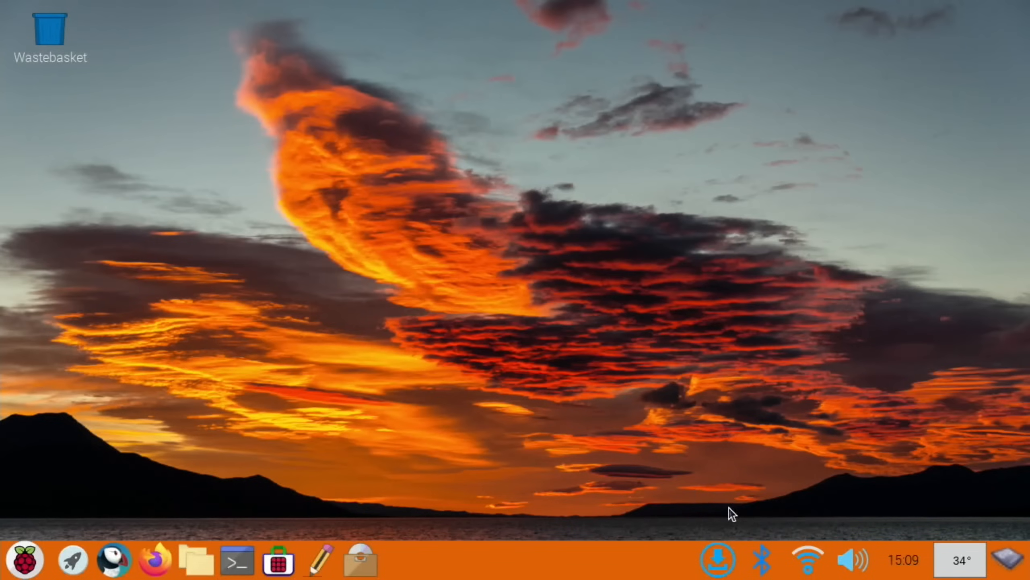
Install the two pending libdbusmenu package updates from the tray updater.
left_click(717, 559)
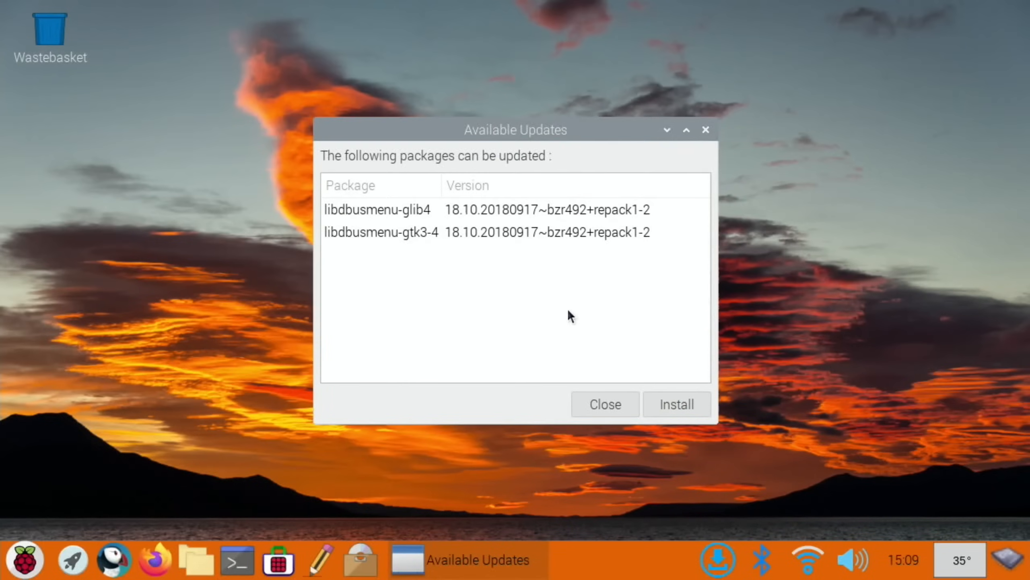
left_click(676, 404)
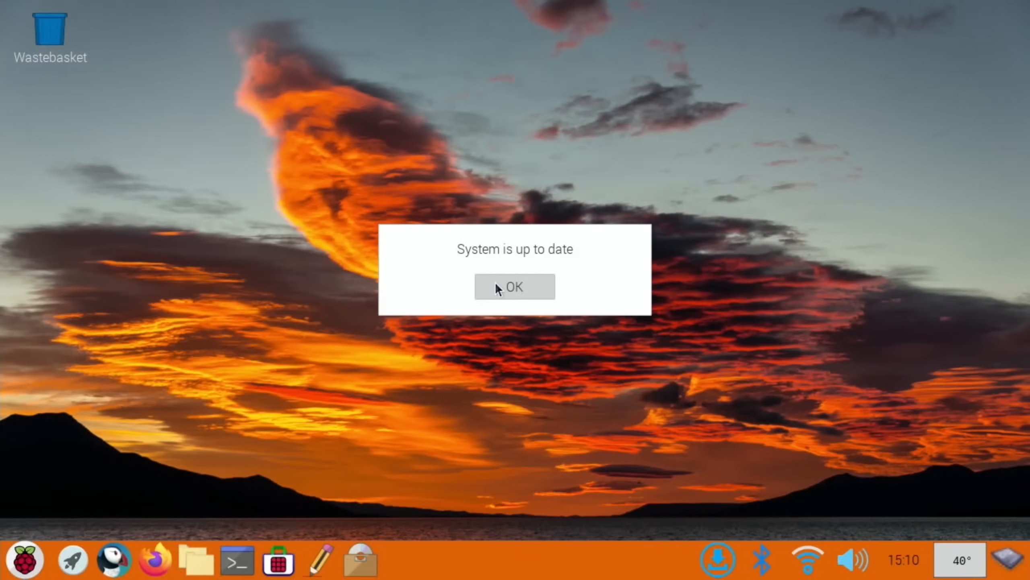
left_click(514, 286)
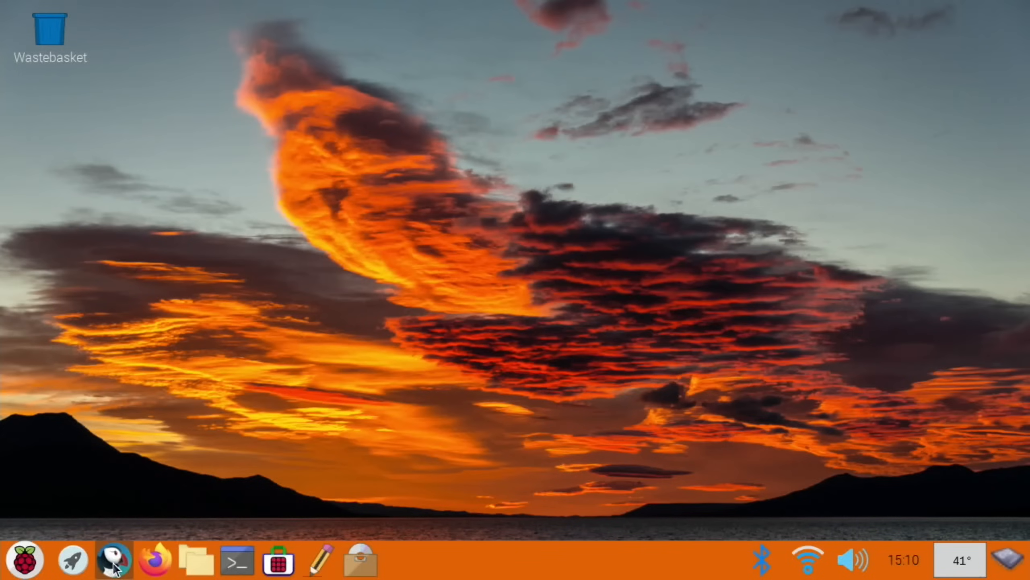
mouse_move(114, 559)
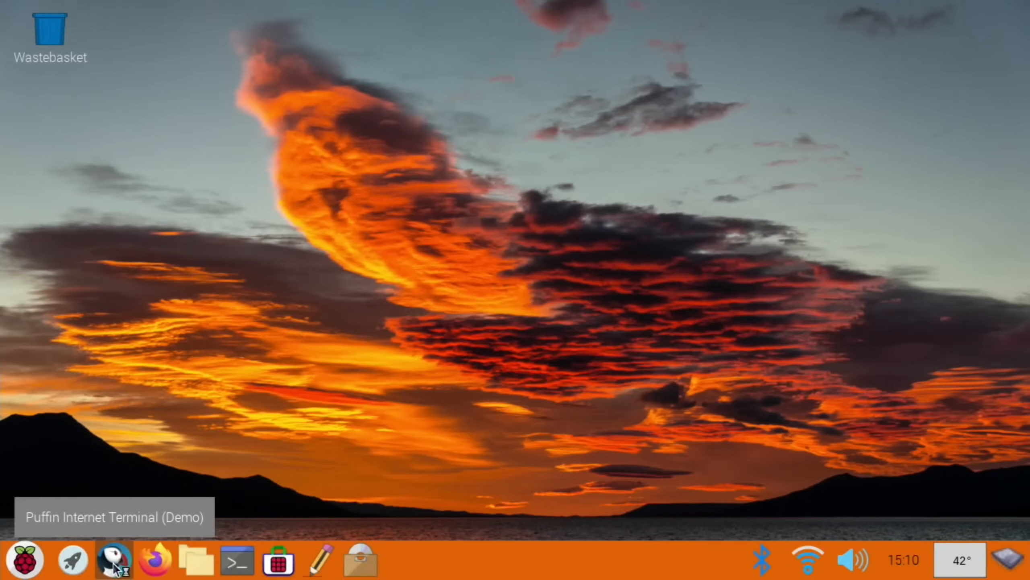
Launch Puffin, search 'hotuk' via the hotukdeals suggestion and open the site in a new tab.
left_click(112, 560)
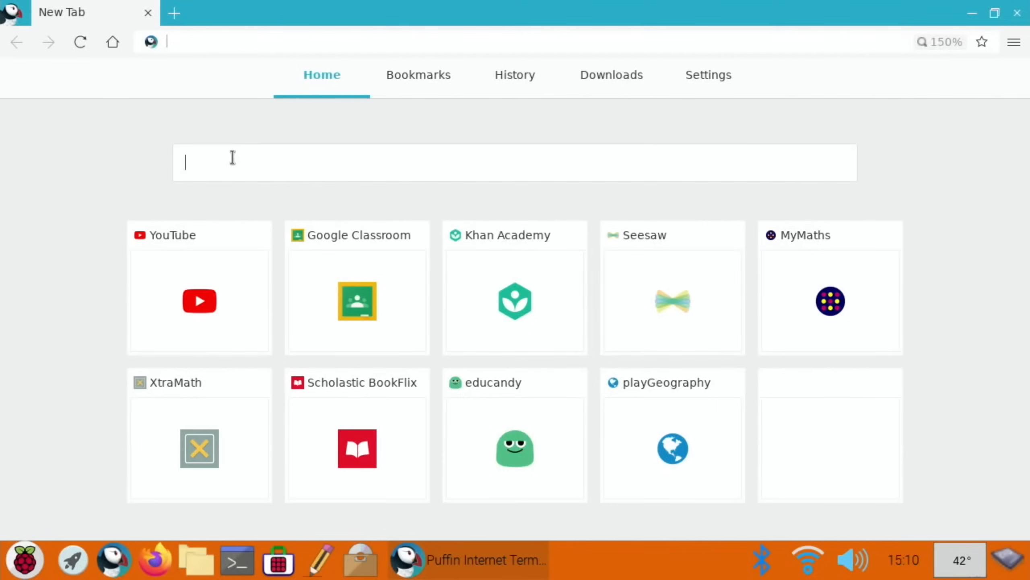
type("hotuk")
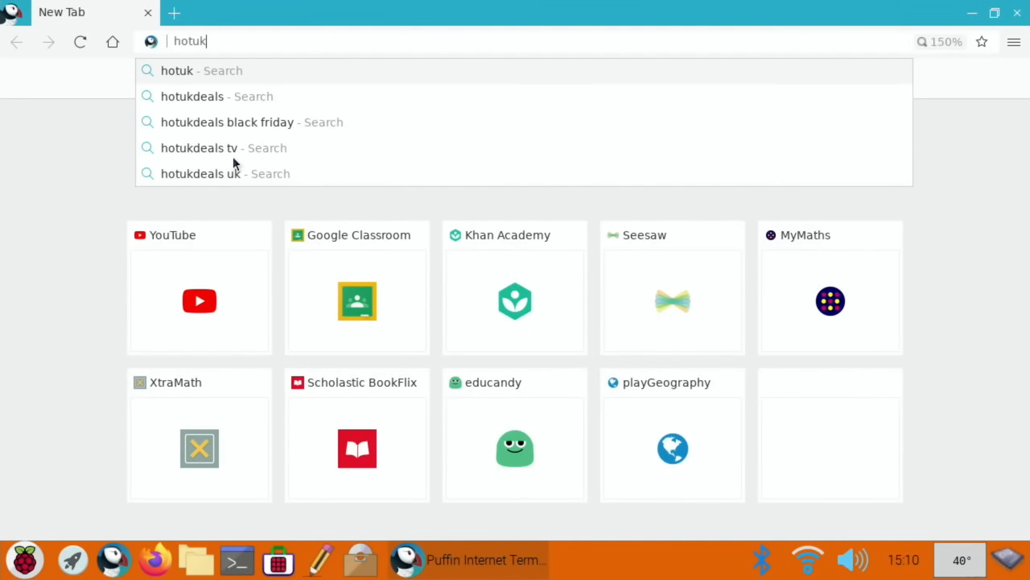
left_click(191, 95)
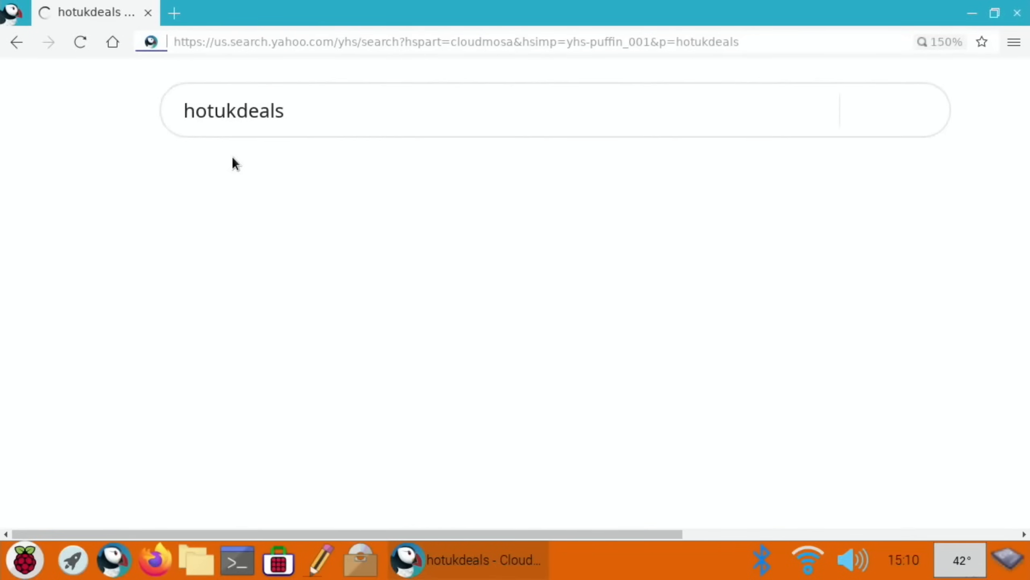
left_click(174, 13)
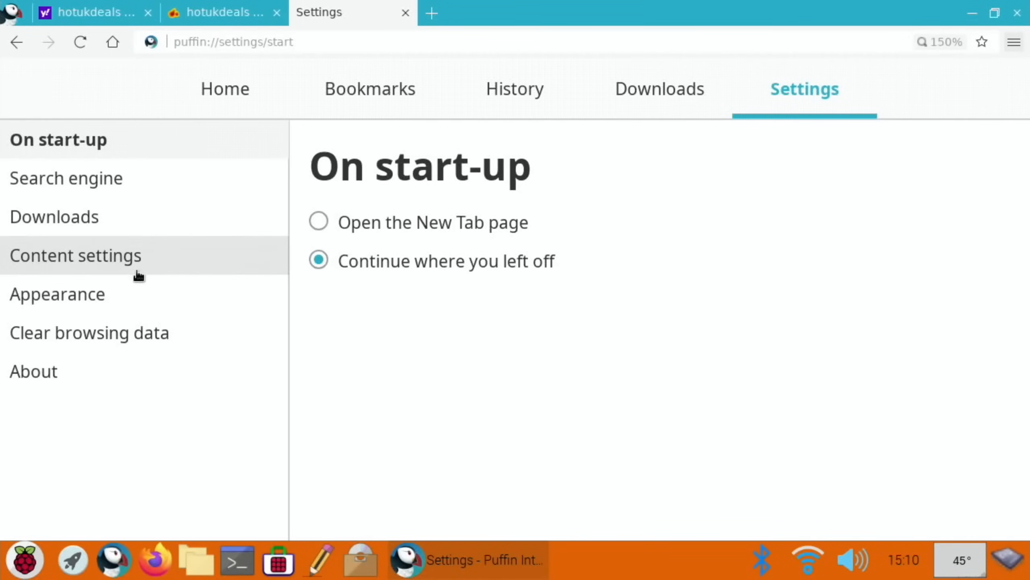
Set Page zoom to 100% in Puffin's Content settings.
left_click(75, 255)
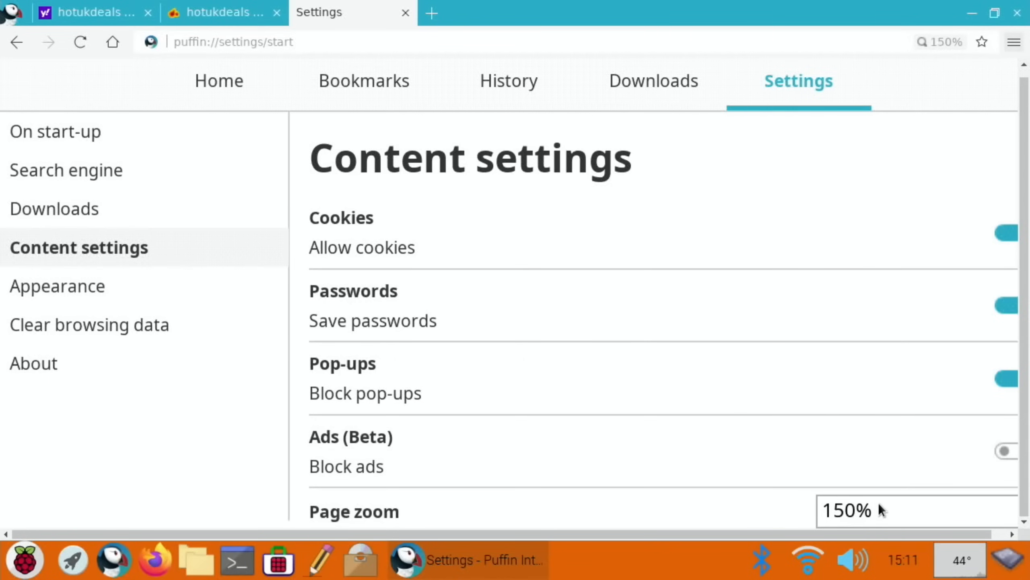
left_click(848, 511)
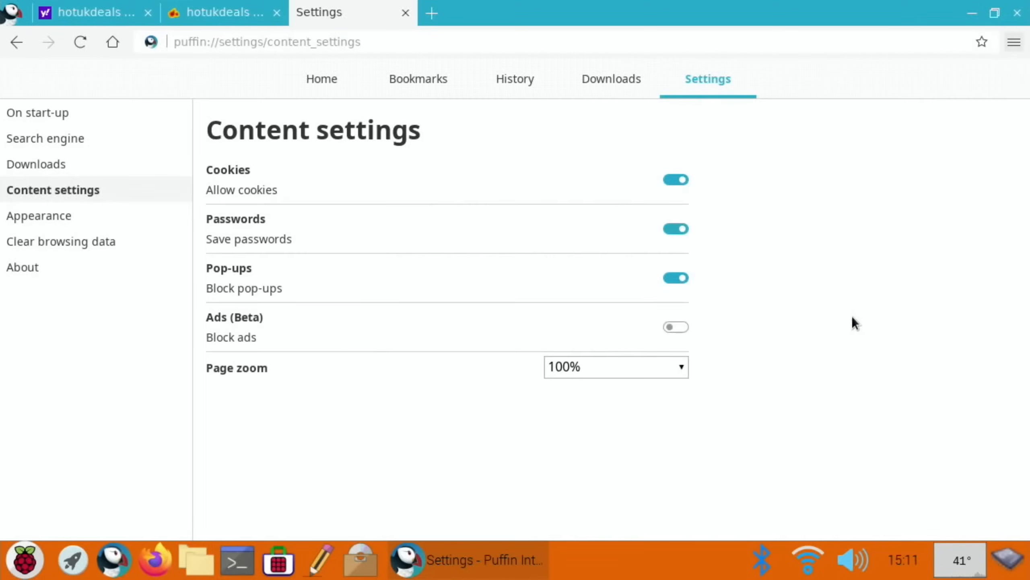
mouse_move(82, 165)
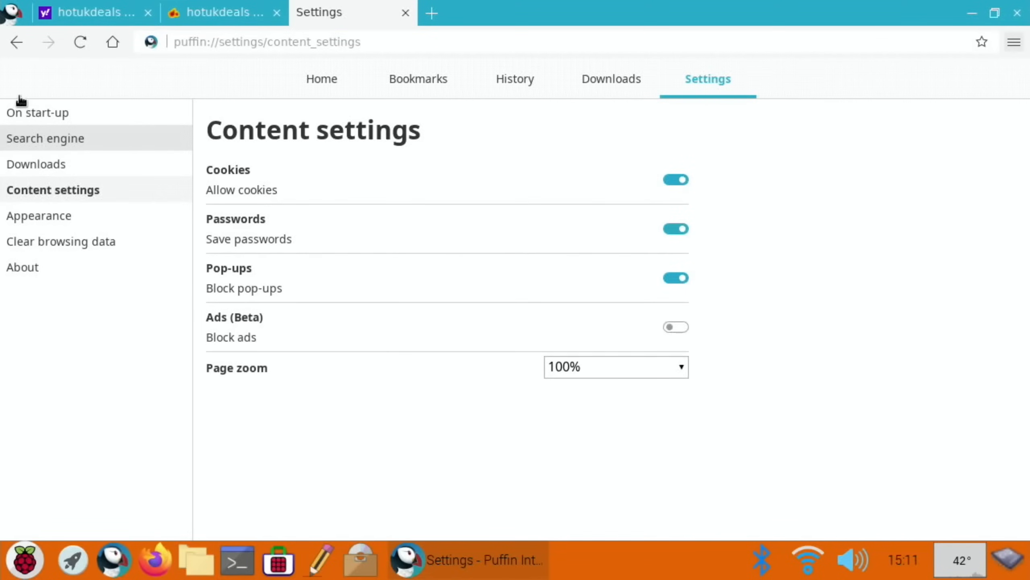
Review On start-up and set the Search engine to the address-bar option.
left_click(38, 113)
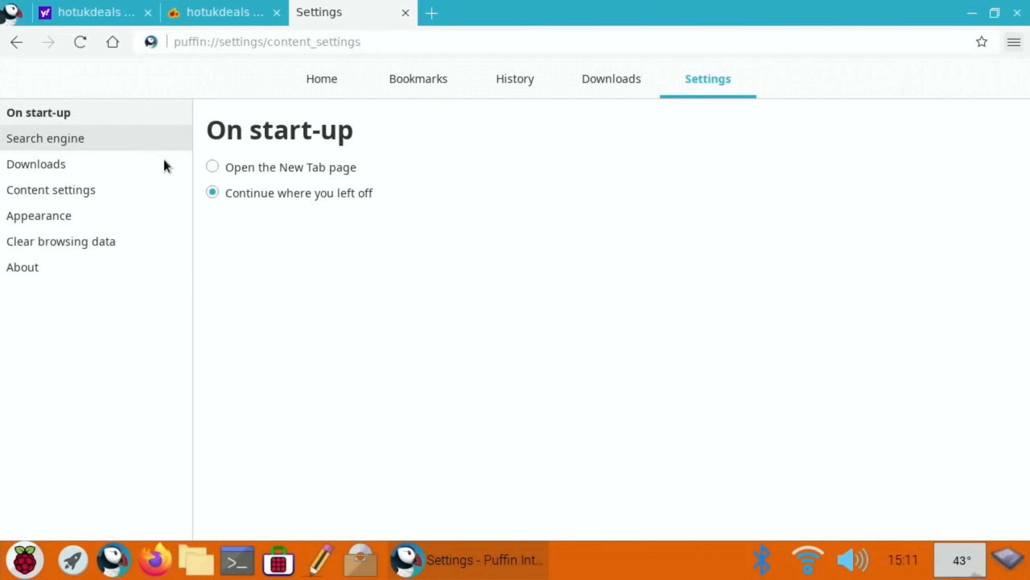
left_click(45, 138)
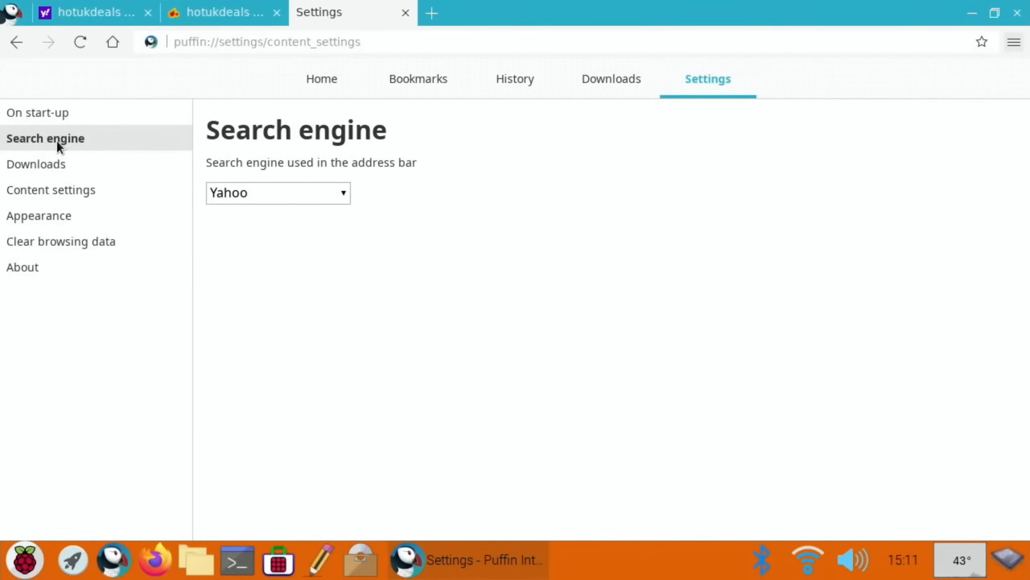
left_click(277, 192)
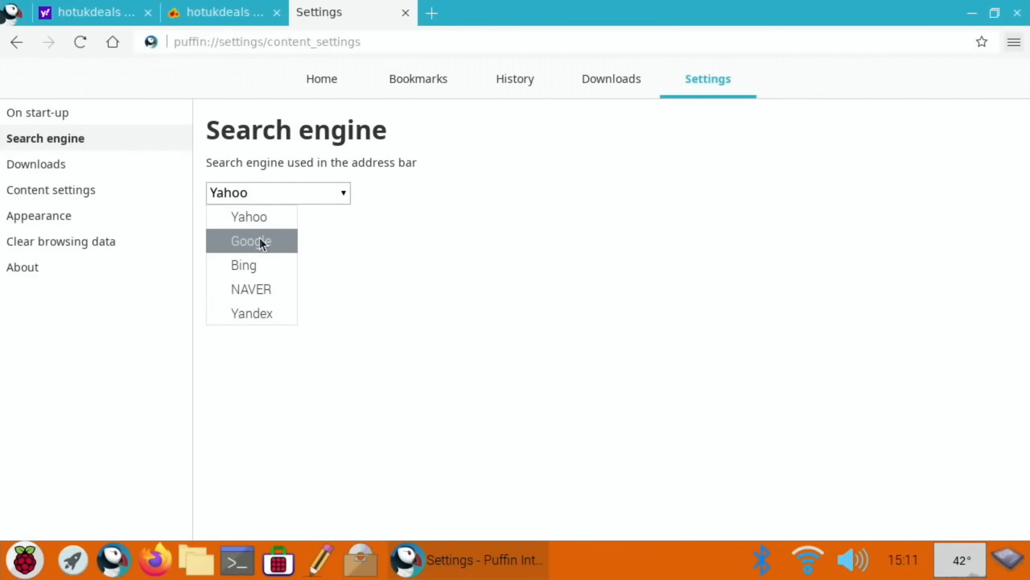
left_click(249, 240)
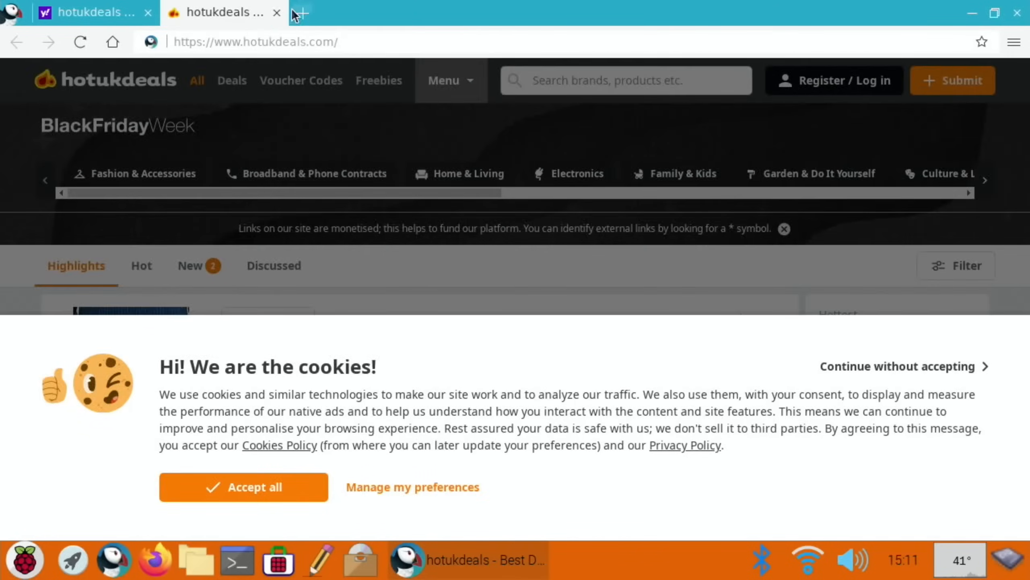
Close the hotukdeals tab, search Yahoo for youtube and open the YouTube result.
left_click(277, 13)
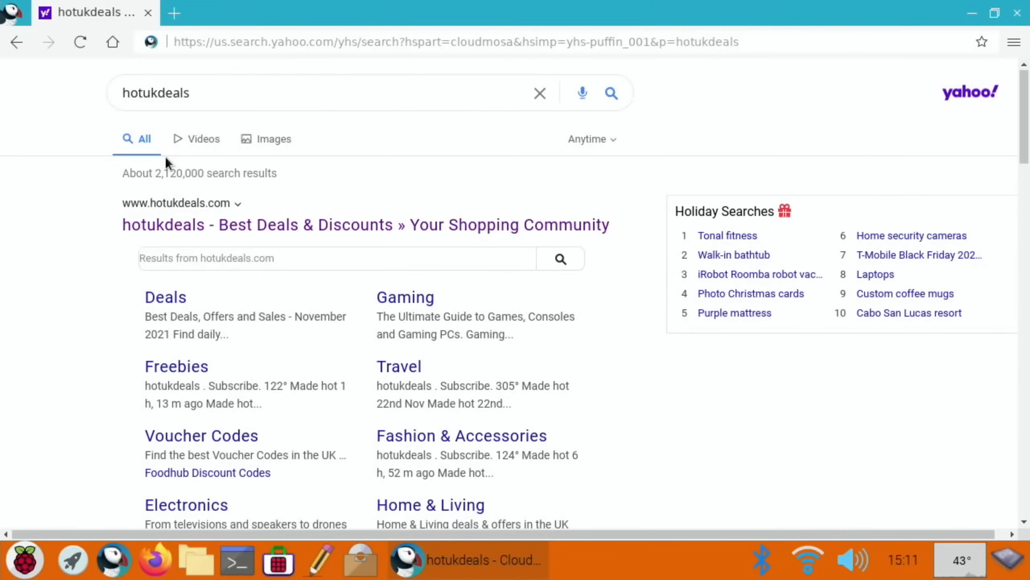
mouse_move(204, 139)
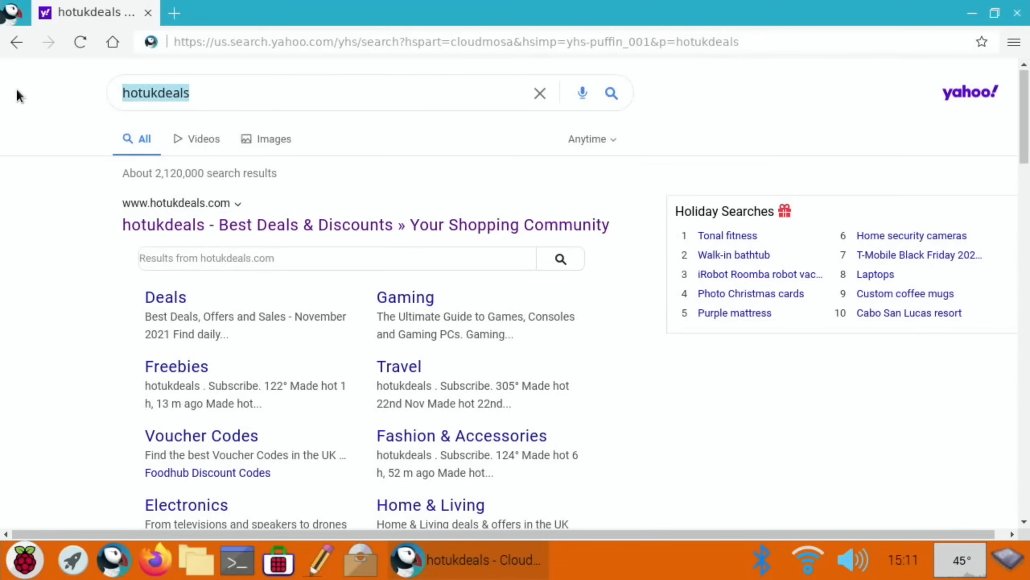
type("youtube")
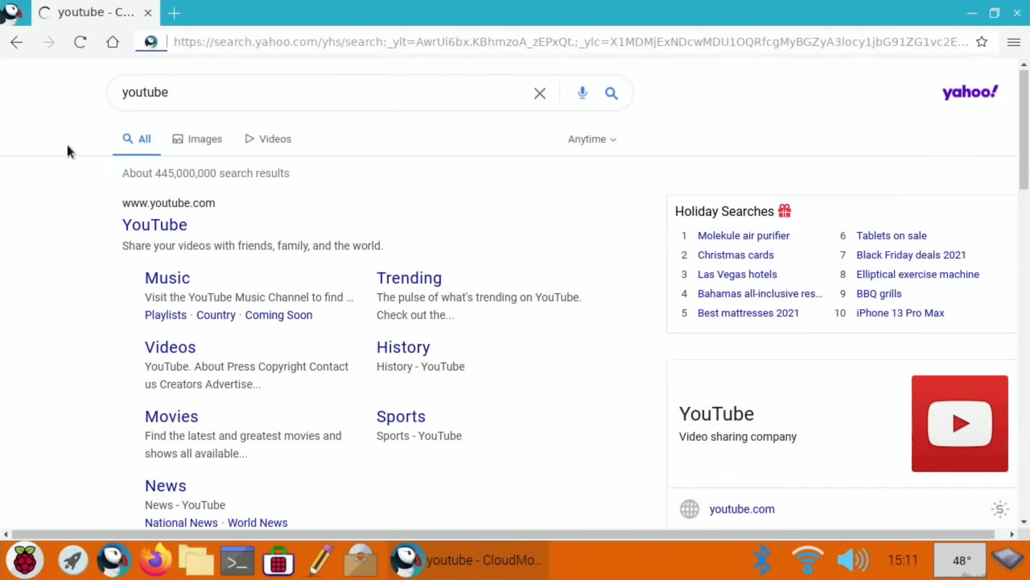
left_click(155, 224)
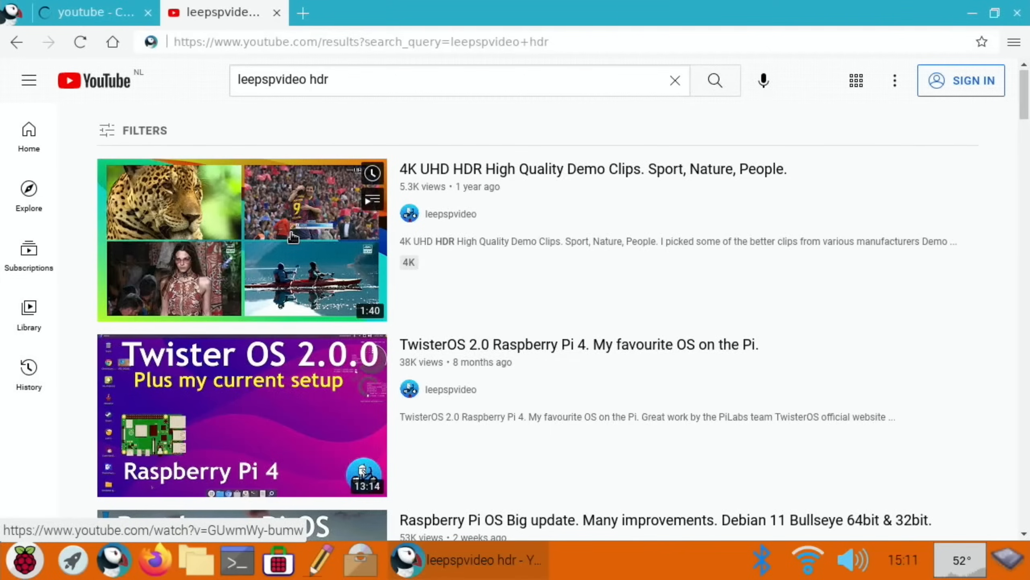
Play the 4K UHD HDR demo clip with a higher playback quality from the gear menu.
left_click(241, 240)
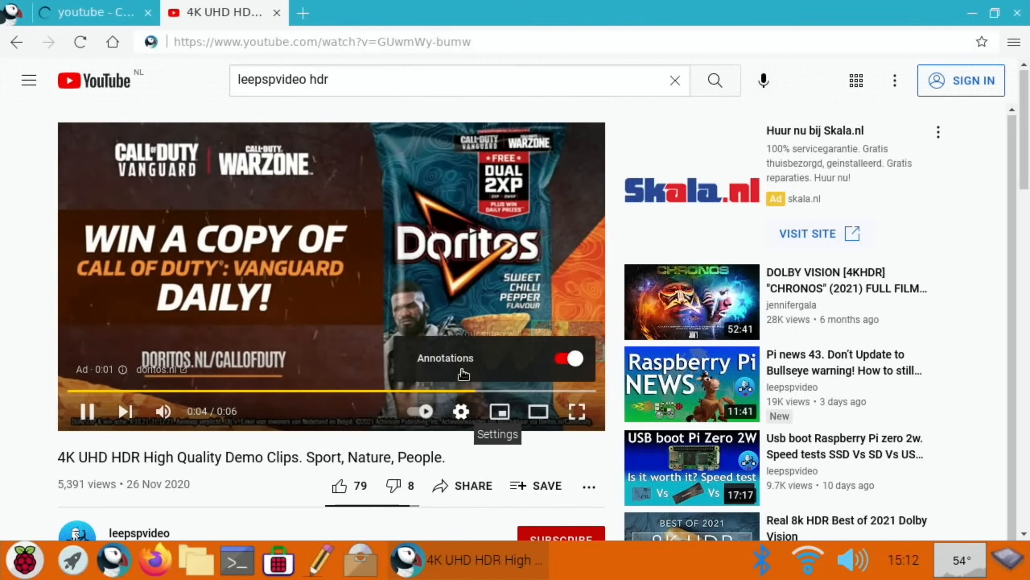
left_click(460, 410)
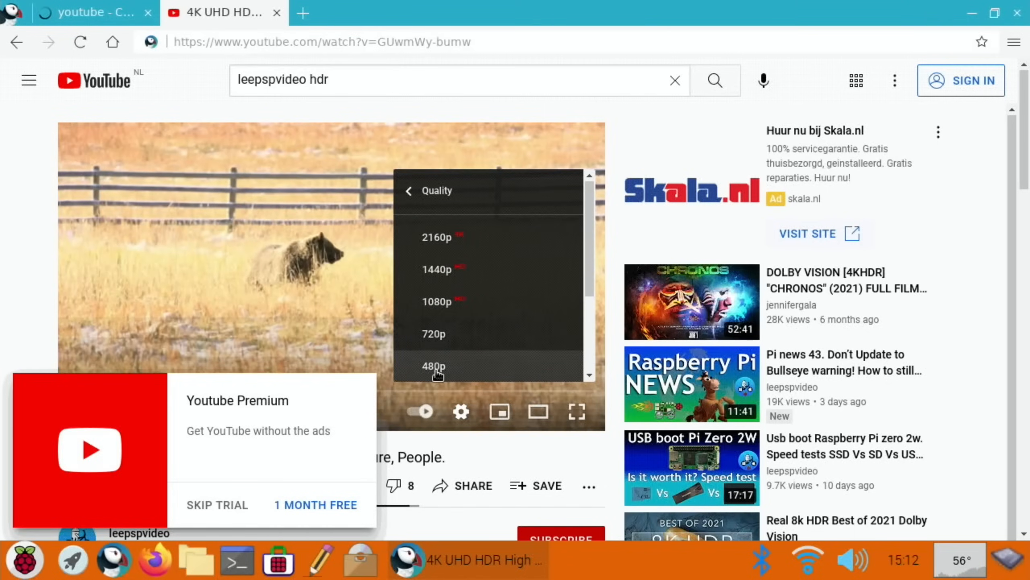
left_click(434, 367)
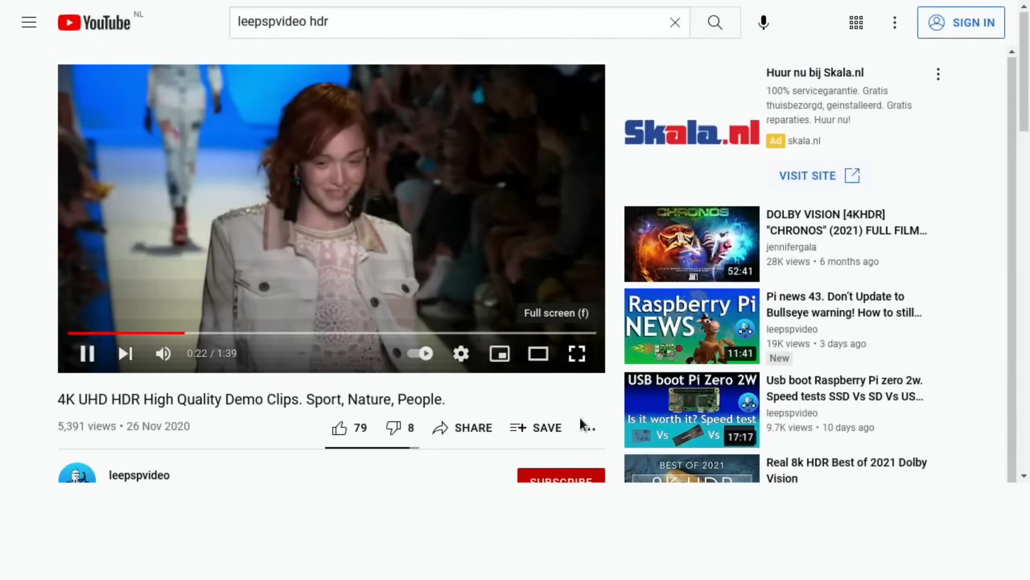
left_click(461, 352)
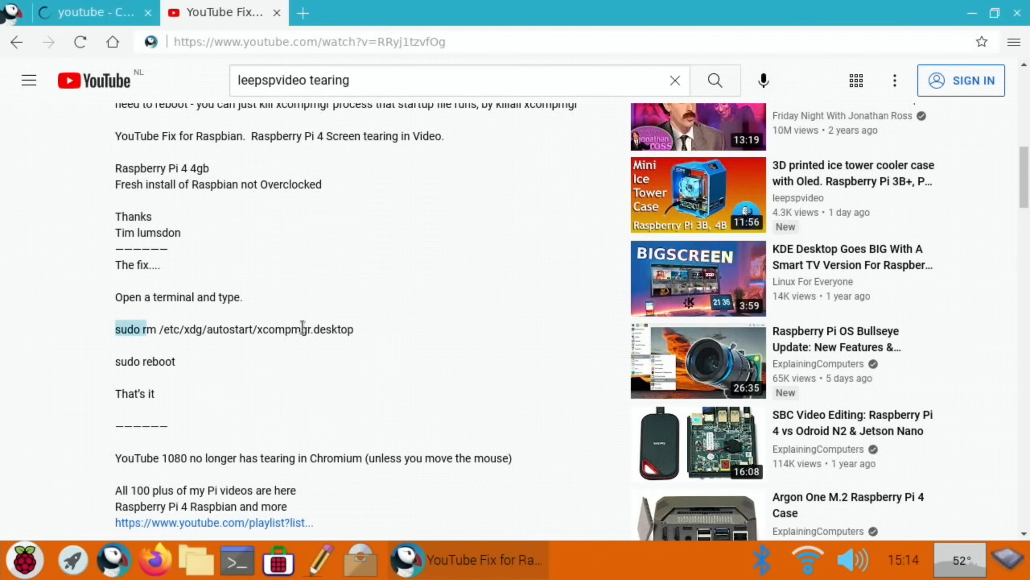
Run sudo rm /etc/xdg/autostart/xcompmgr.desktop in LXTerminal, copied from the video description.
left_click_drag(115, 328, 352, 328)
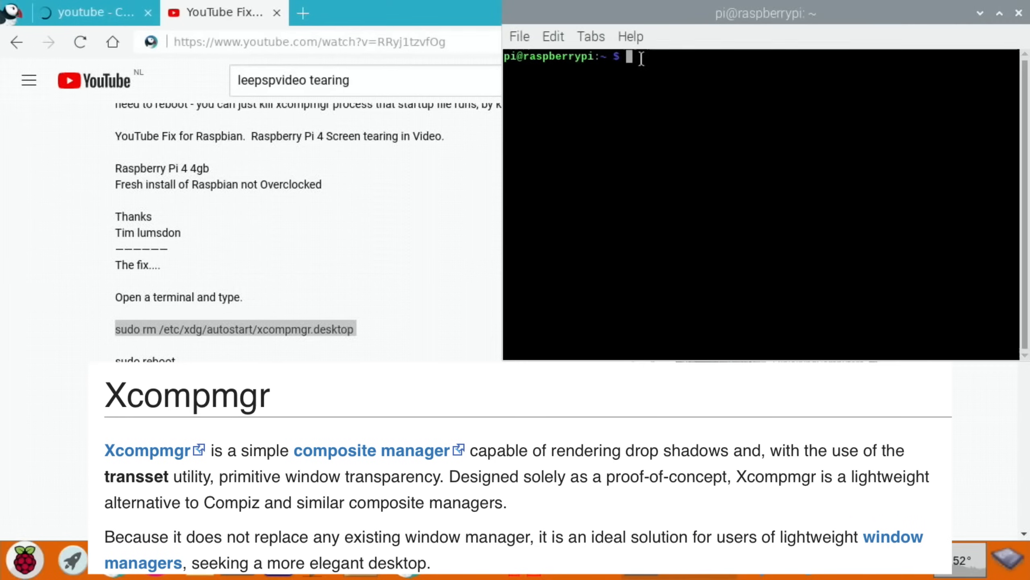
right_click(638, 58)
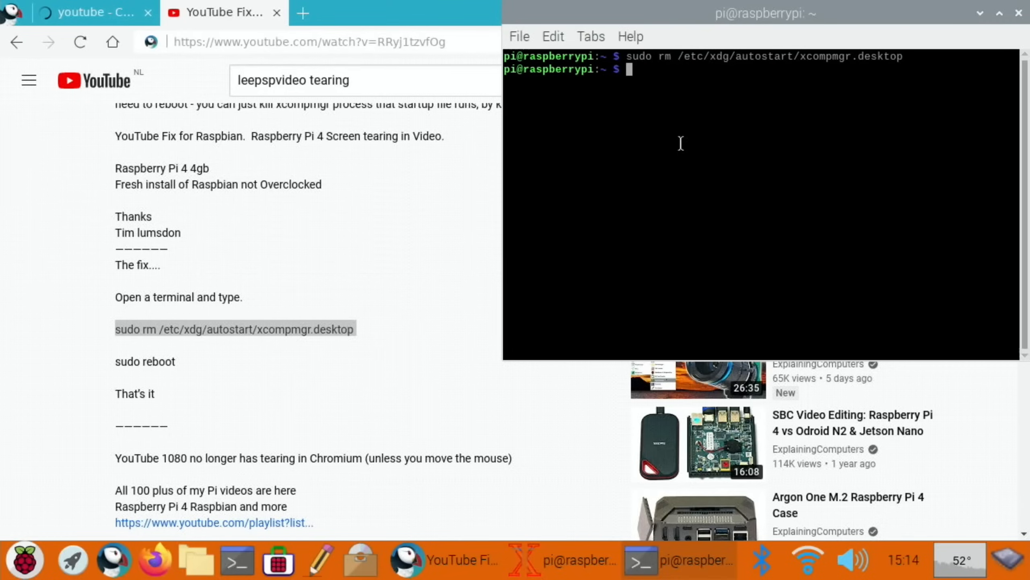
mouse_move(810, 73)
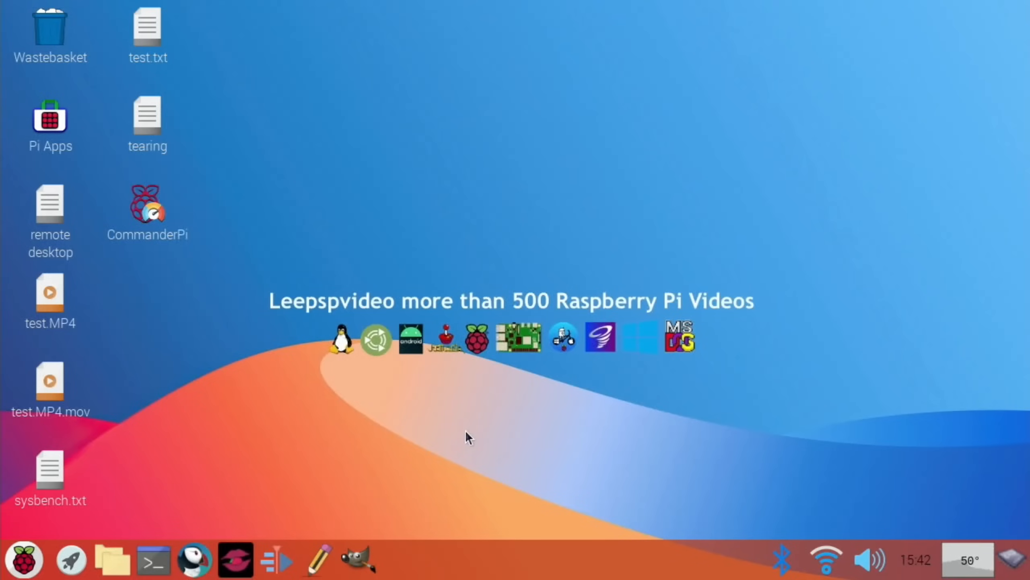
mouse_move(202, 542)
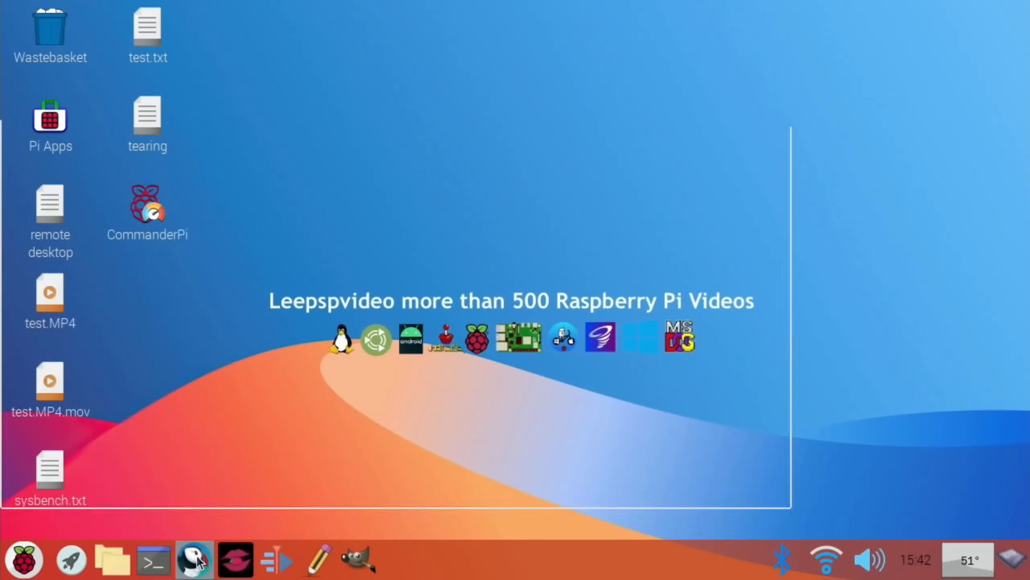
Relaunch Puffin from the taskbar and load YouTube's home page from the search results.
left_click(193, 560)
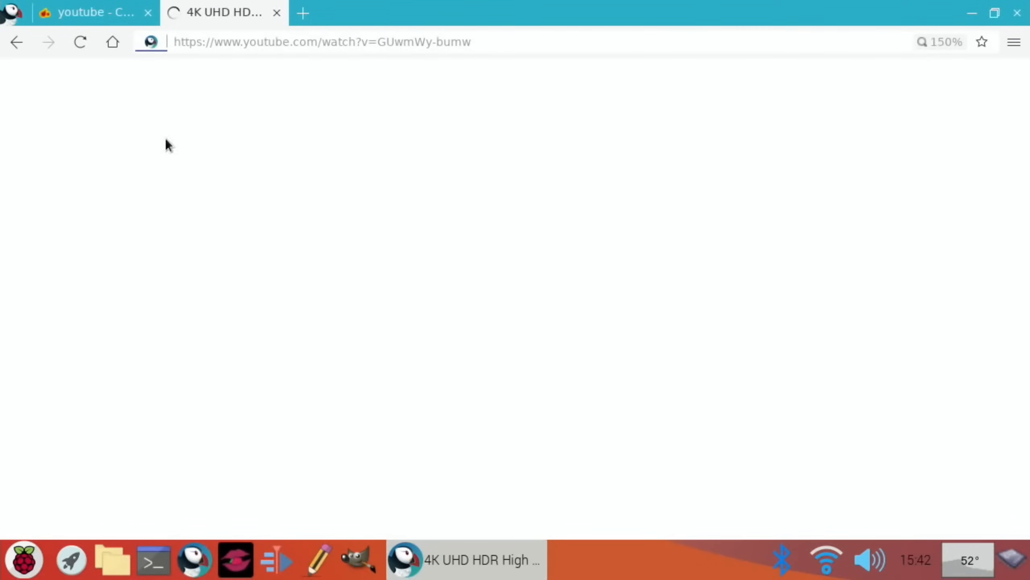
type("ho")
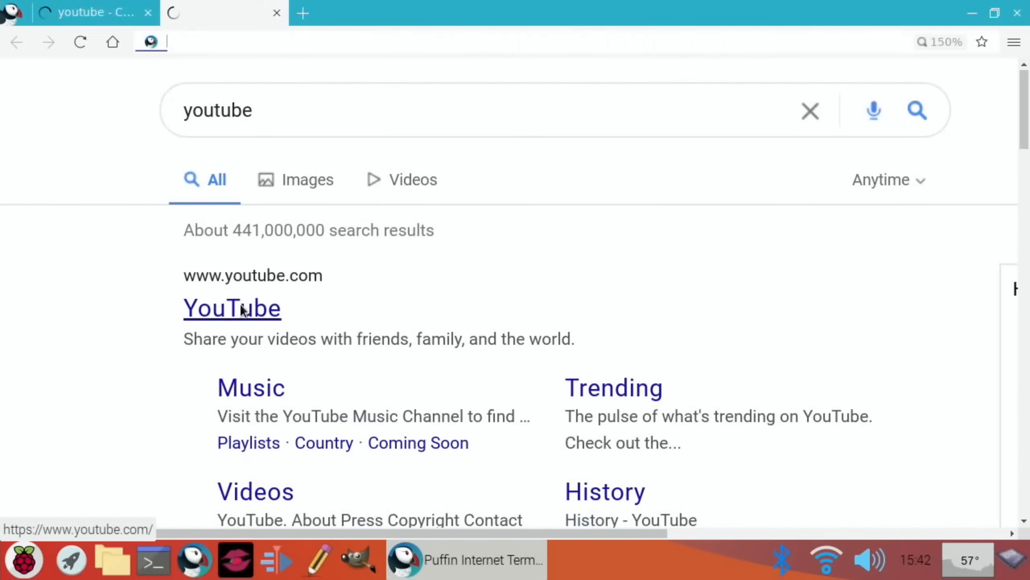
left_click(231, 308)
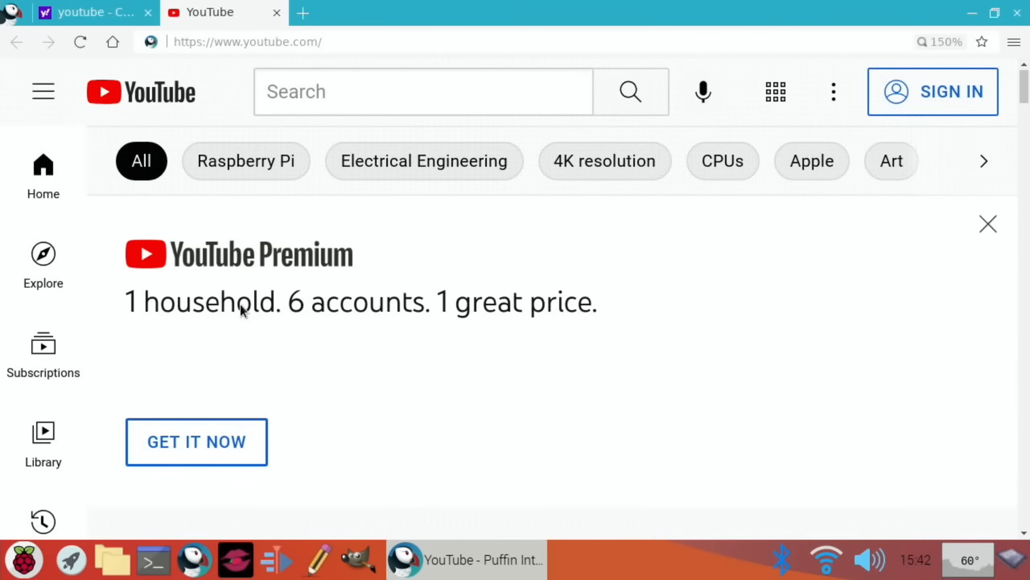